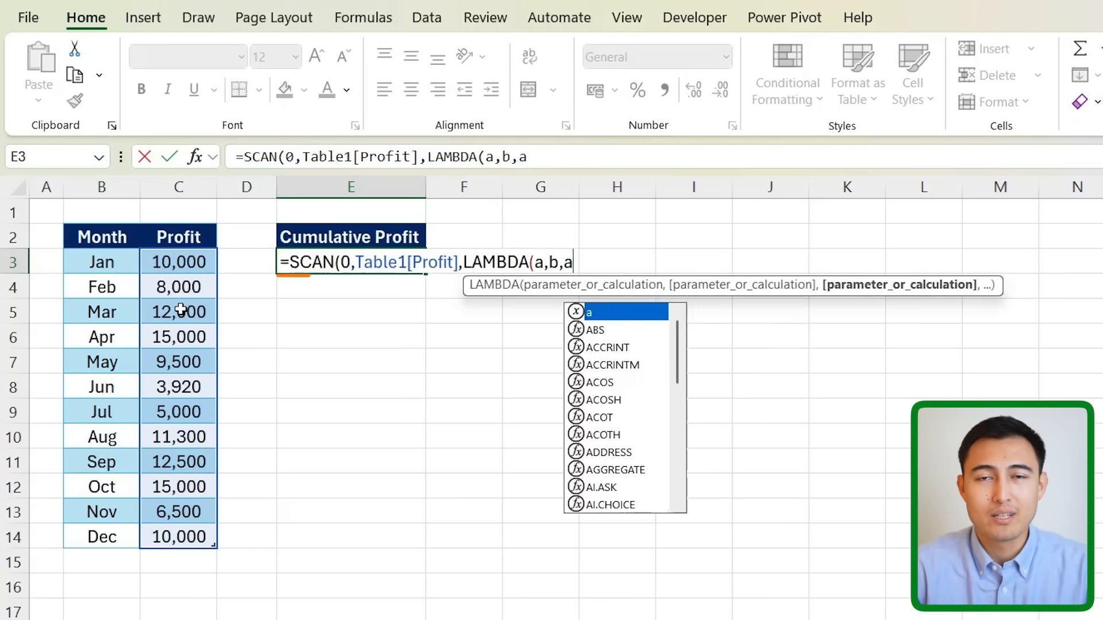
# Step: Select the first Cumulative Profit cell beside January's profit
pyautogui.write('+b))')
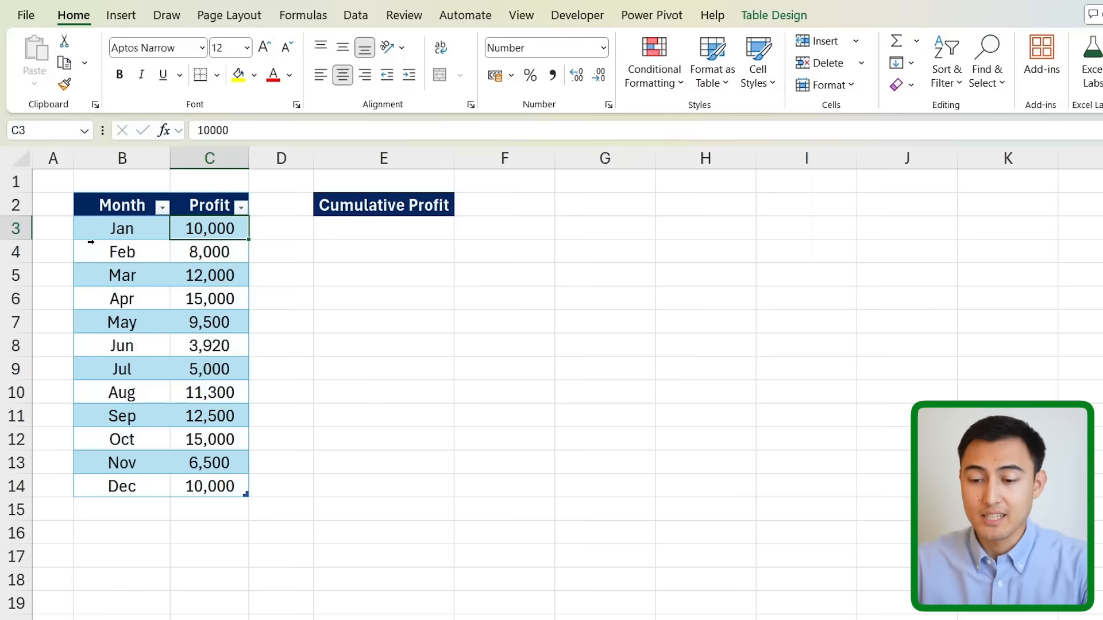
pyautogui.click(383, 228)
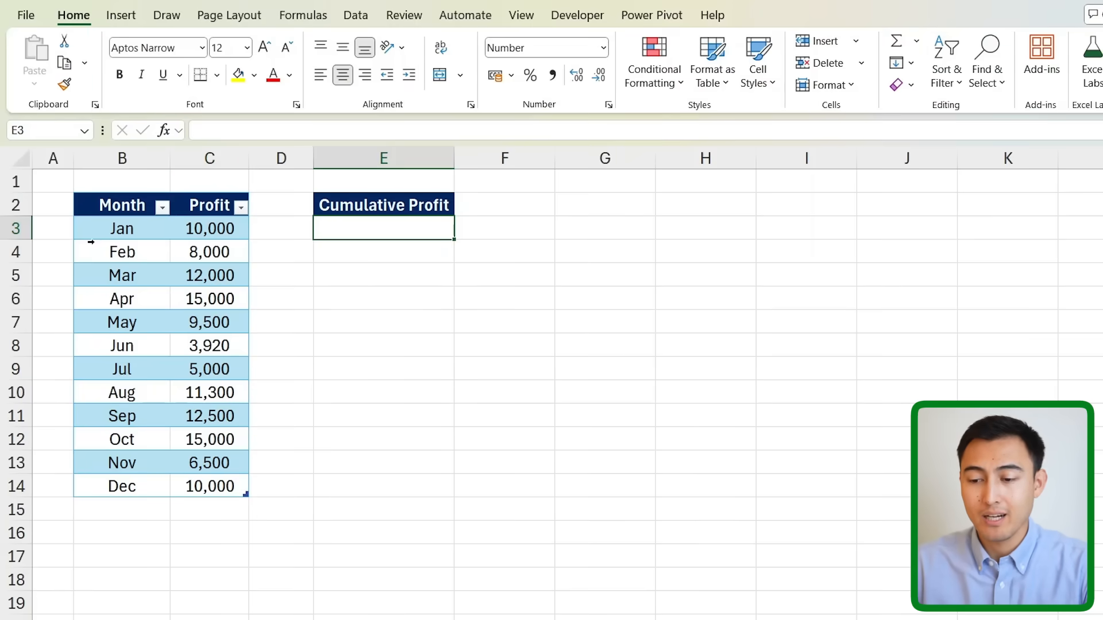
pyautogui.moveTo(204, 237)
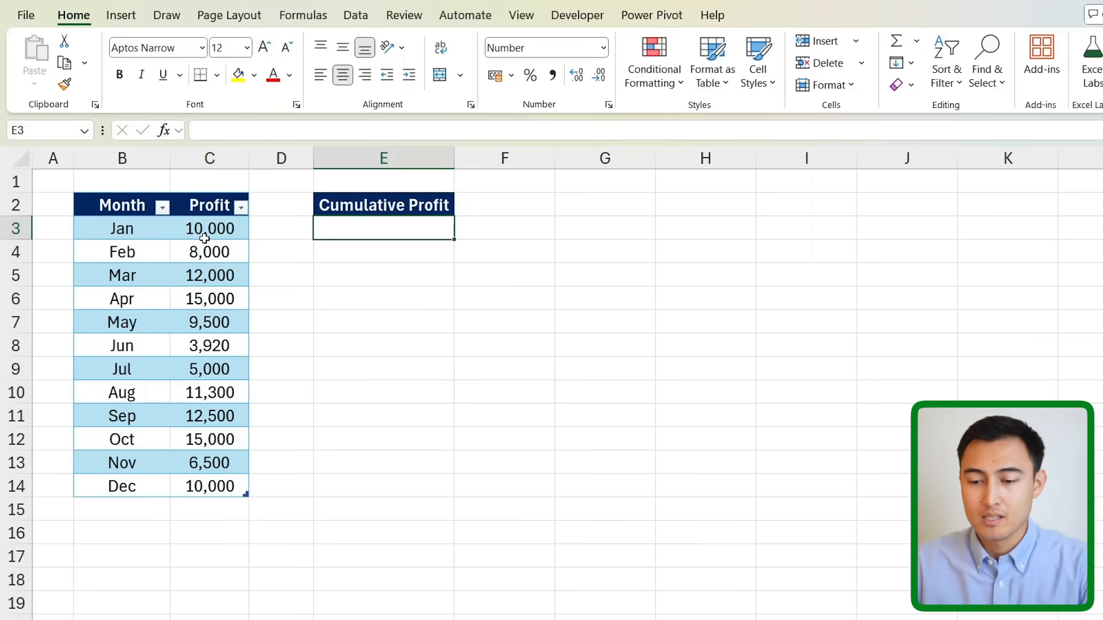
pyautogui.click(209, 228)
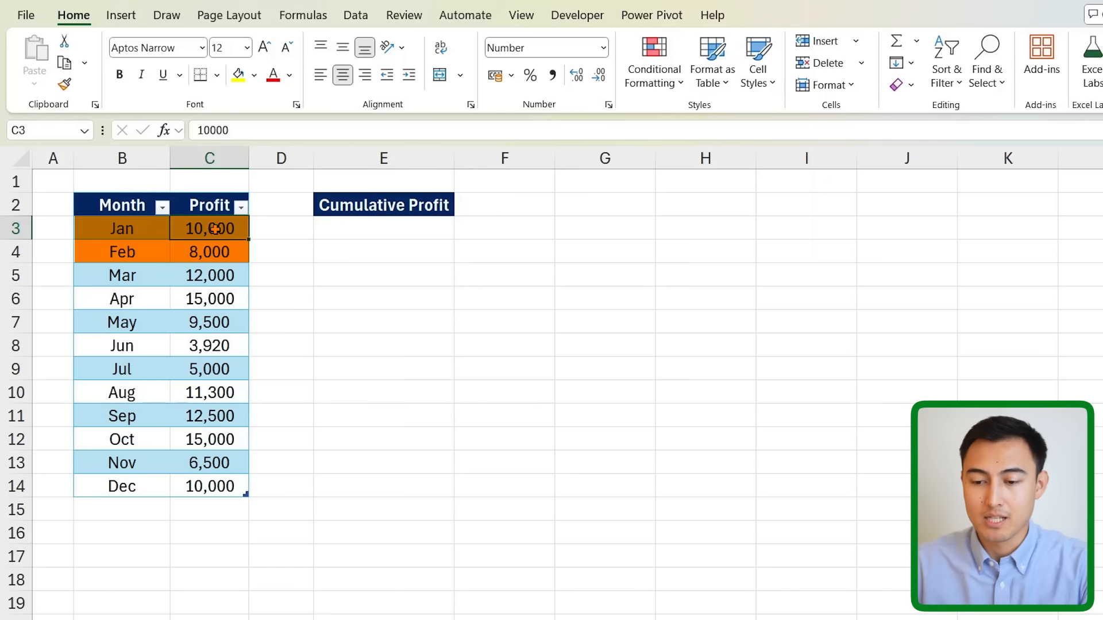
pyautogui.click(209, 251)
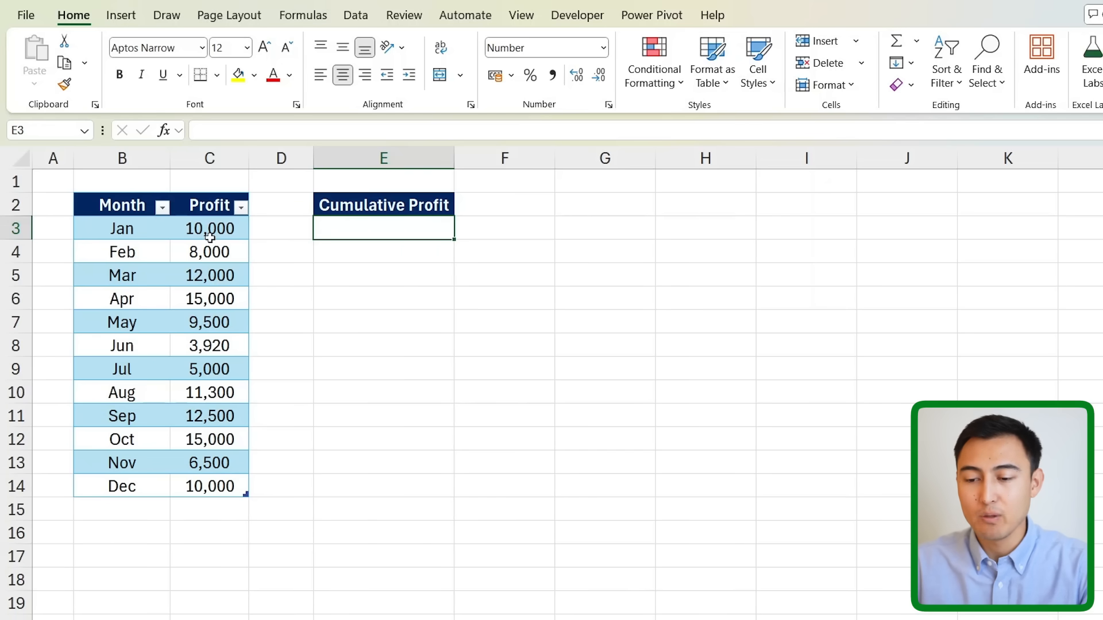
# Step: Enter =SCAN(0,Table1[Profit],SUM) to build the running profit total
pyautogui.write('=s')
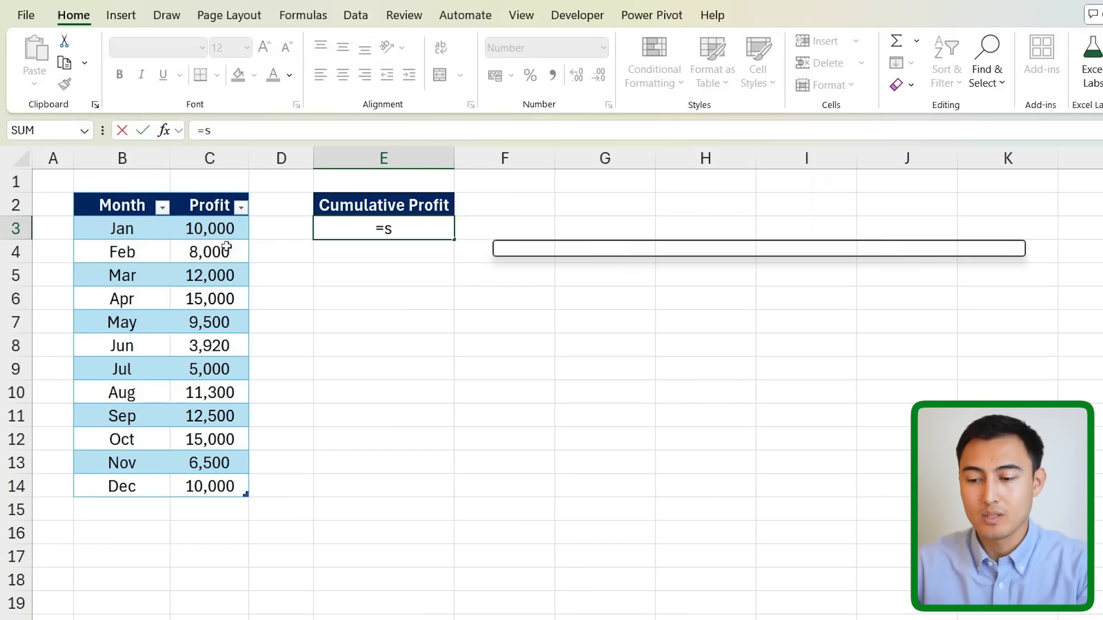
pyautogui.write('CAN(')
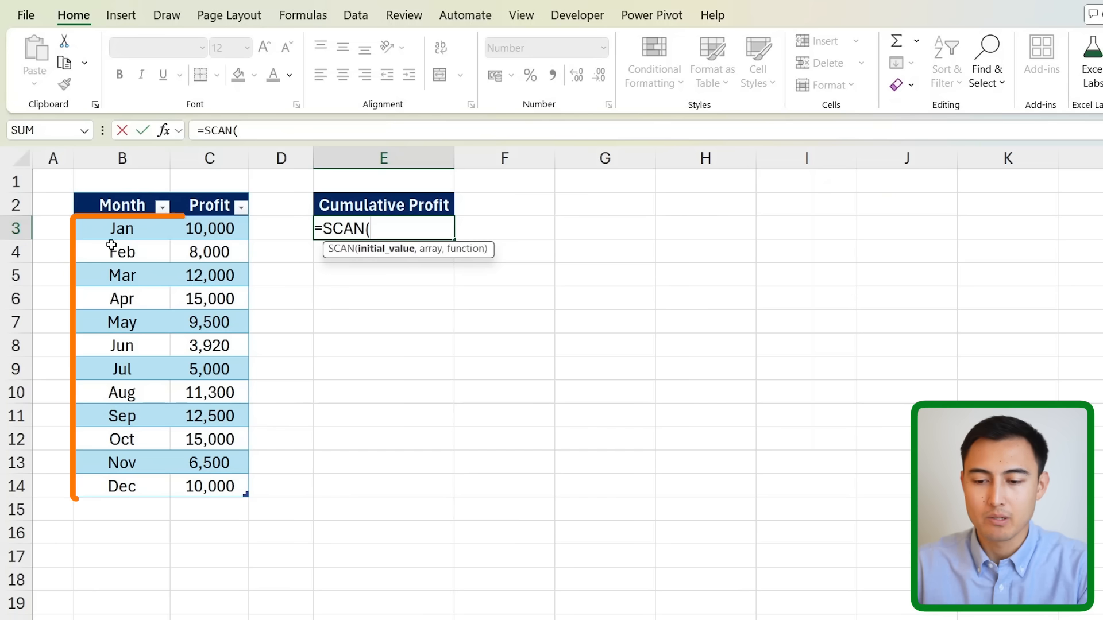
pyautogui.write('0')
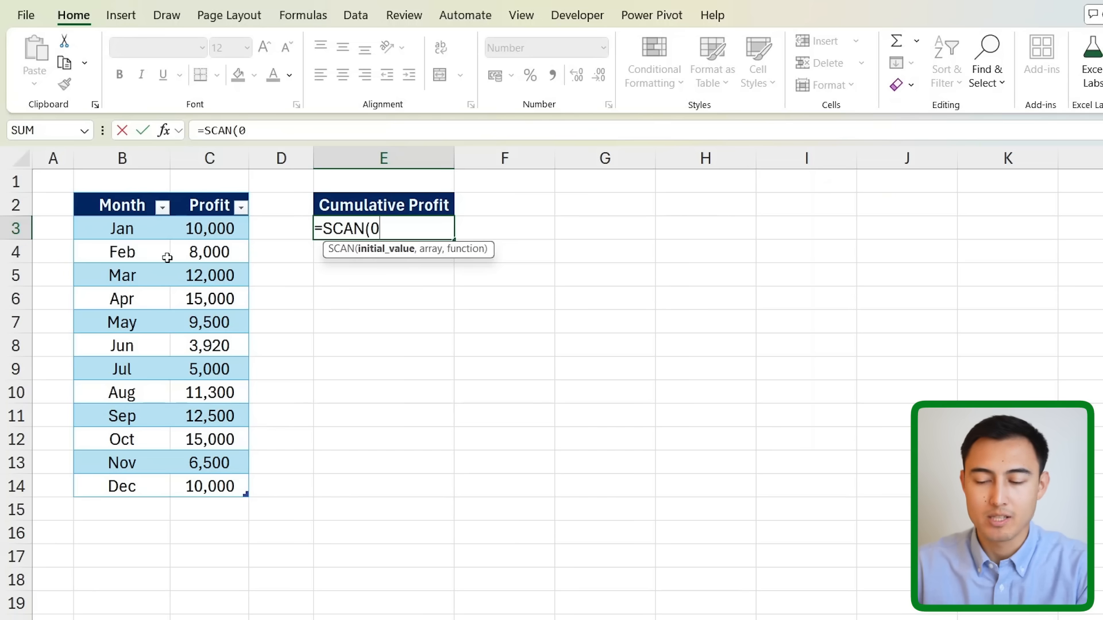
pyautogui.write(',')
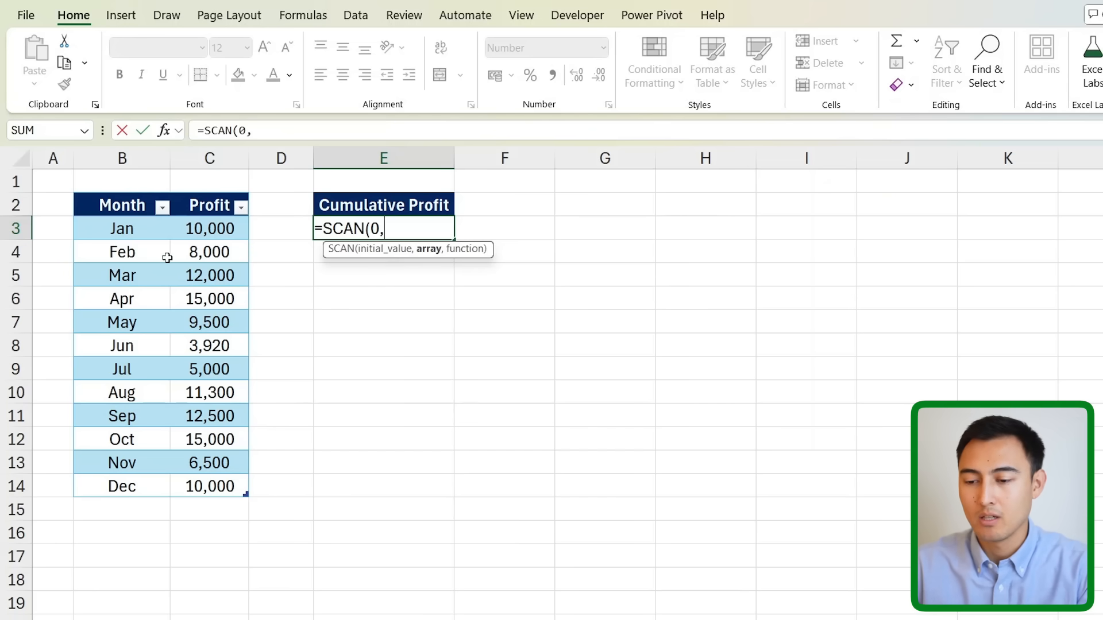
pyautogui.moveTo(210, 228); pyautogui.dragTo(209, 346)
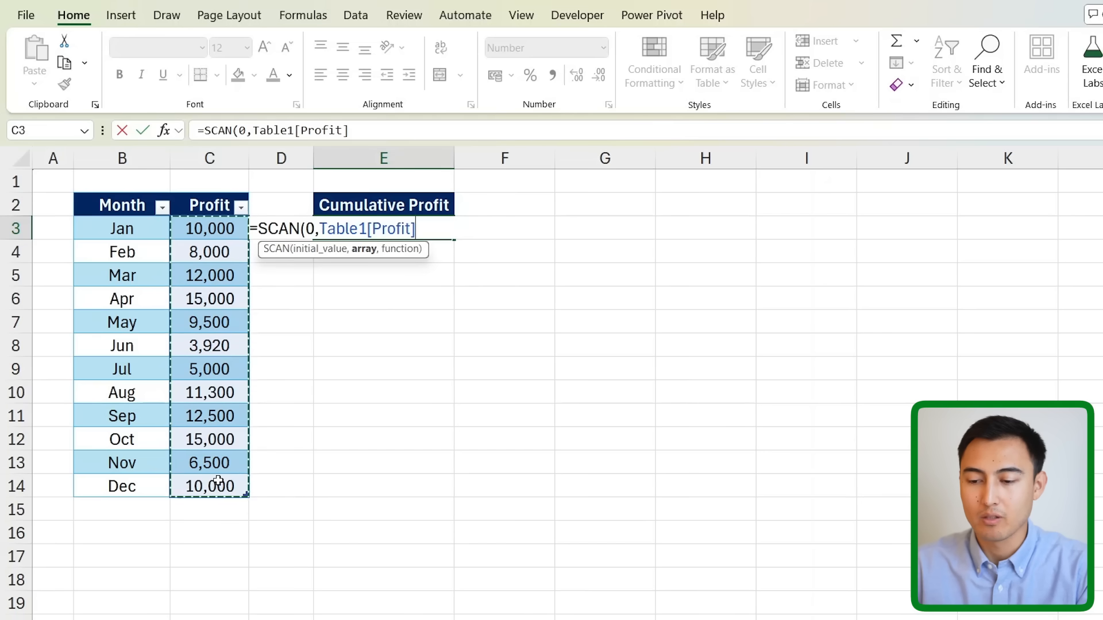
pyautogui.write(',')
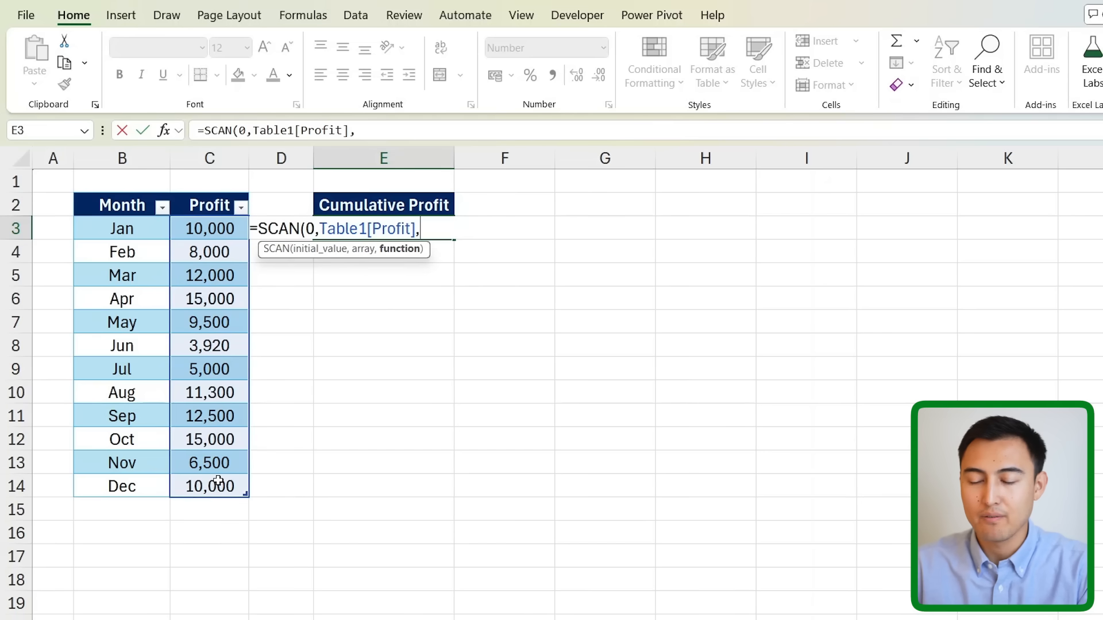
pyautogui.write('sum')
pyautogui.click(504, 228)
pyautogui.write('=')
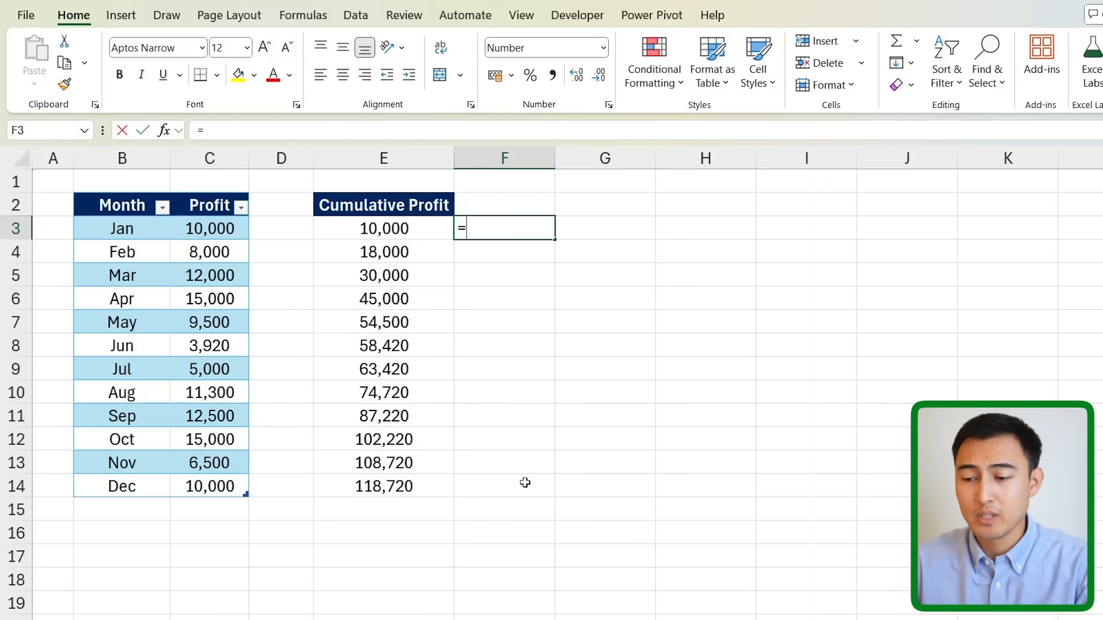
# Step: Enter =SCAN(0,Table1[Profit],LAMBDA(total,current,total+current)) in F3
pyautogui.write('SCAN(')
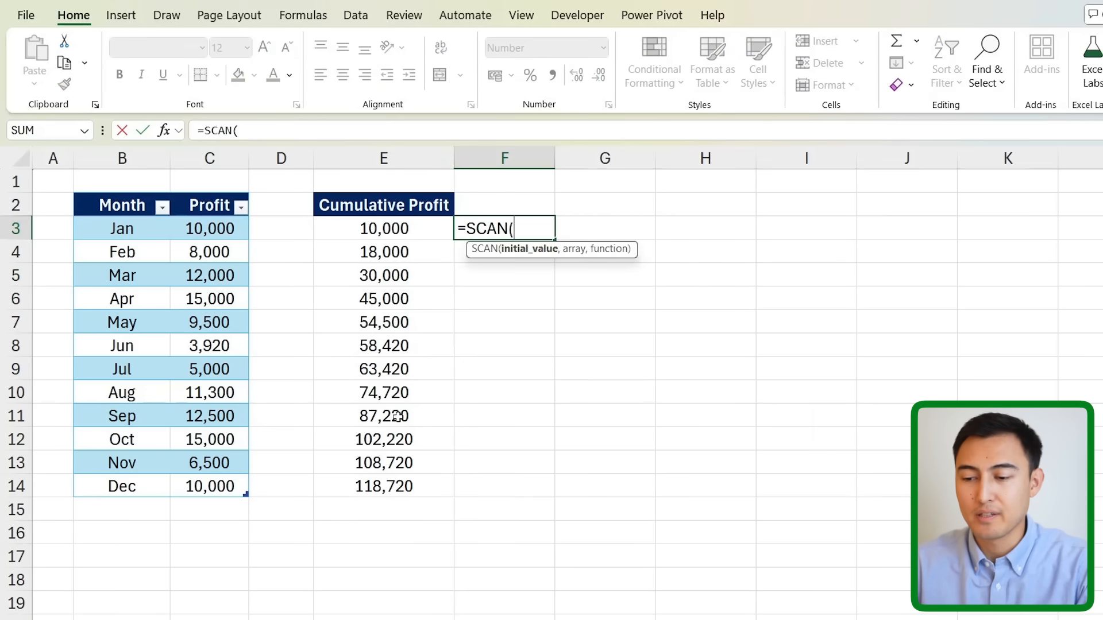
pyautogui.write('0,Table1[Profit],')
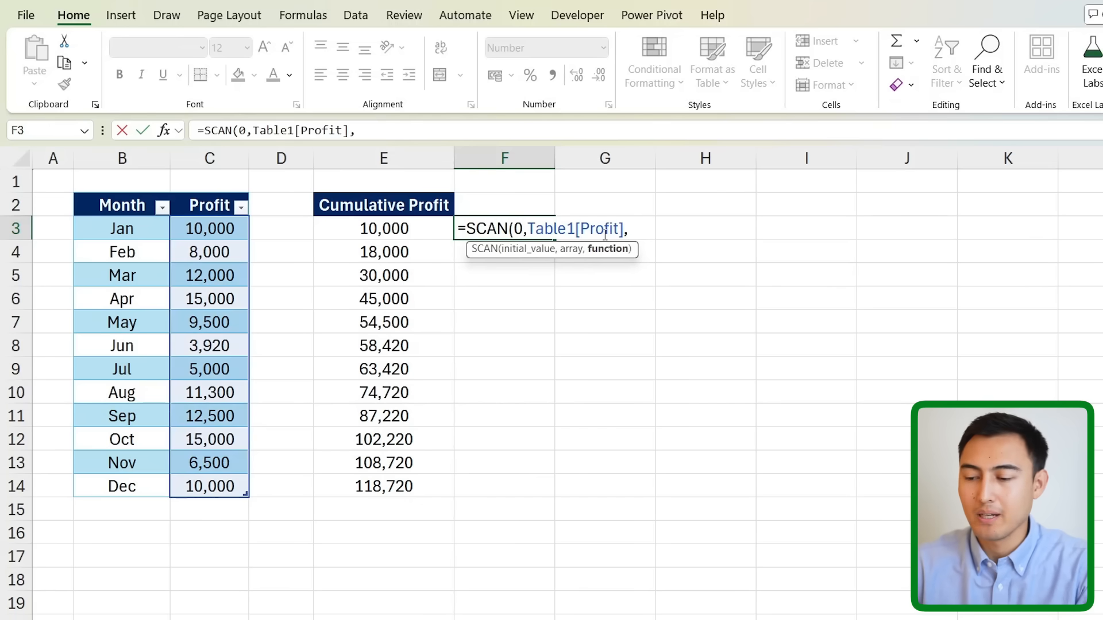
pyautogui.write('lamb')
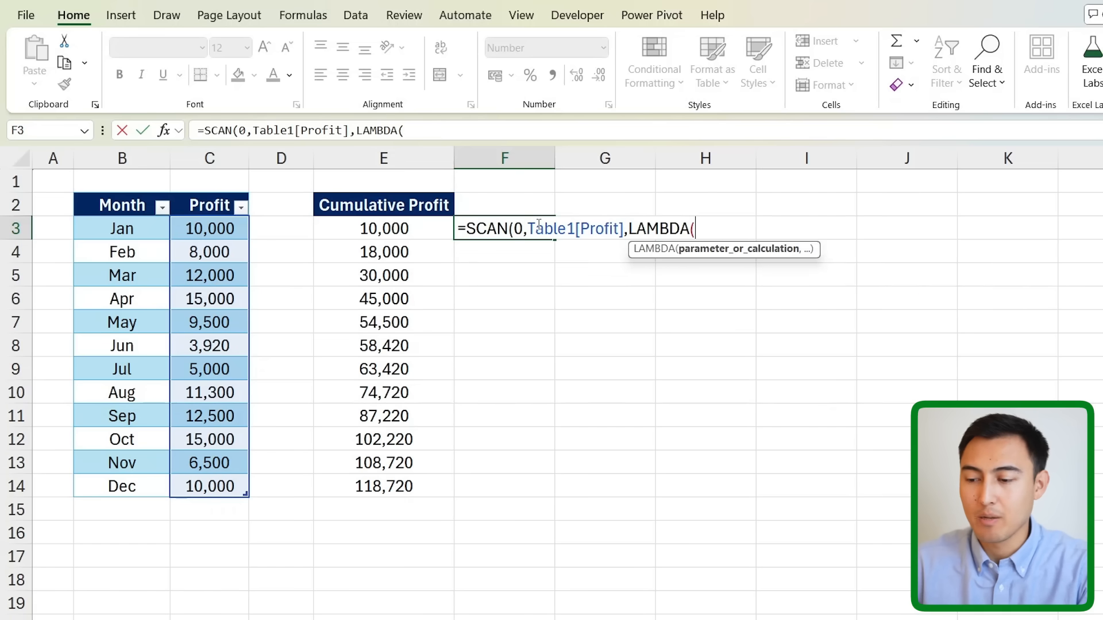
pyautogui.write('tota')
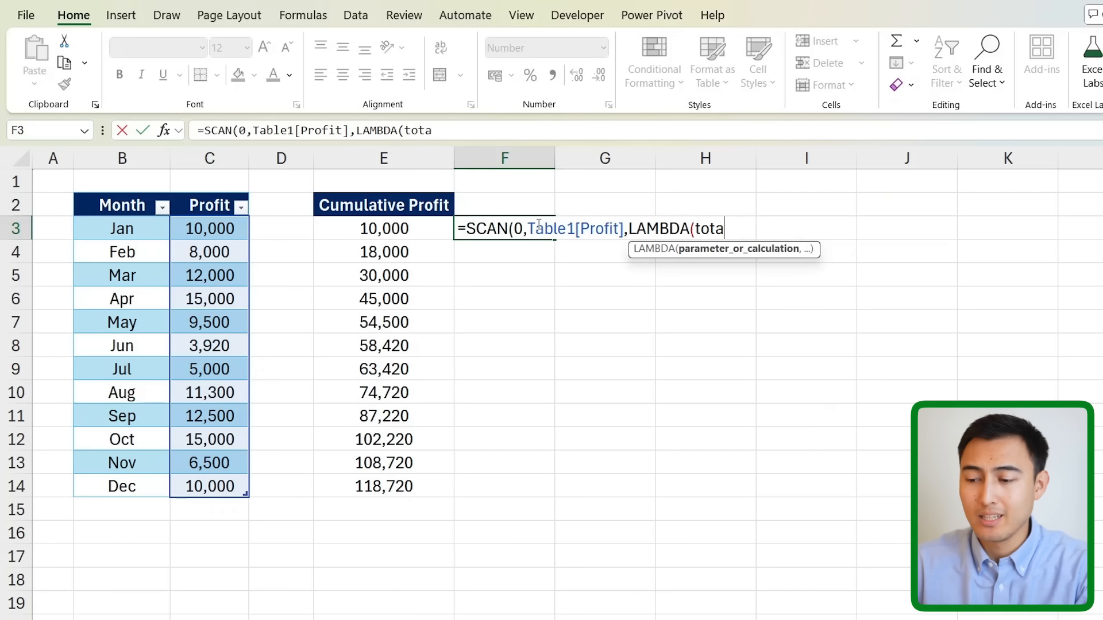
pyautogui.write('l,')
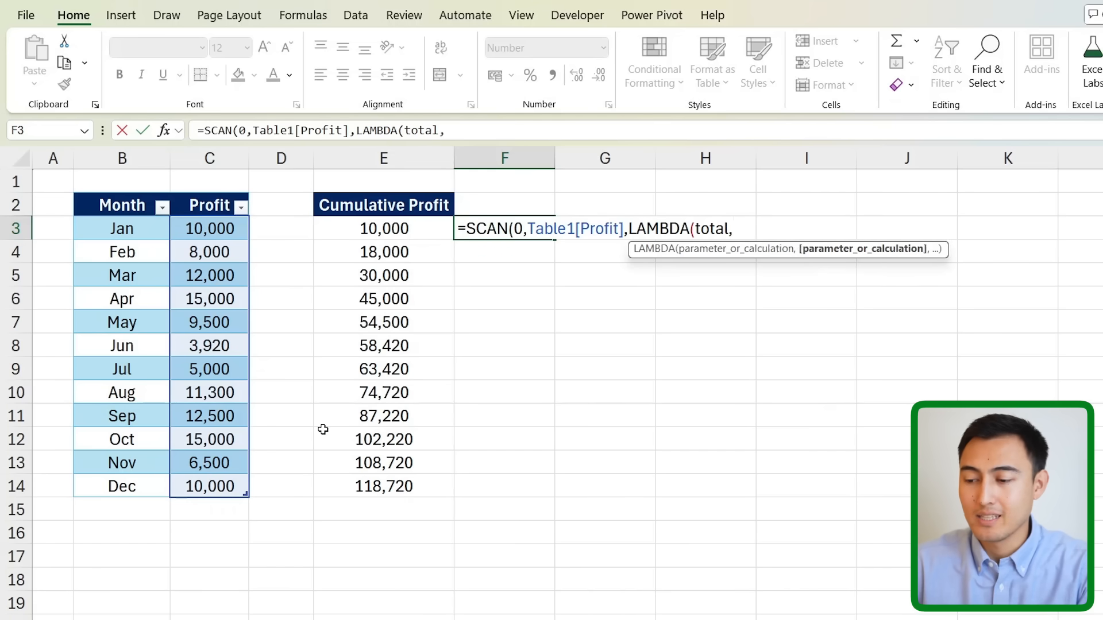
pyautogui.write('current')
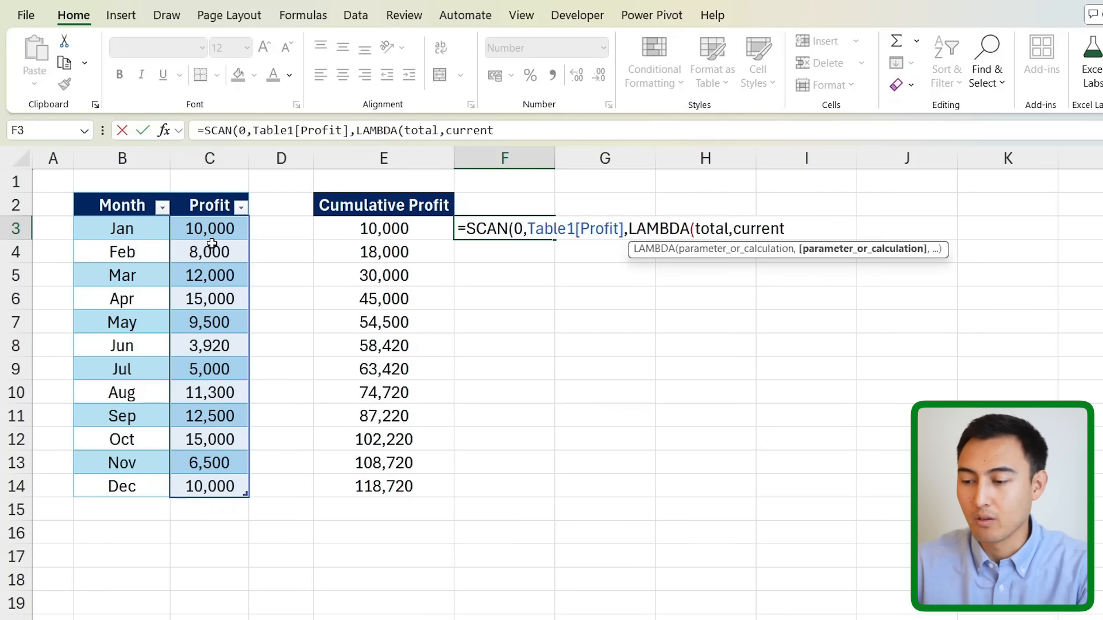
pyautogui.write(',')
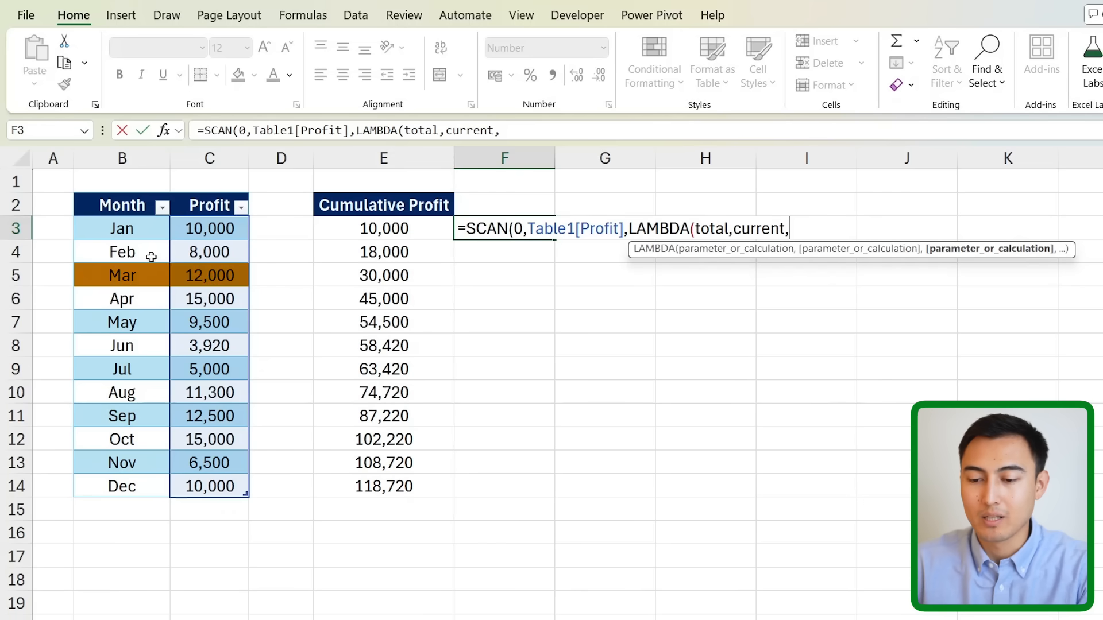
pyautogui.moveTo(210, 275)
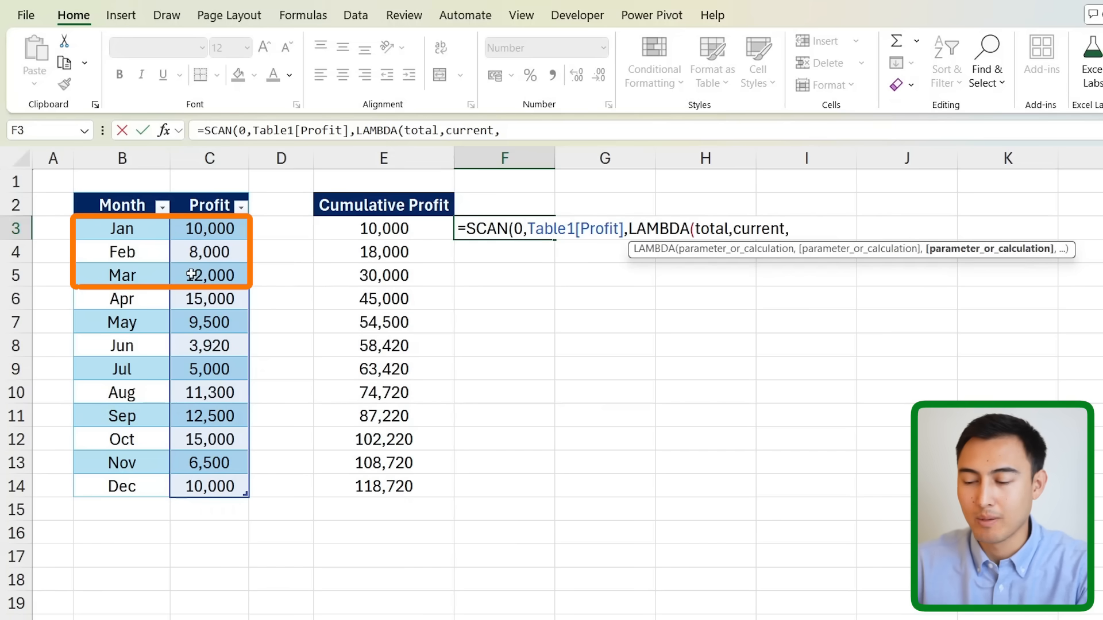
pyautogui.write('total+')
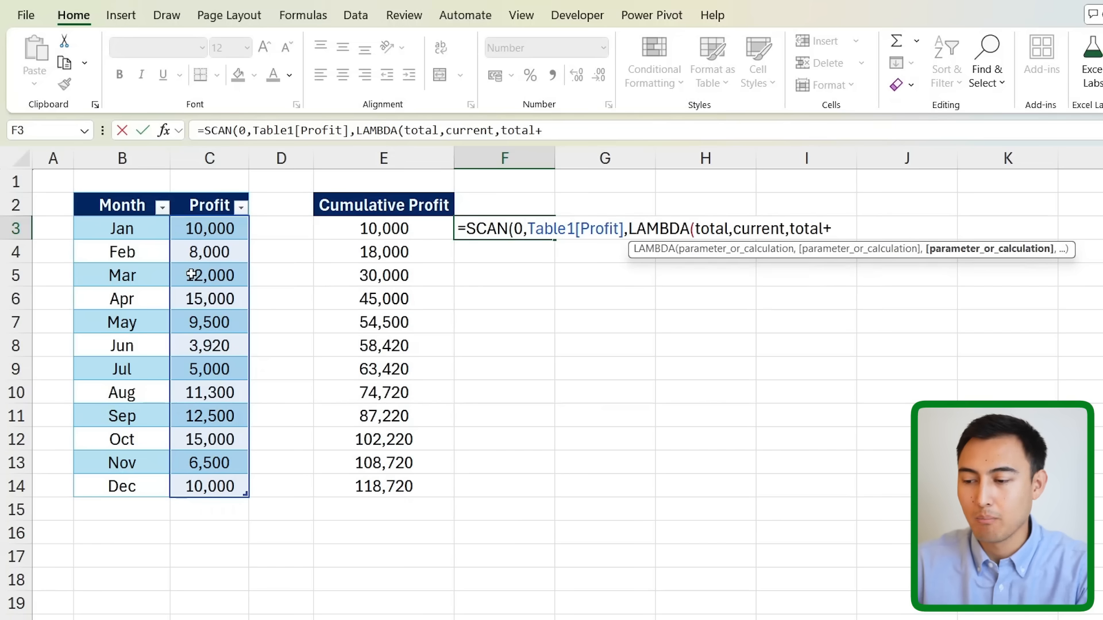
pyautogui.write('current')
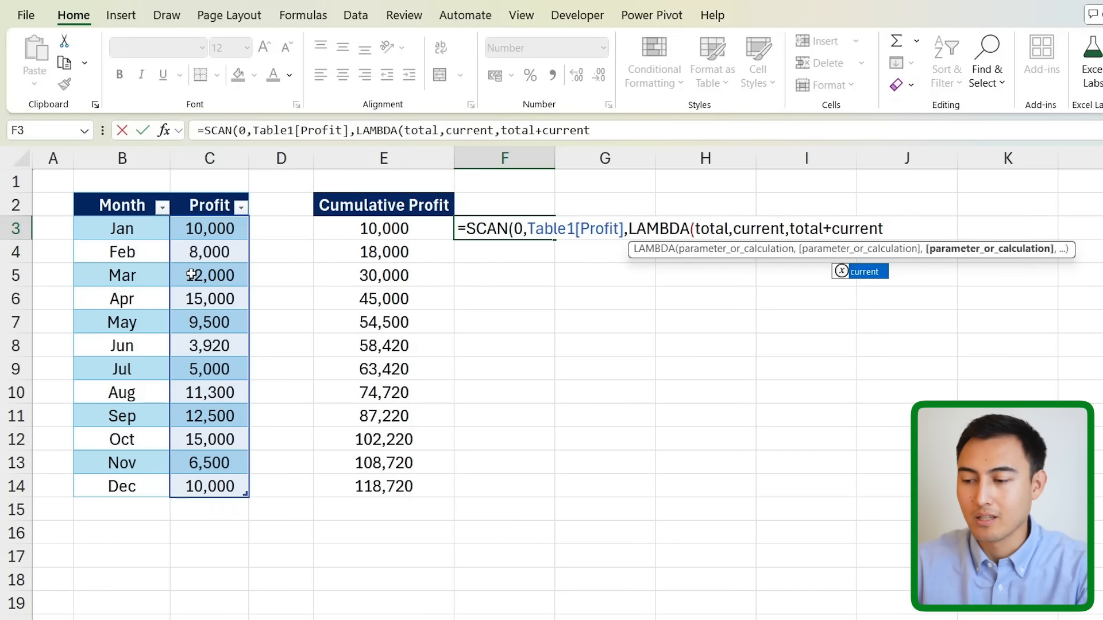
pyautogui.write('))')
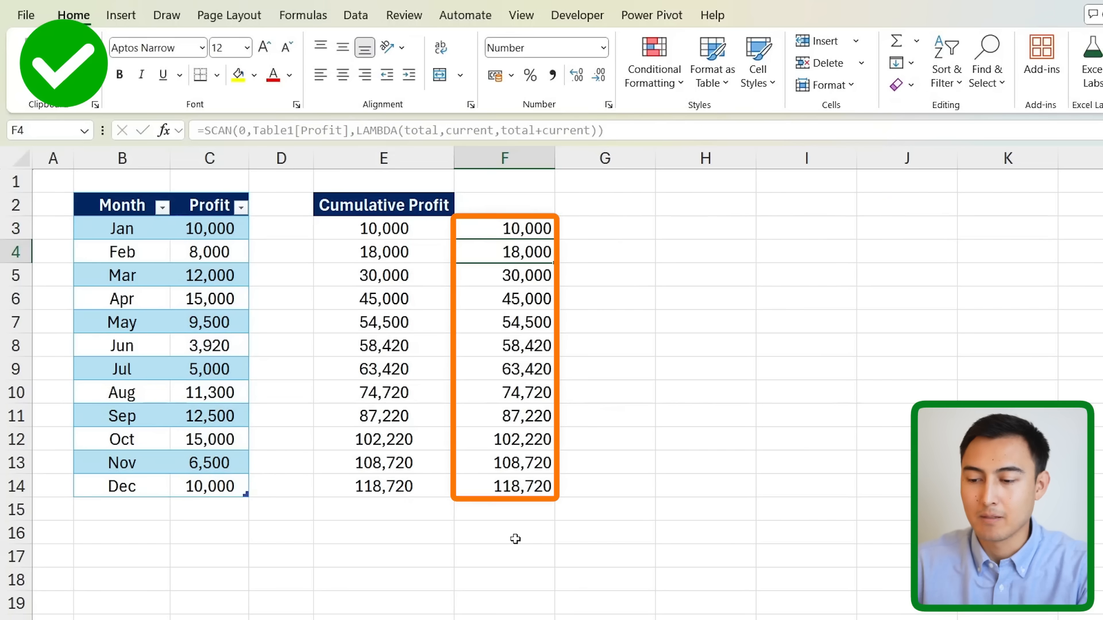
# Step: Inspect the total and current LAMBDA arguments in the F3 formula, leaving it unchanged
pyautogui.click(504, 228)
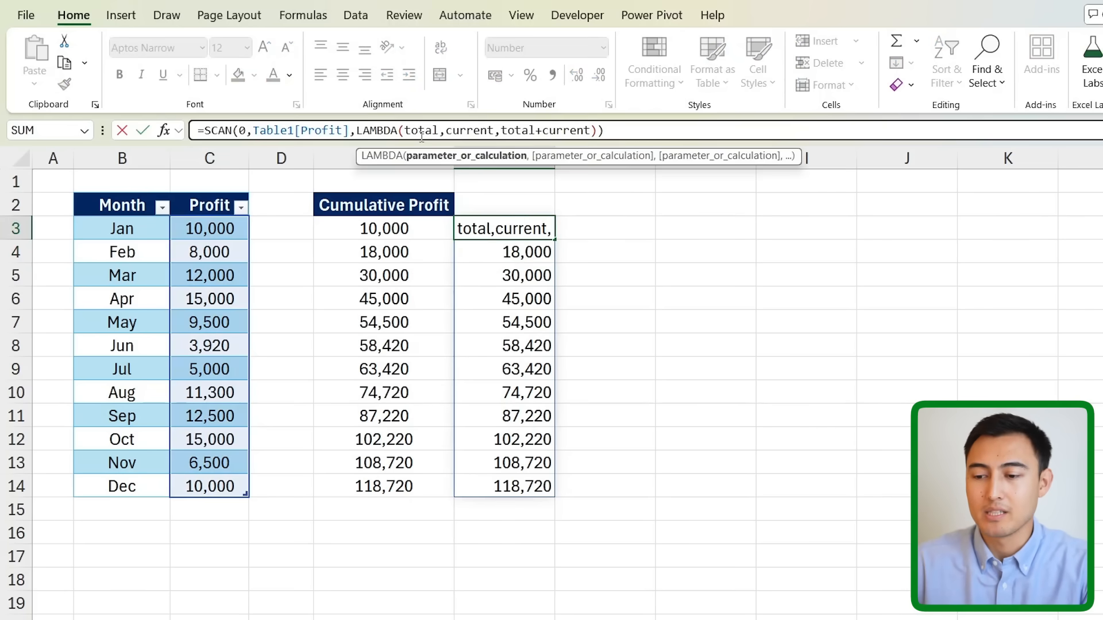
pyautogui.write('a')
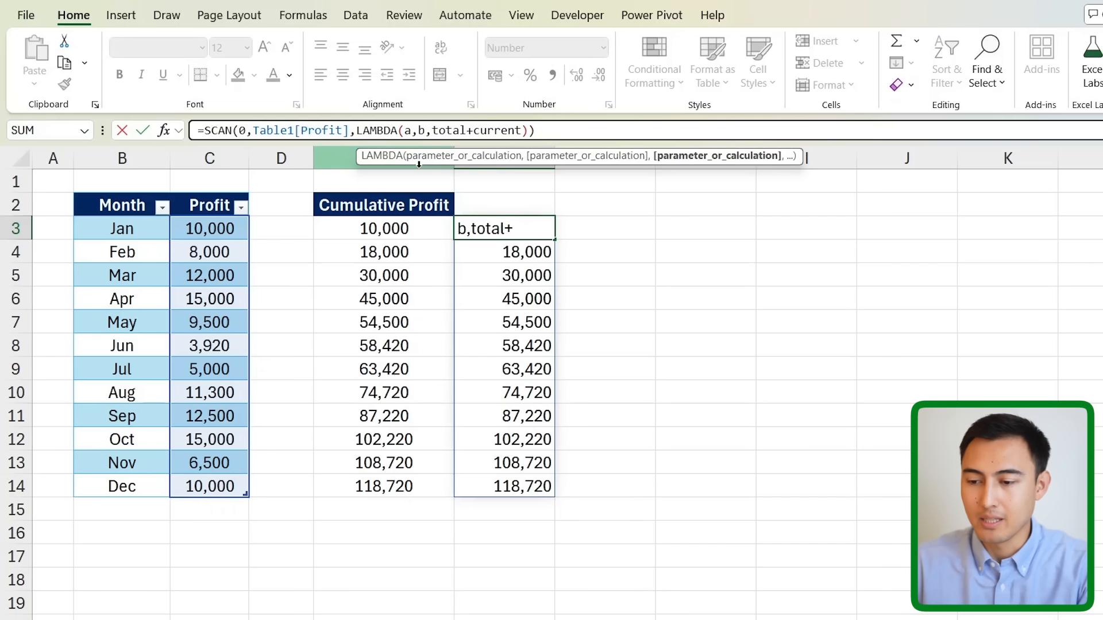
pyautogui.doubleClick(448, 130)
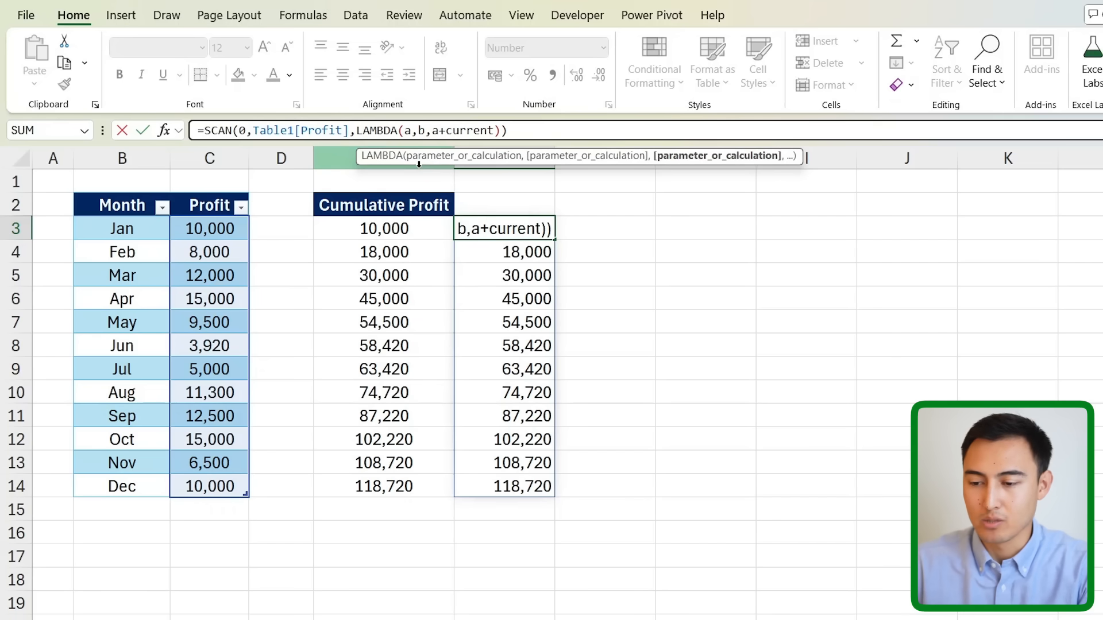
pyautogui.doubleClick(470, 130)
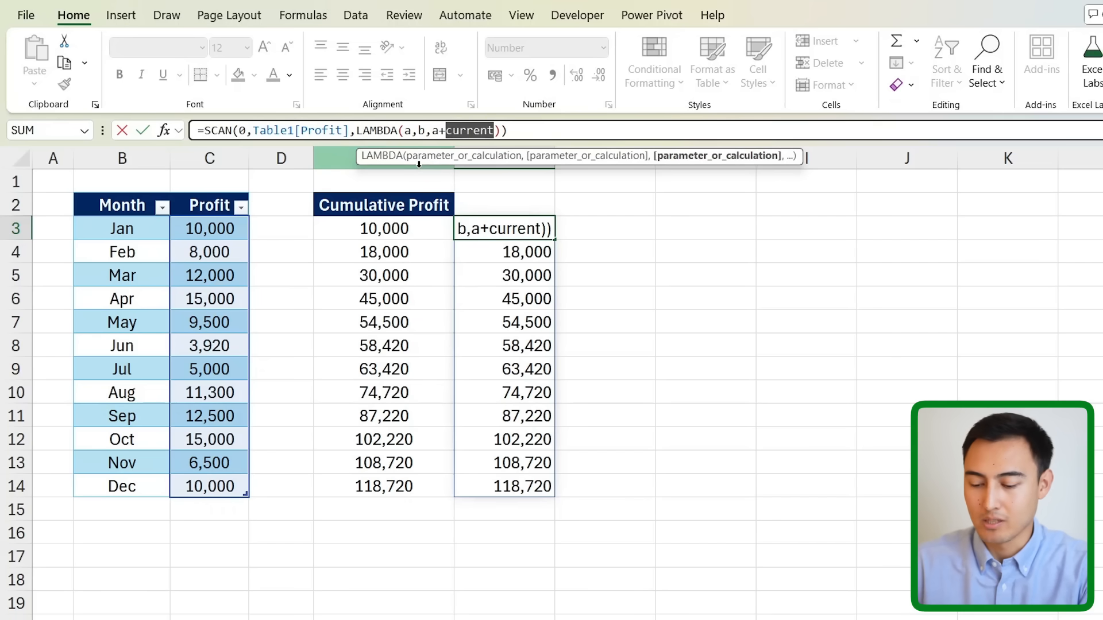
pyautogui.write('b')
pyautogui.press('Enter')
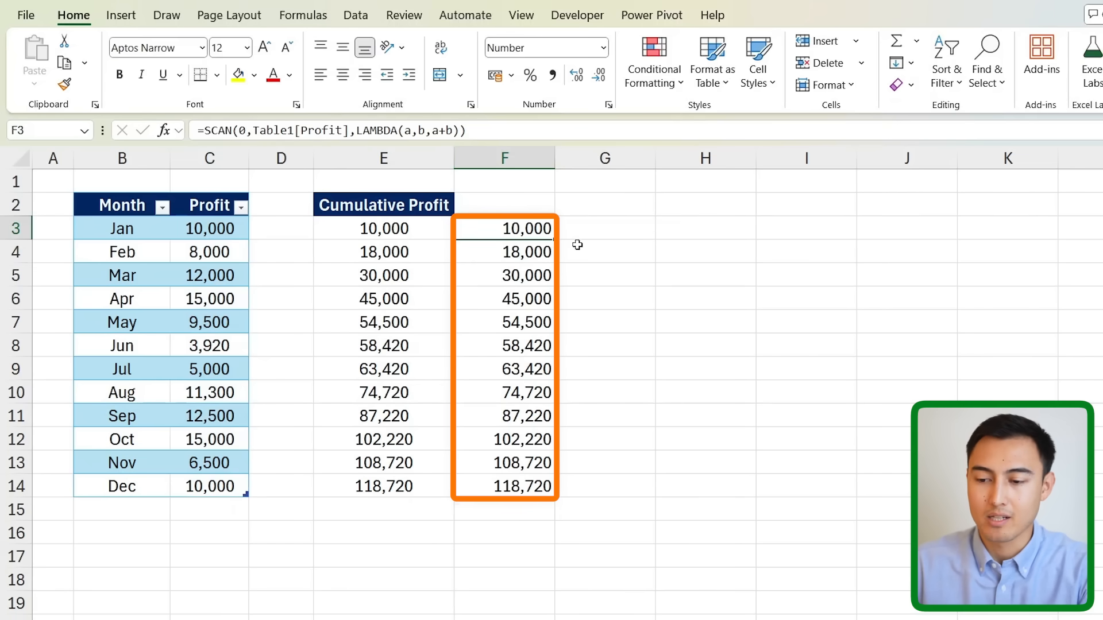
pyautogui.click(504, 228)
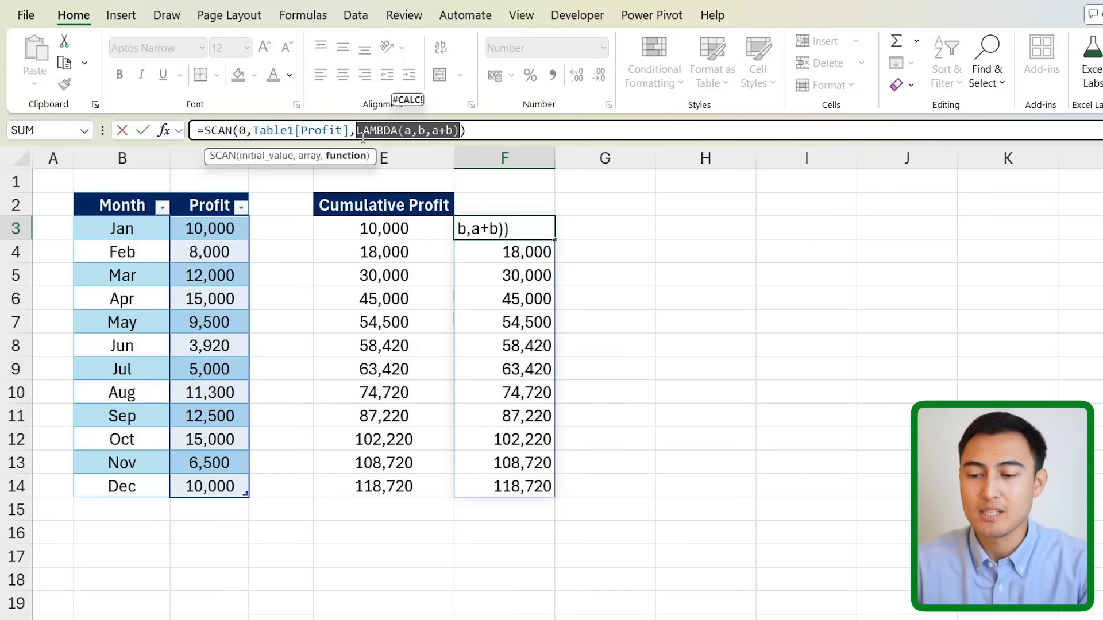
pyautogui.press('Enter')
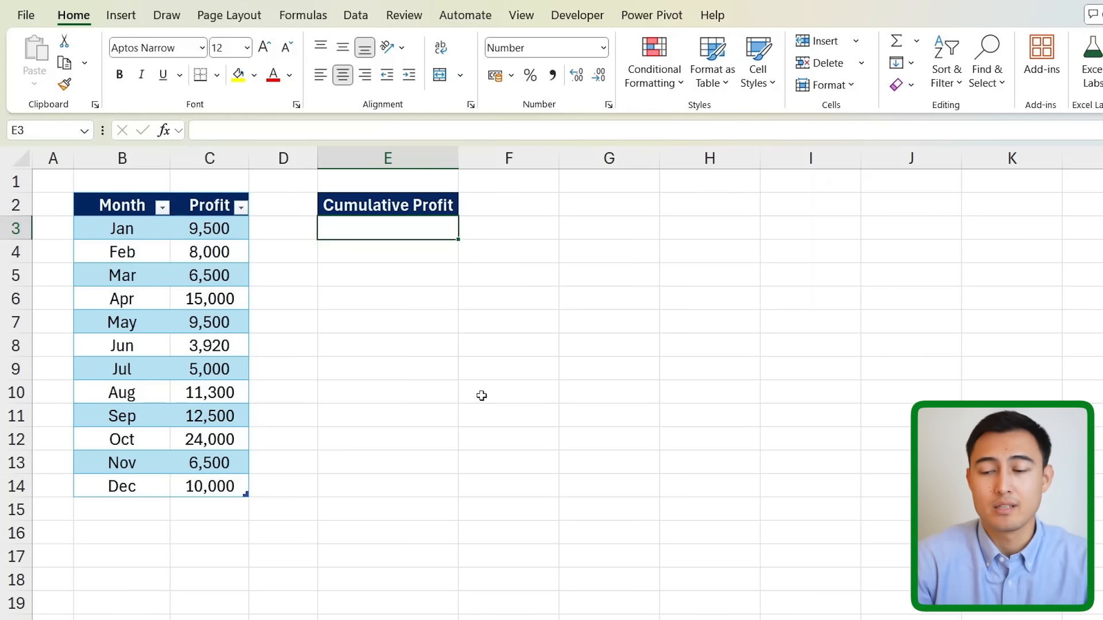
pyautogui.moveTo(294, 232)
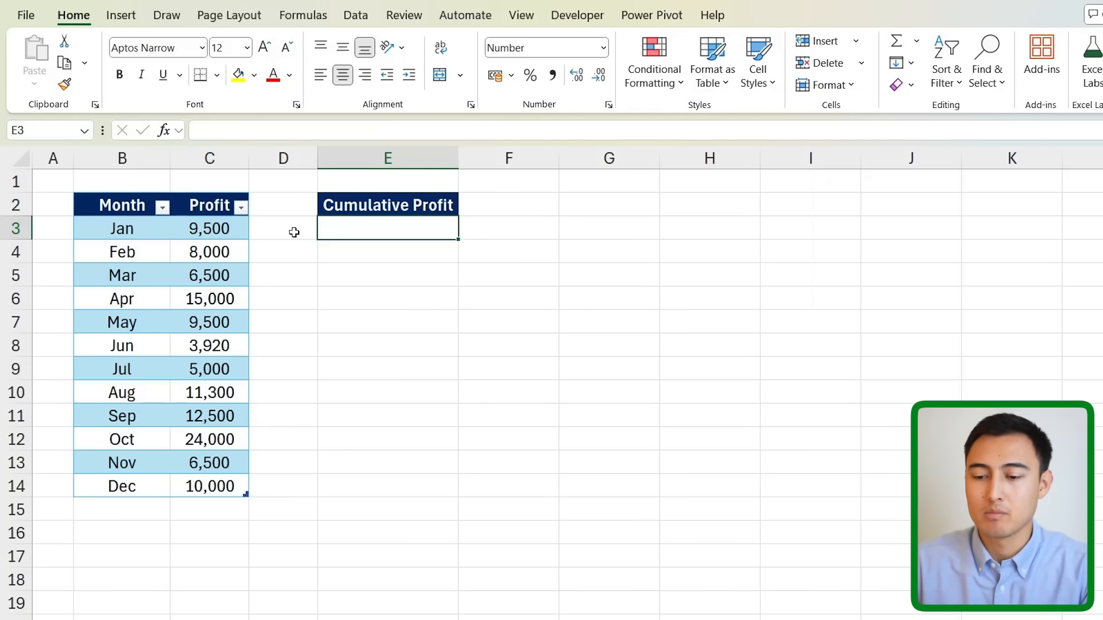
pyautogui.click(209, 228)
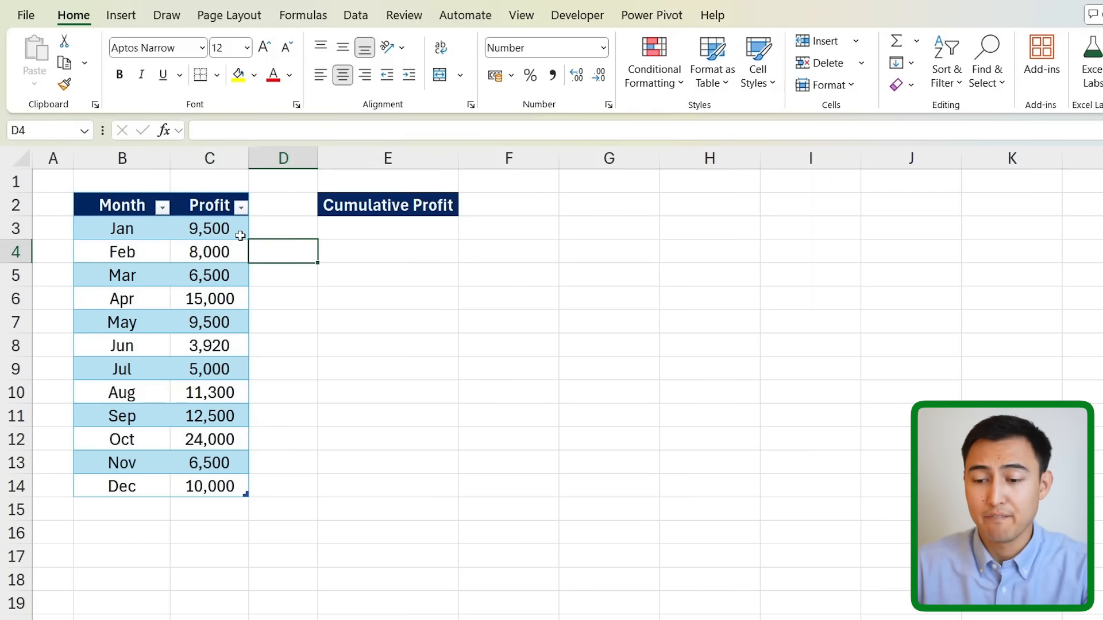
pyautogui.write('9500')
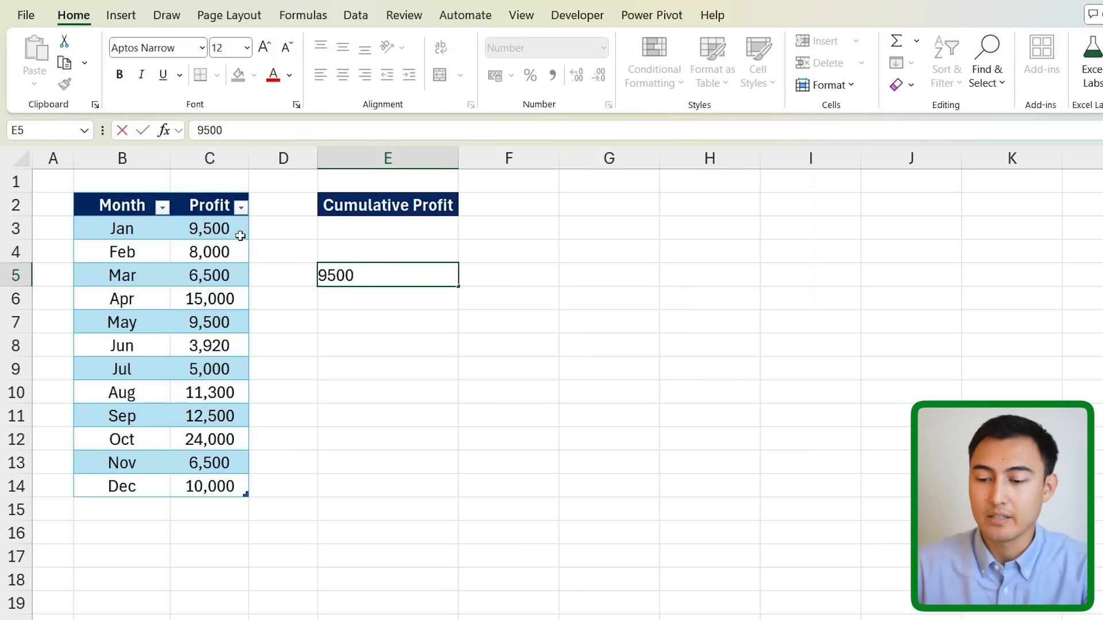
pyautogui.press('enter')
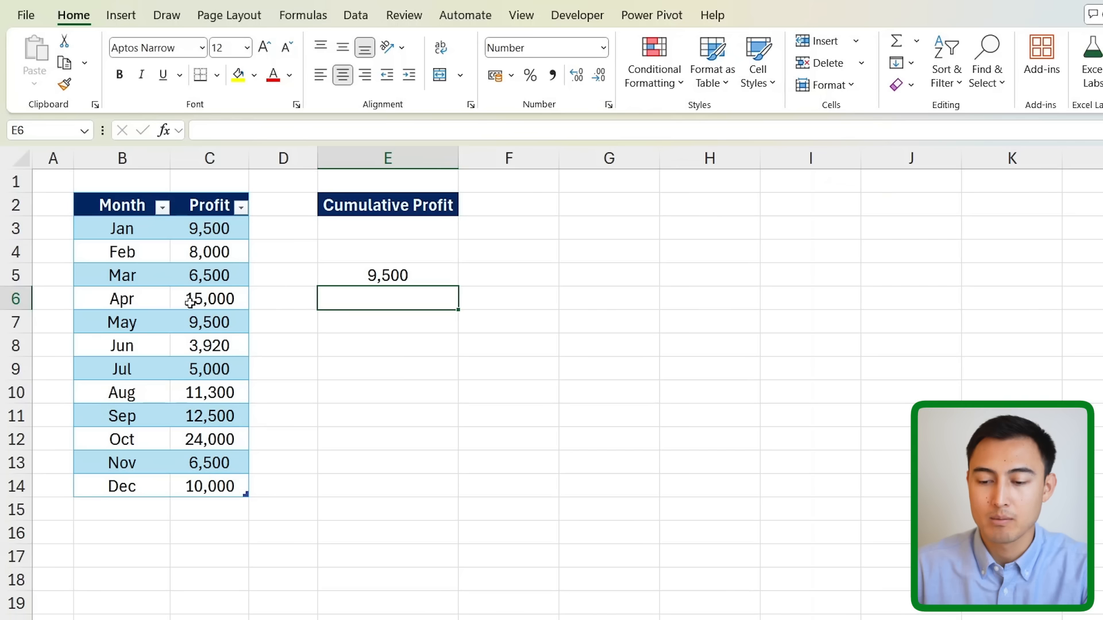
pyautogui.click(209, 298)
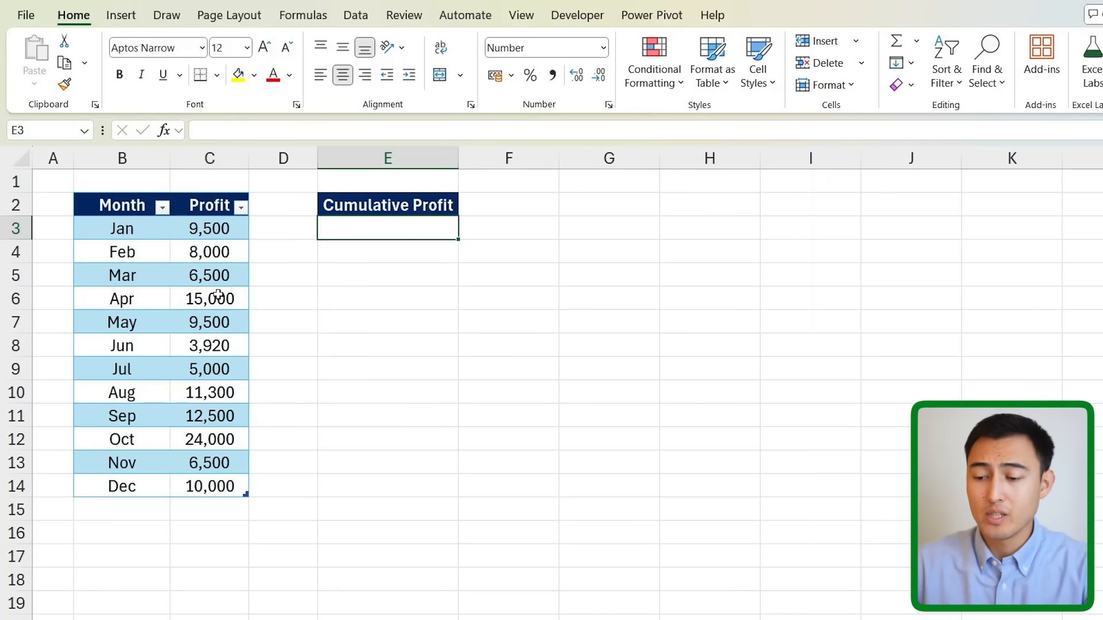
# Step: Enter =SCAN(0,Table2[Profit],MAX) in E3 for a running maximum
pyautogui.write('=SCAN(')
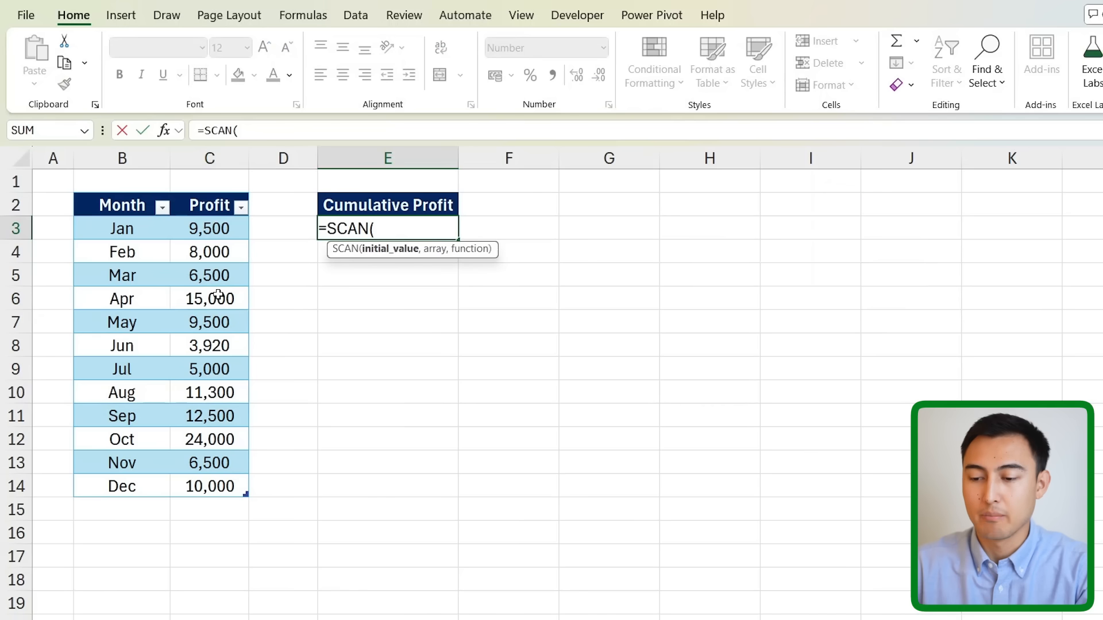
pyautogui.write('0,')
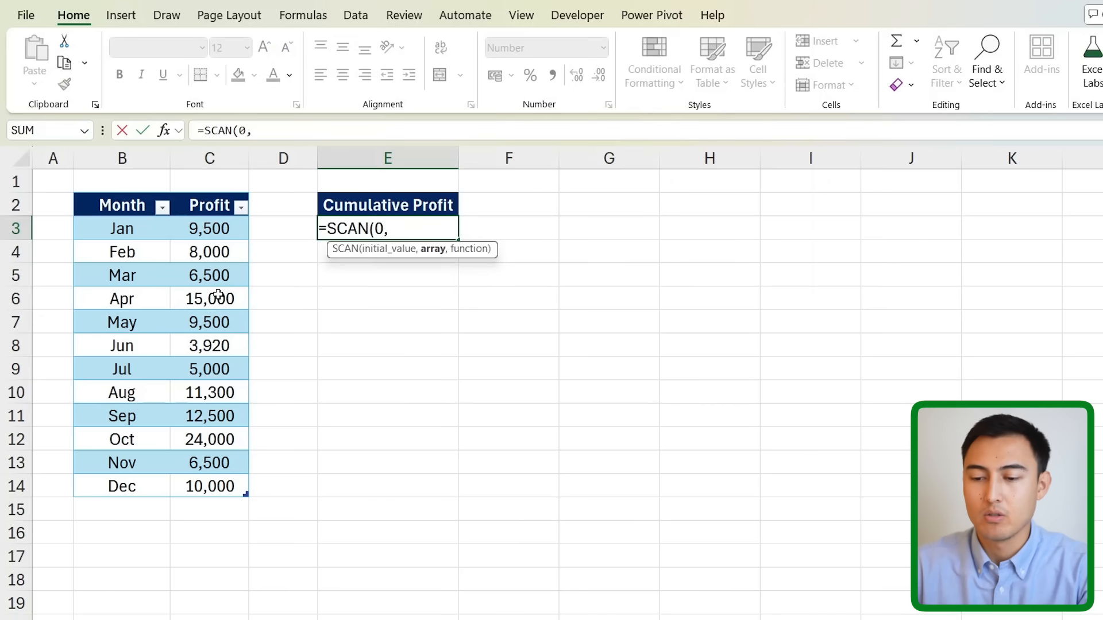
pyautogui.moveTo(209, 228); pyautogui.dragTo(209, 486)
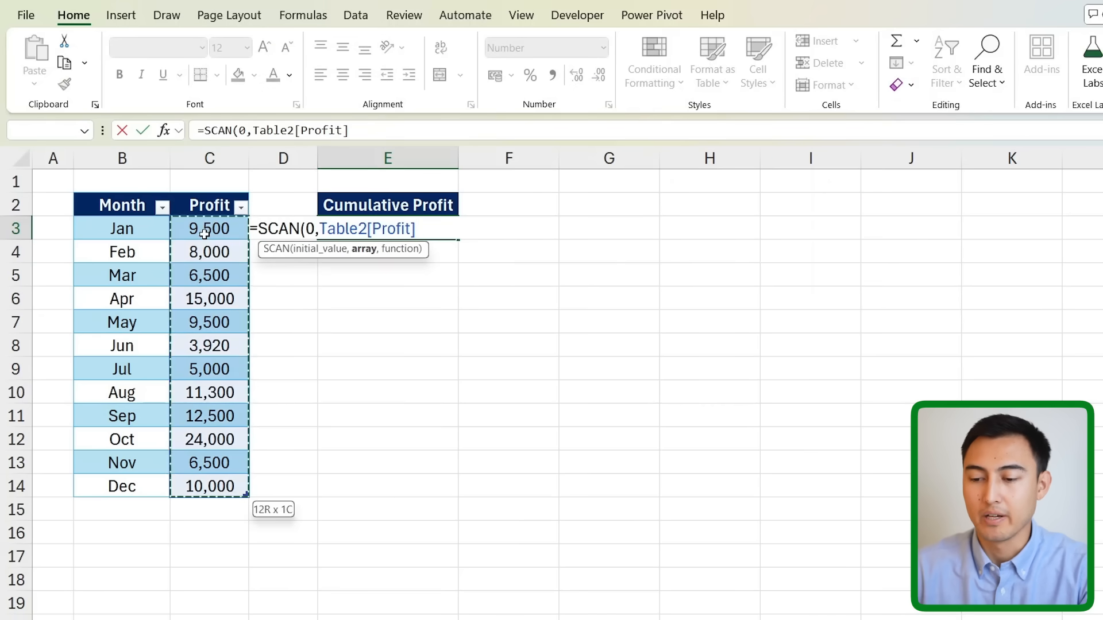
pyautogui.write(',')
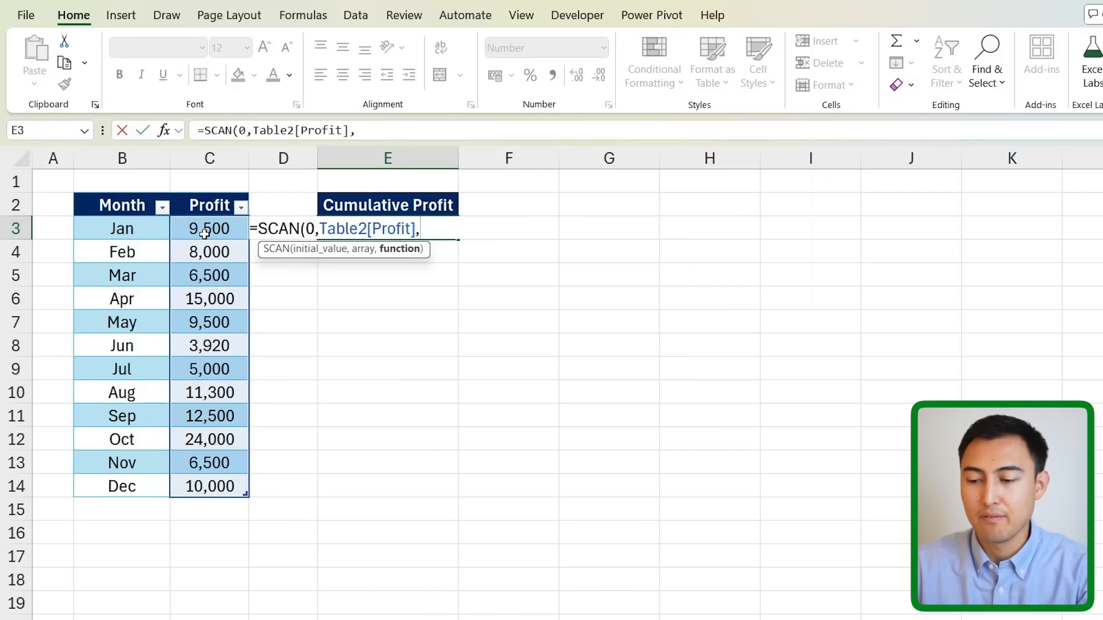
pyautogui.write('s')
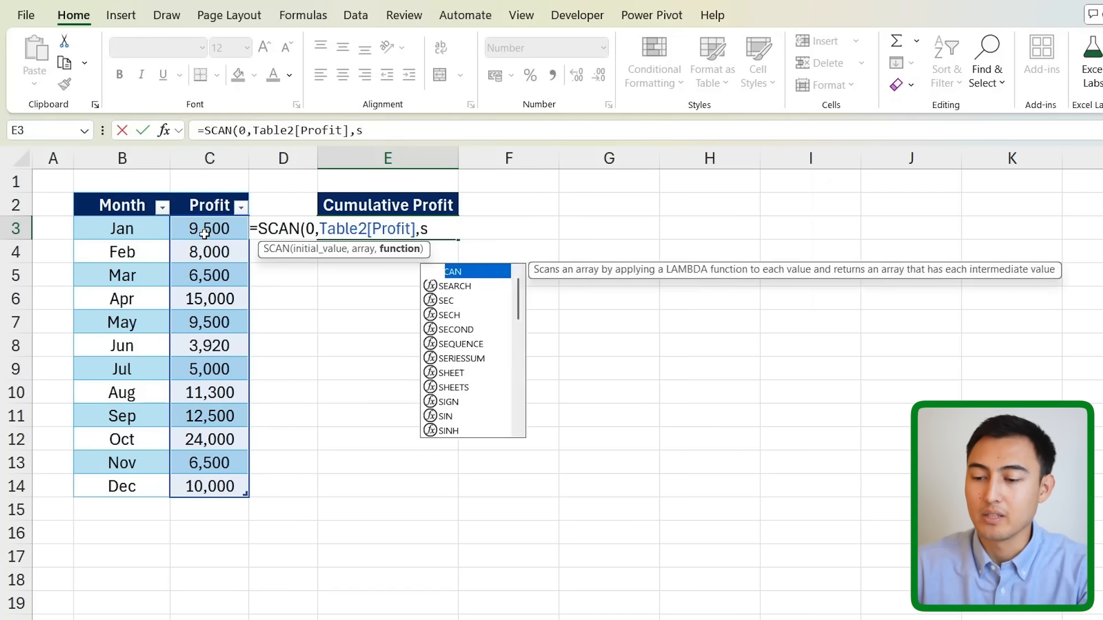
pyautogui.write('ax')
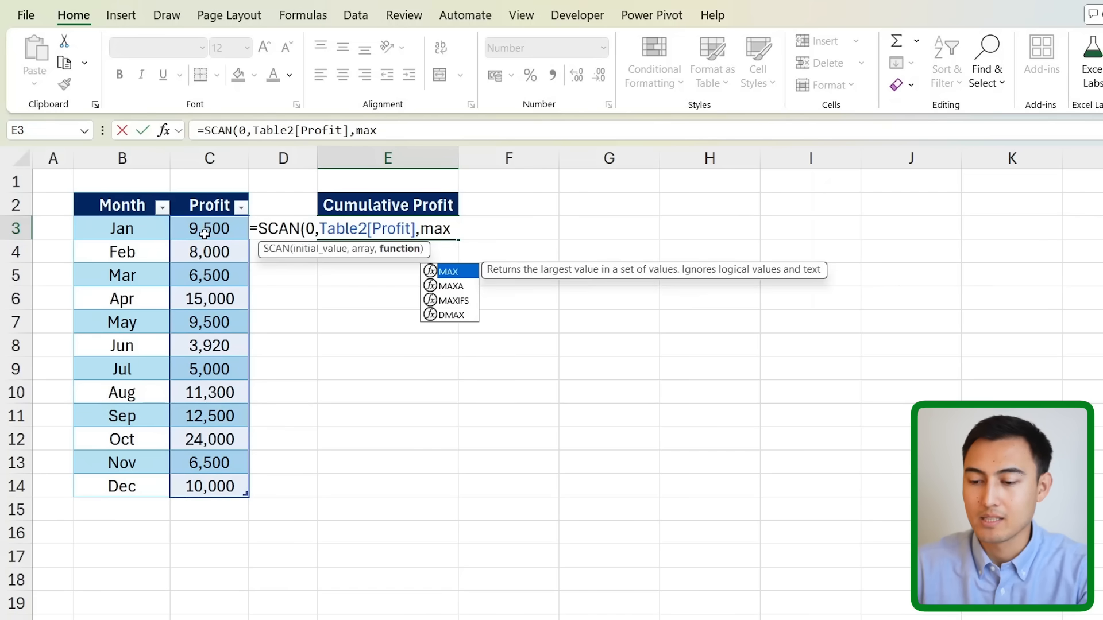
pyautogui.press('Enter')
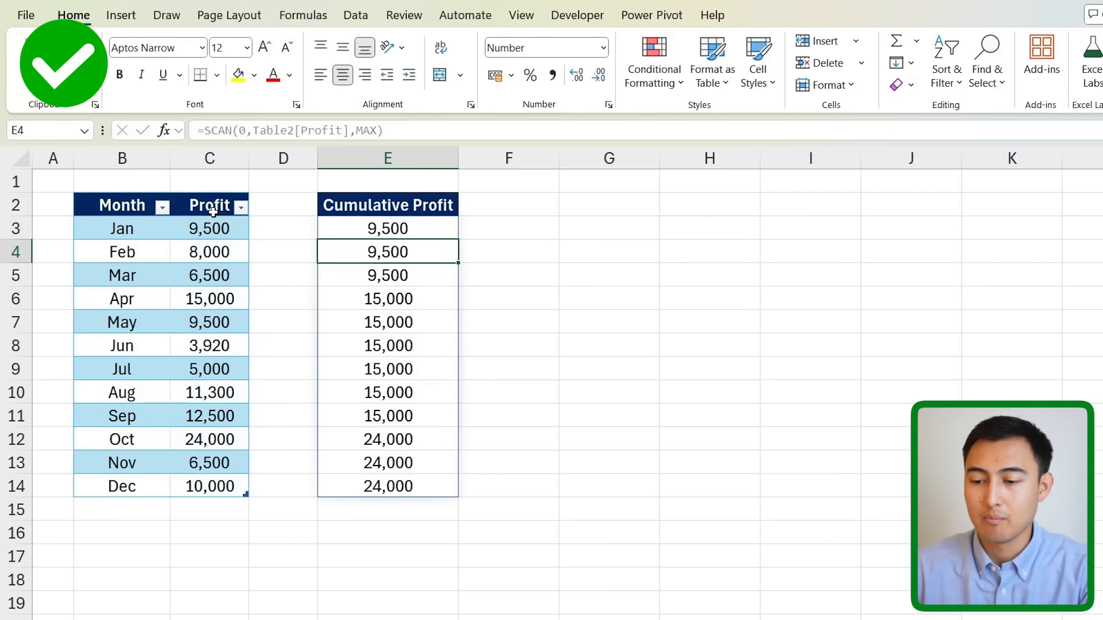
# Step: Compare the first running maximums with January's 9,500 and April's 15,000 profits
pyautogui.moveTo(388, 228); pyautogui.dragTo(387, 275)
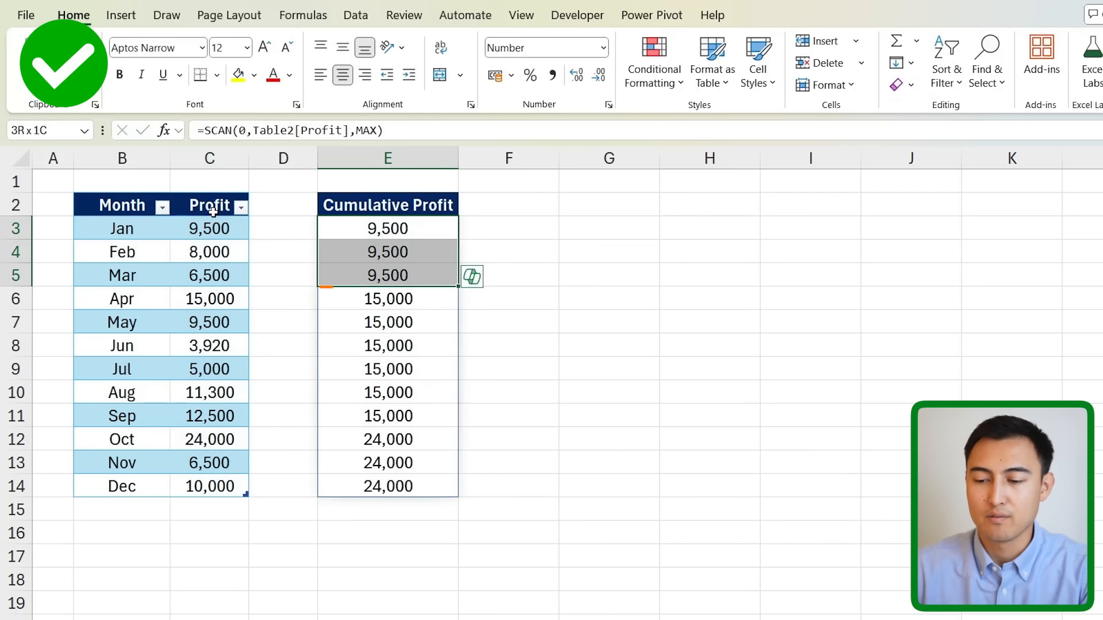
pyautogui.click(209, 228)
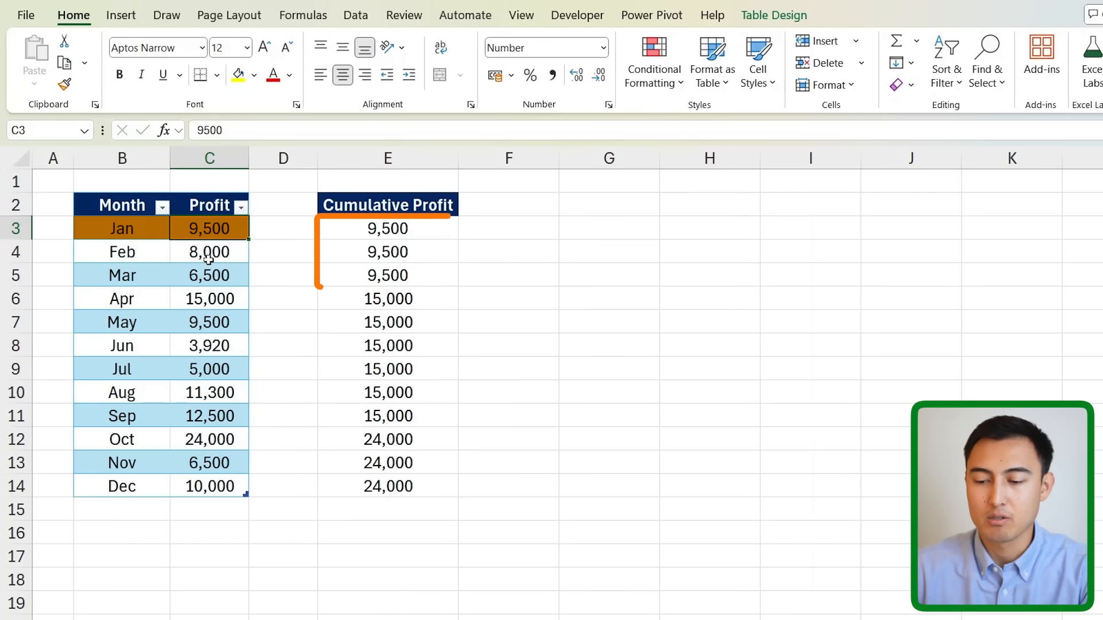
pyautogui.click(209, 299)
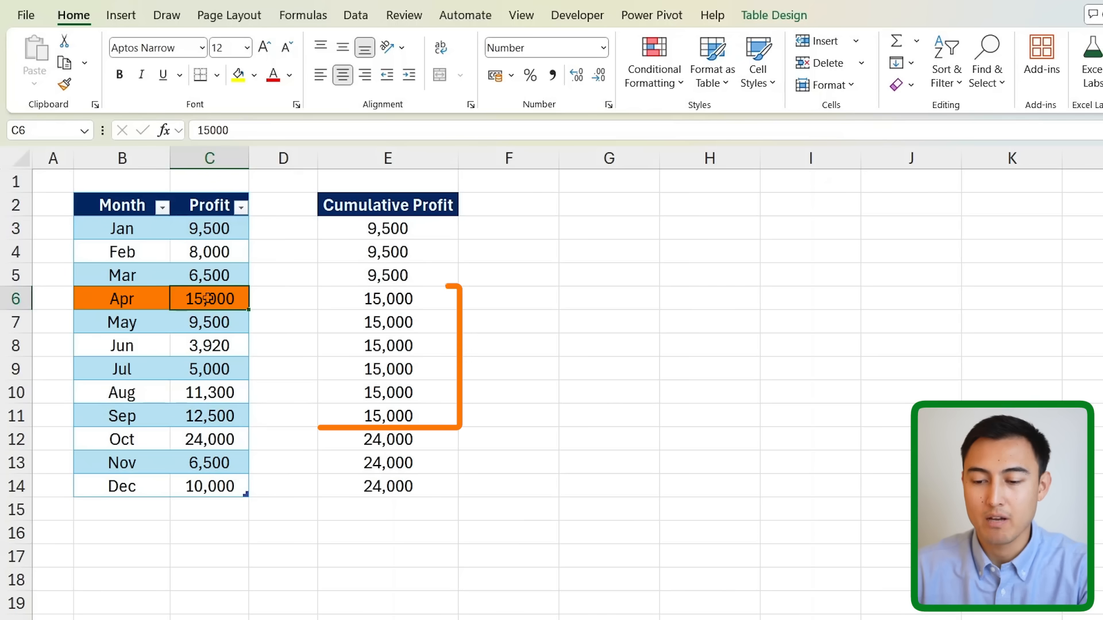
pyautogui.click(386, 298)
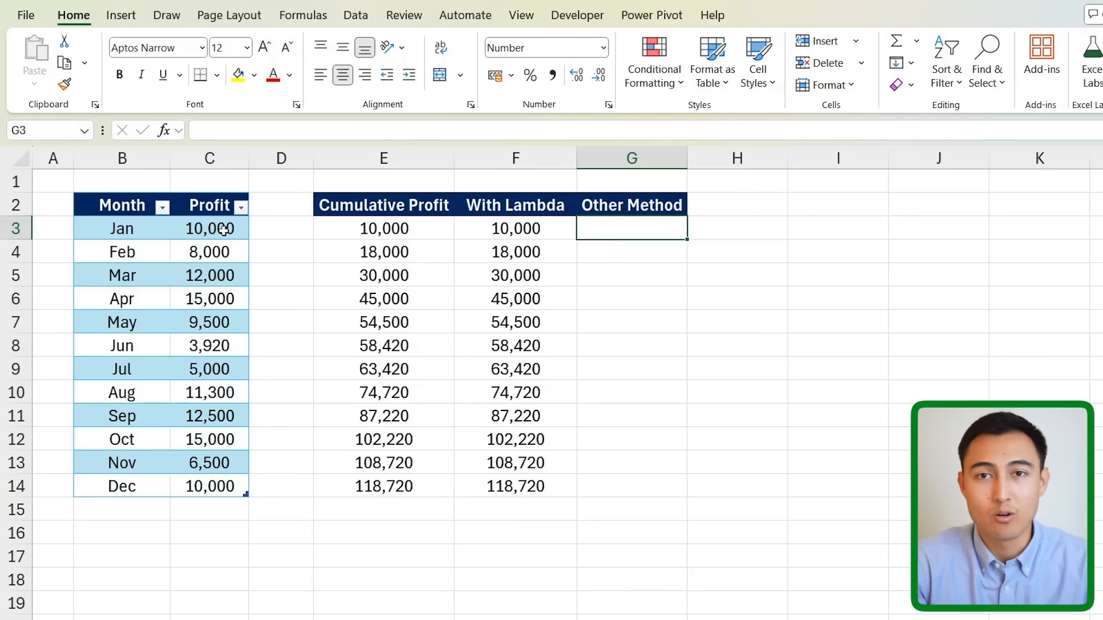
# Step: Enter =SUM($C$3:C3) in G3 under Other Method, returning 10,000
pyautogui.write('=')
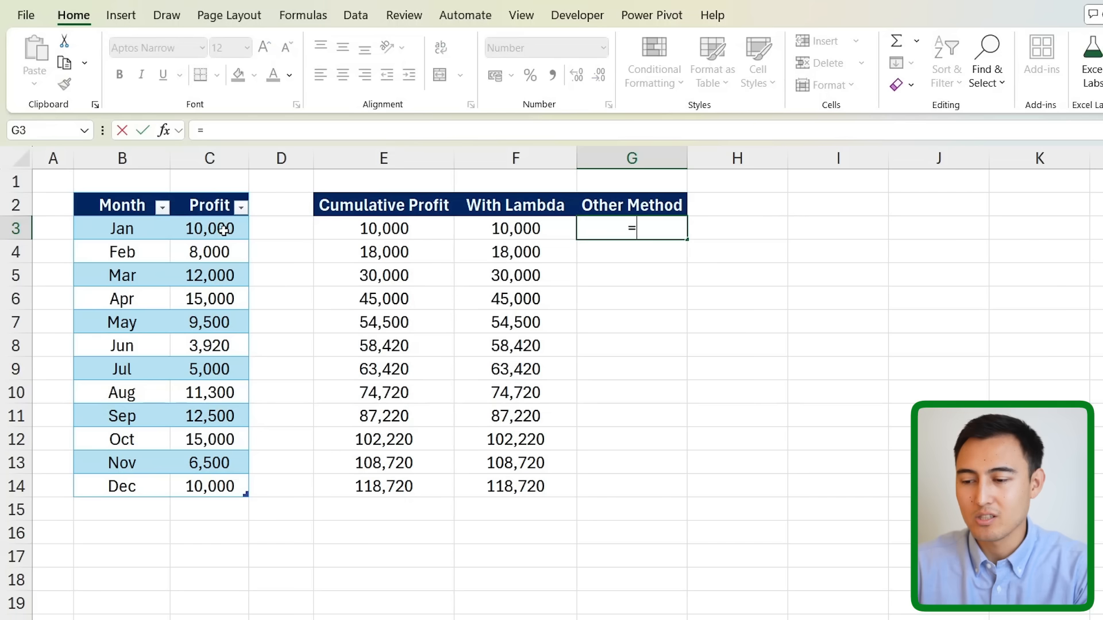
pyautogui.write('su')
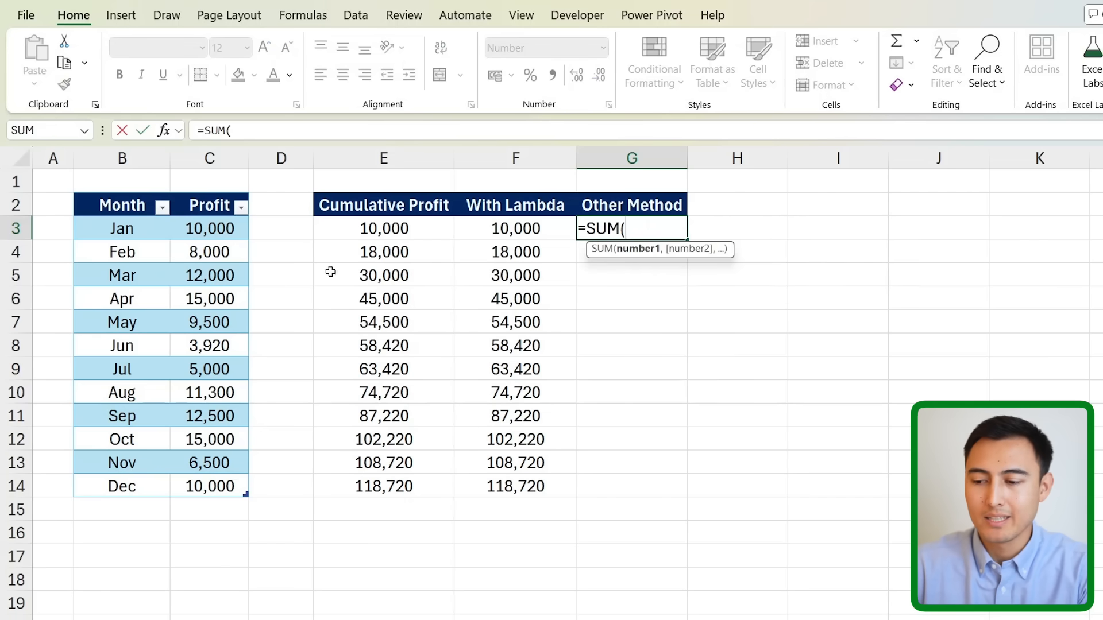
pyautogui.click(209, 228)
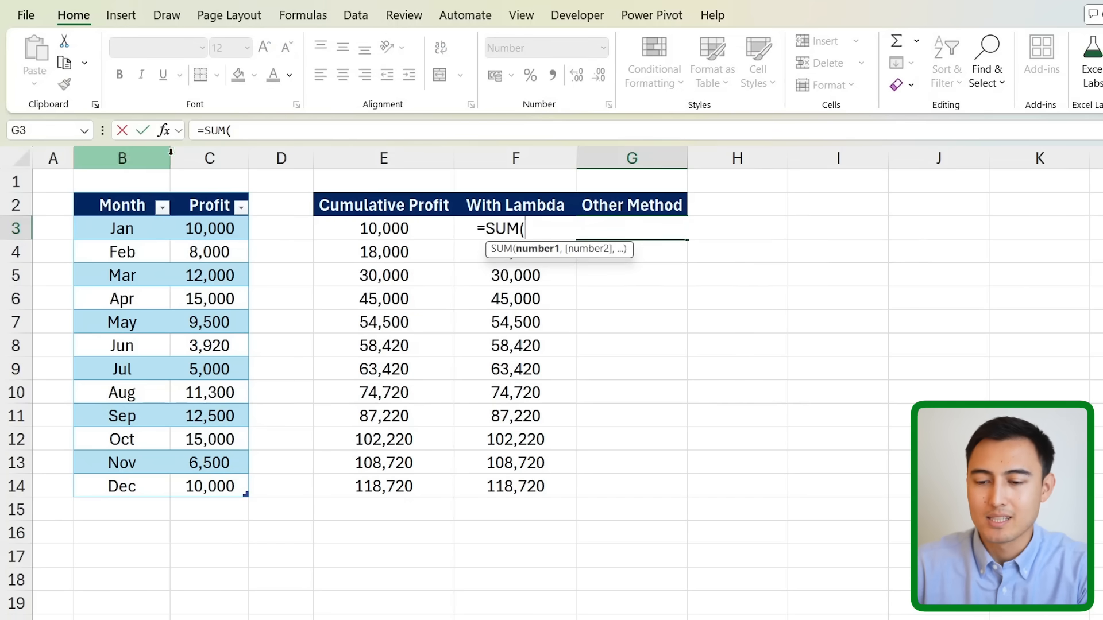
pyautogui.click(209, 228)
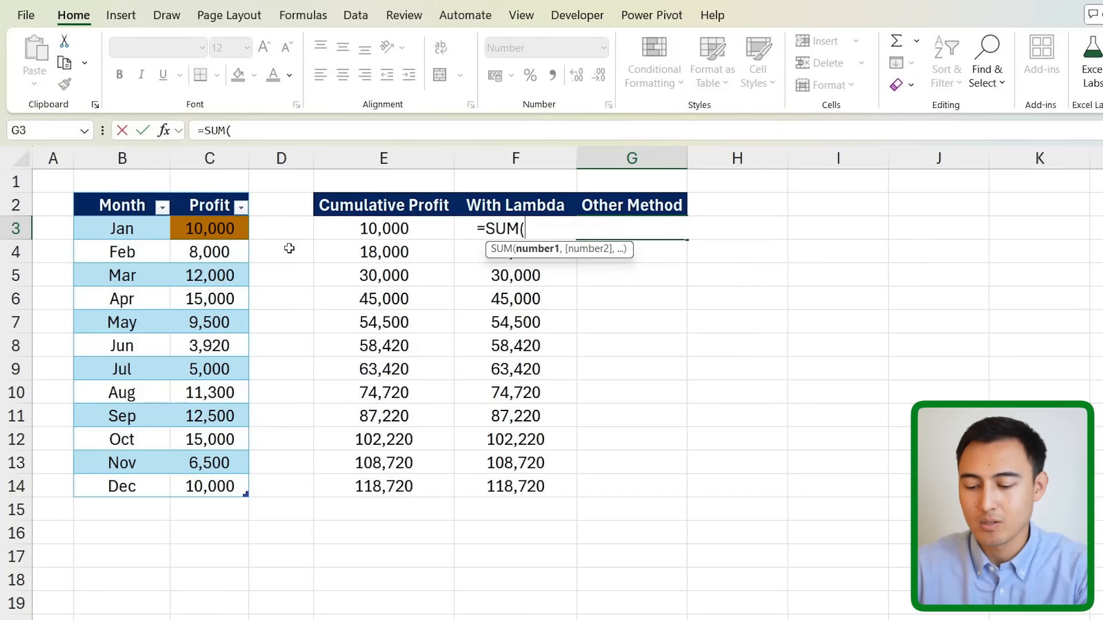
pyautogui.click(209, 228)
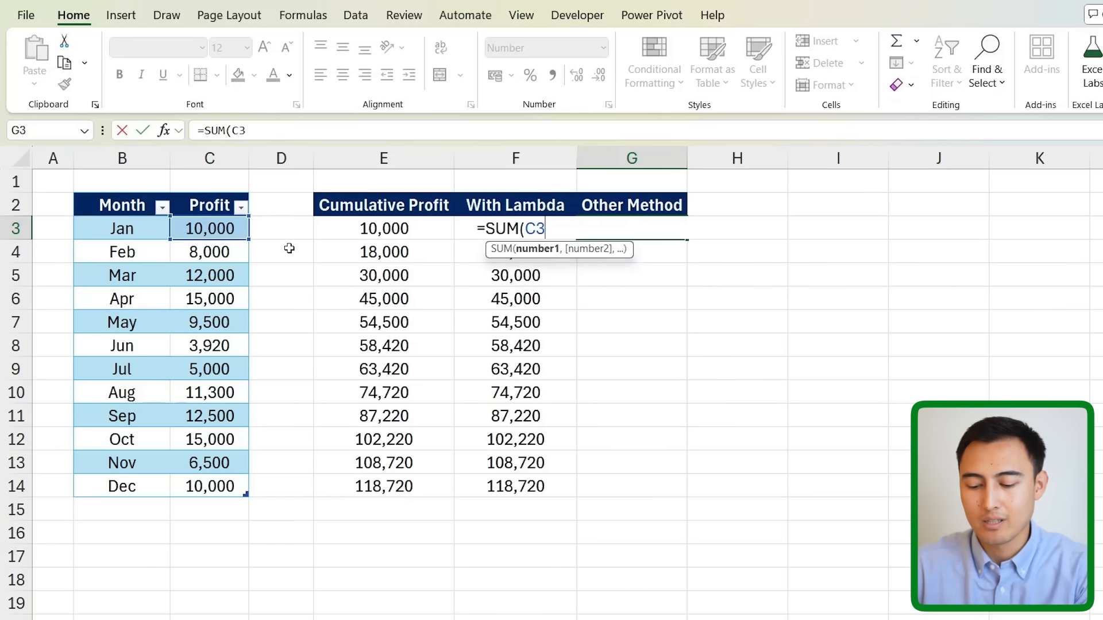
pyautogui.press('f4')
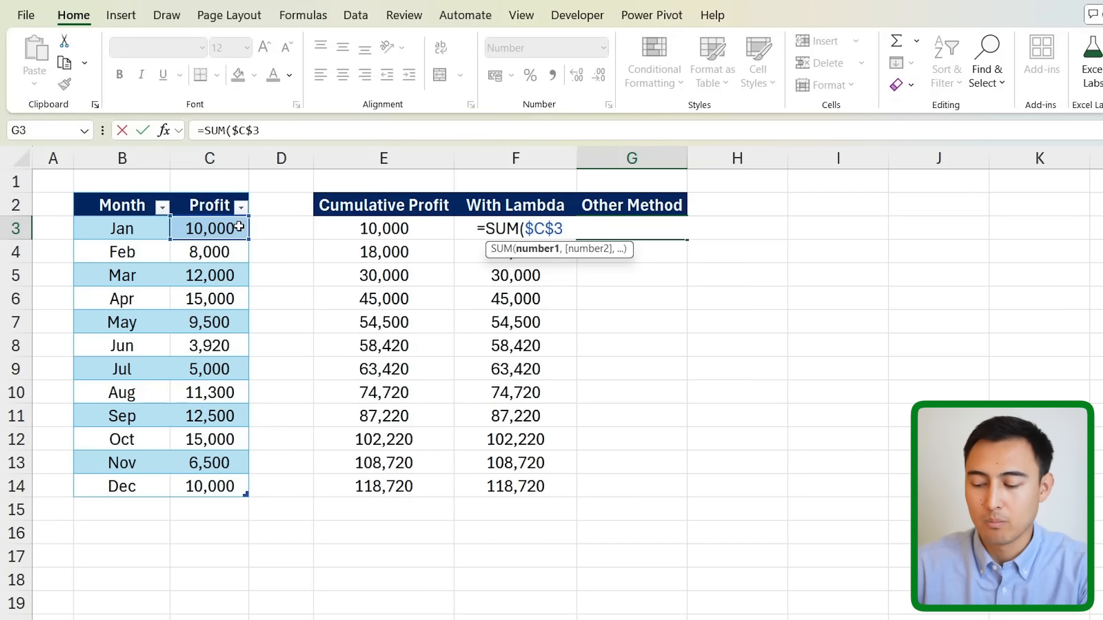
pyautogui.write(':C3)')
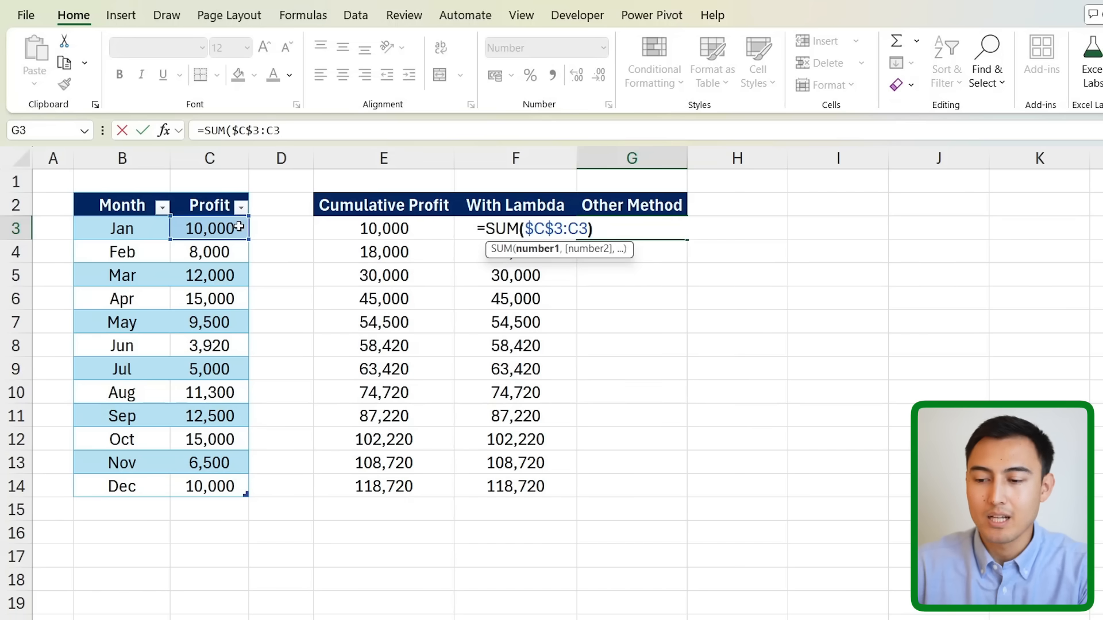
pyautogui.press('Enter')
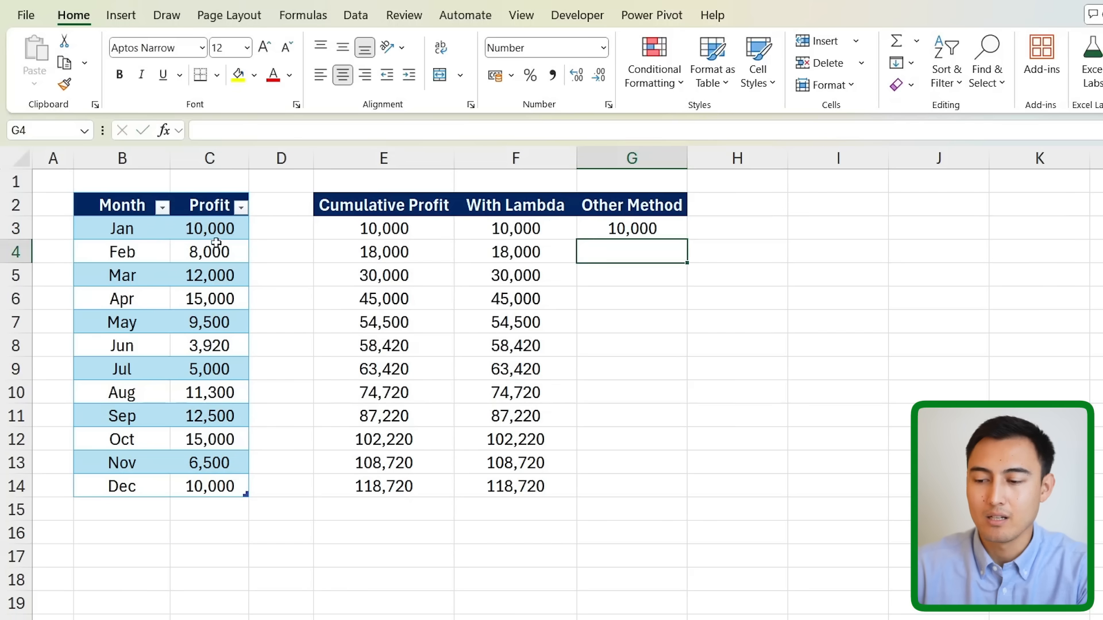
pyautogui.click(630, 228)
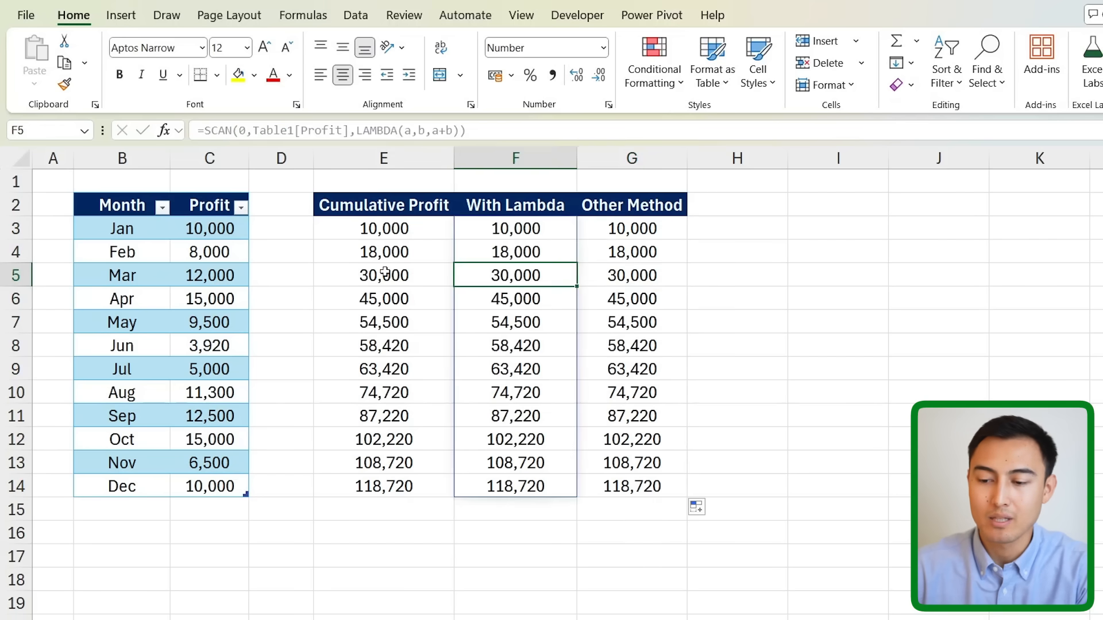
pyautogui.click(630, 275)
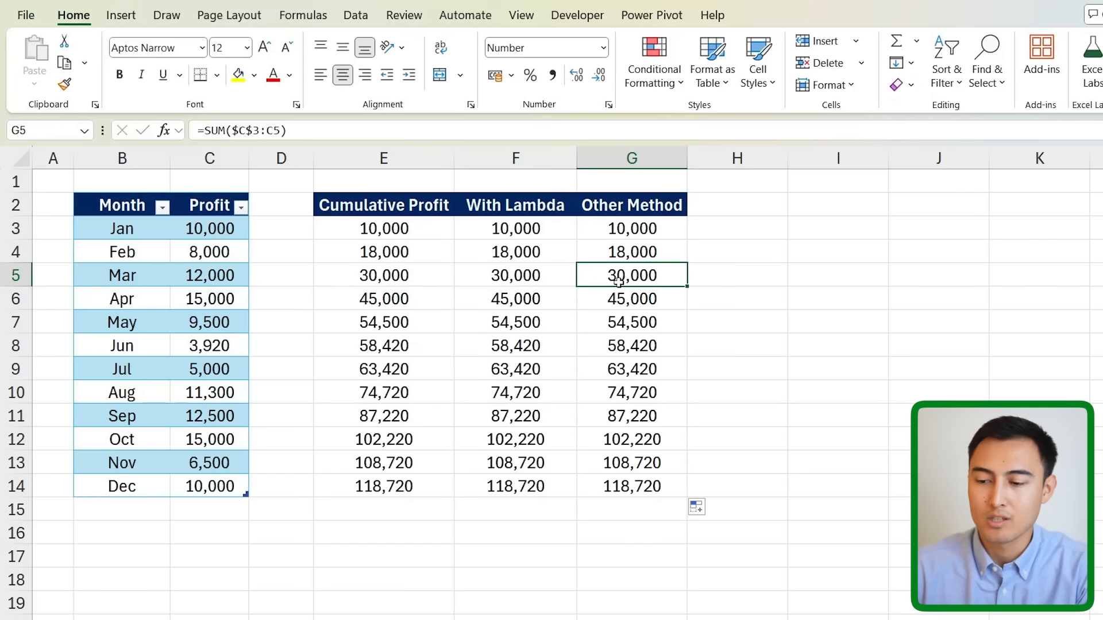
pyautogui.doubleClick(631, 275)
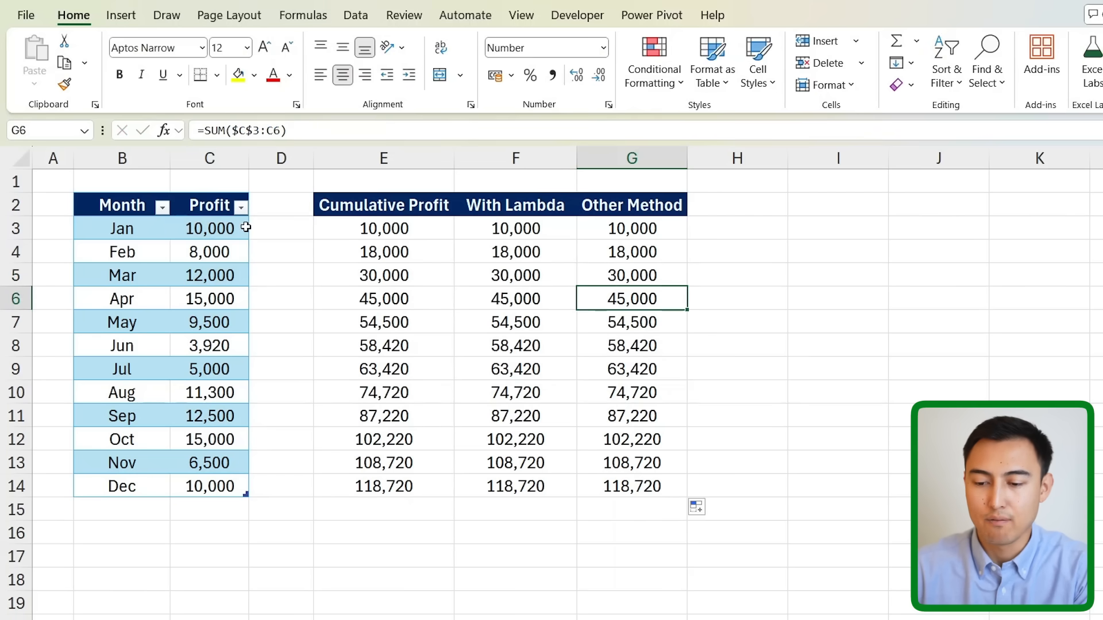
pyautogui.click(630, 345)
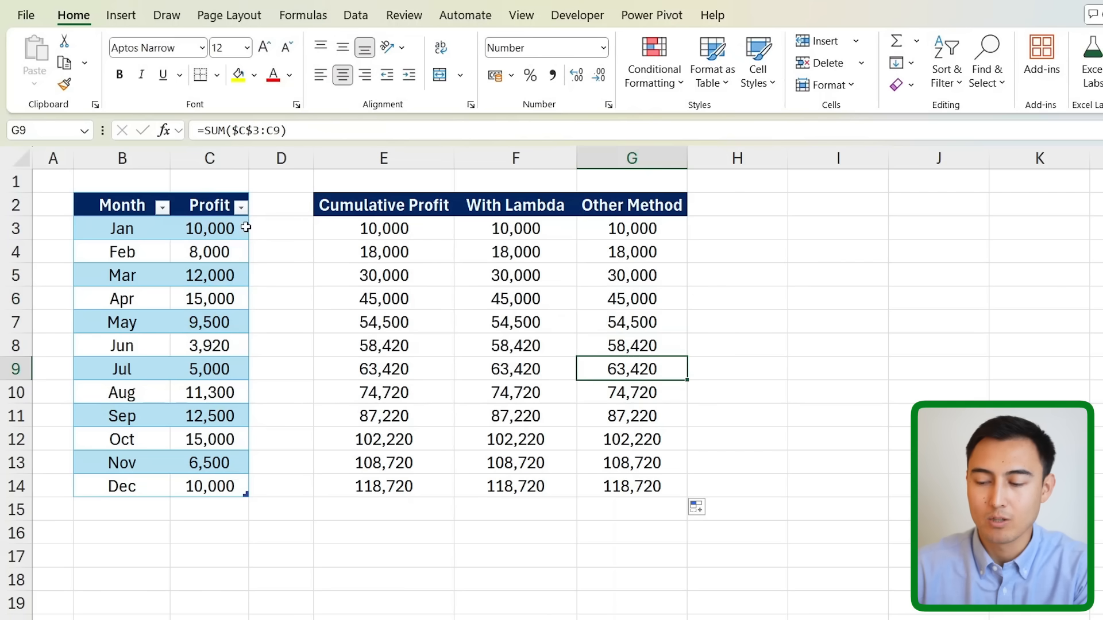
pyautogui.click(631, 228)
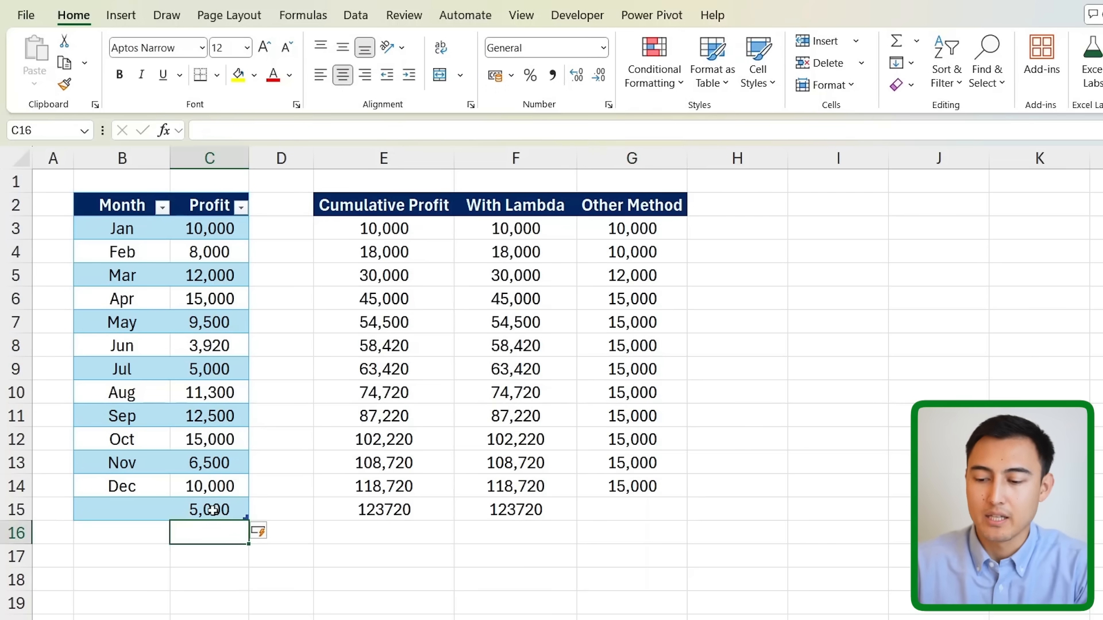
# Step: Check the row-15 Cumulative Profit and With Lambda results reaching 123,720
pyautogui.click(383, 509)
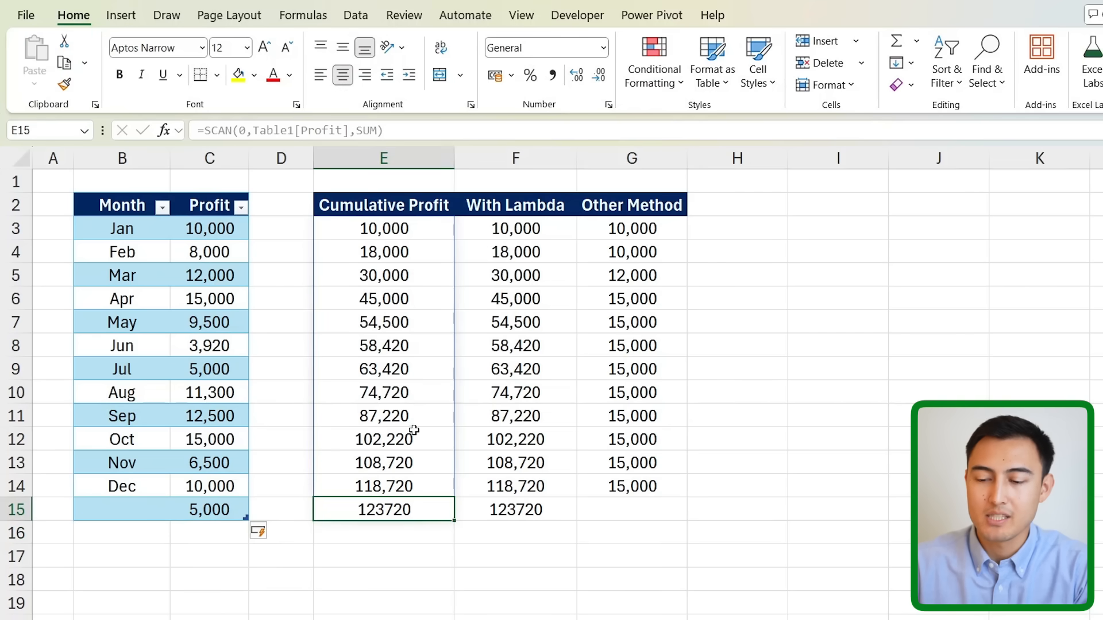
pyautogui.click(514, 510)
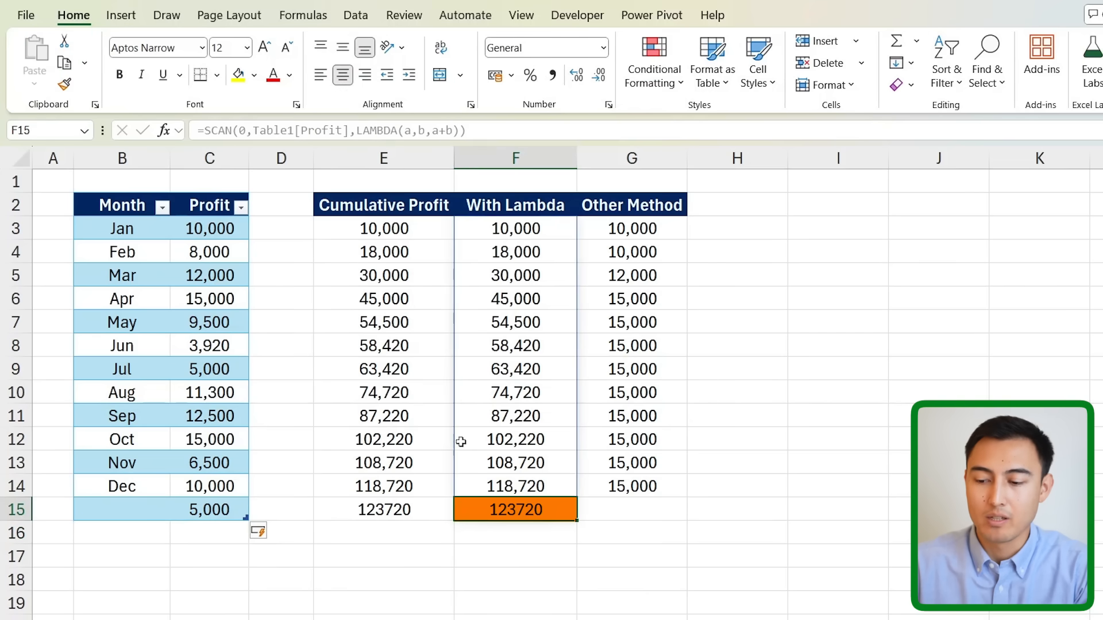
pyautogui.click(631, 485)
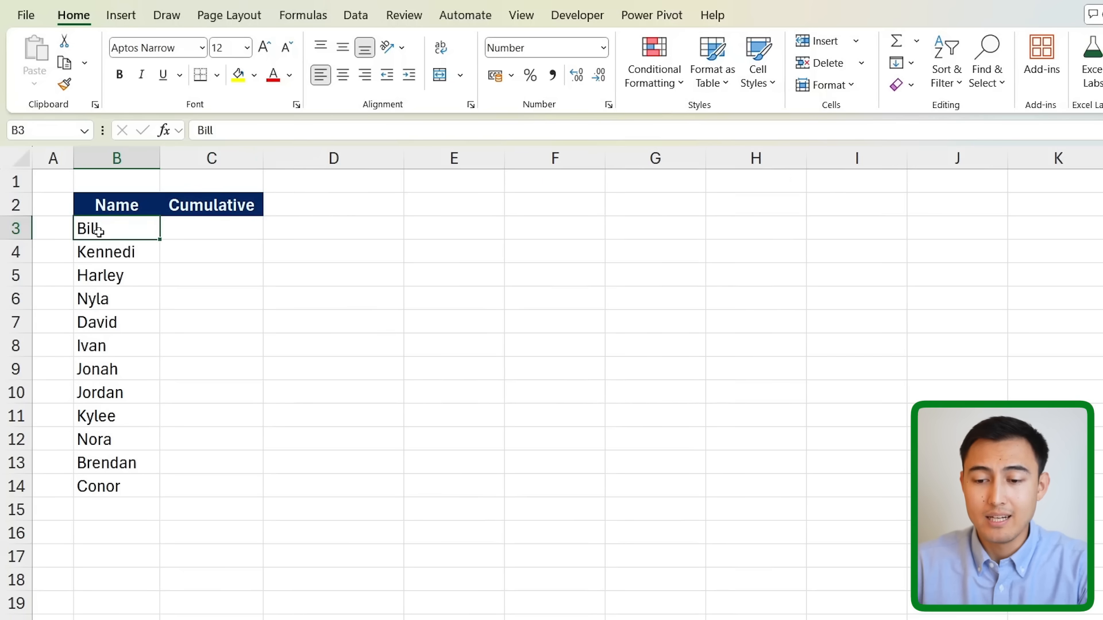
# Step: Enter =SCAN(0,B3:B14,SUM) in C3 over the twelve names, yielding zeros
pyautogui.click(211, 228)
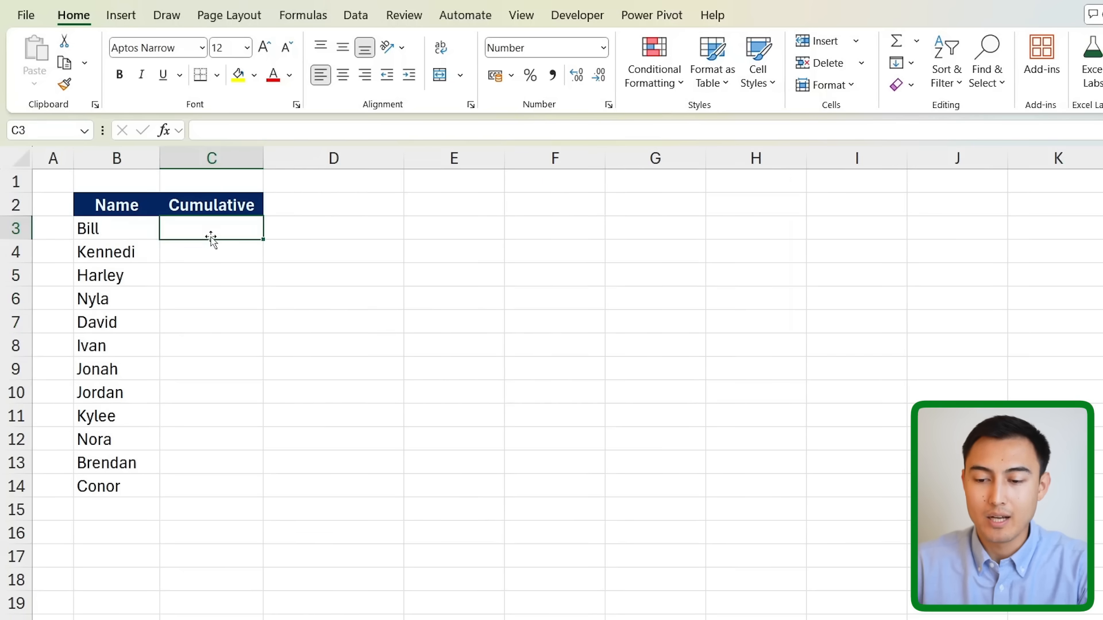
pyautogui.moveTo(181, 243)
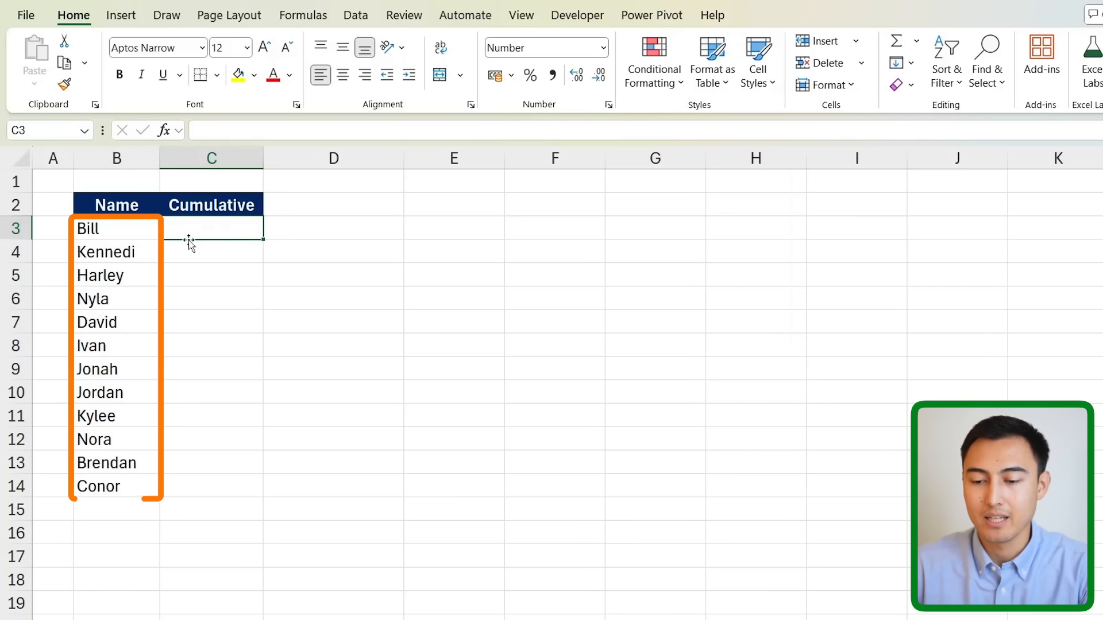
pyautogui.write('=')
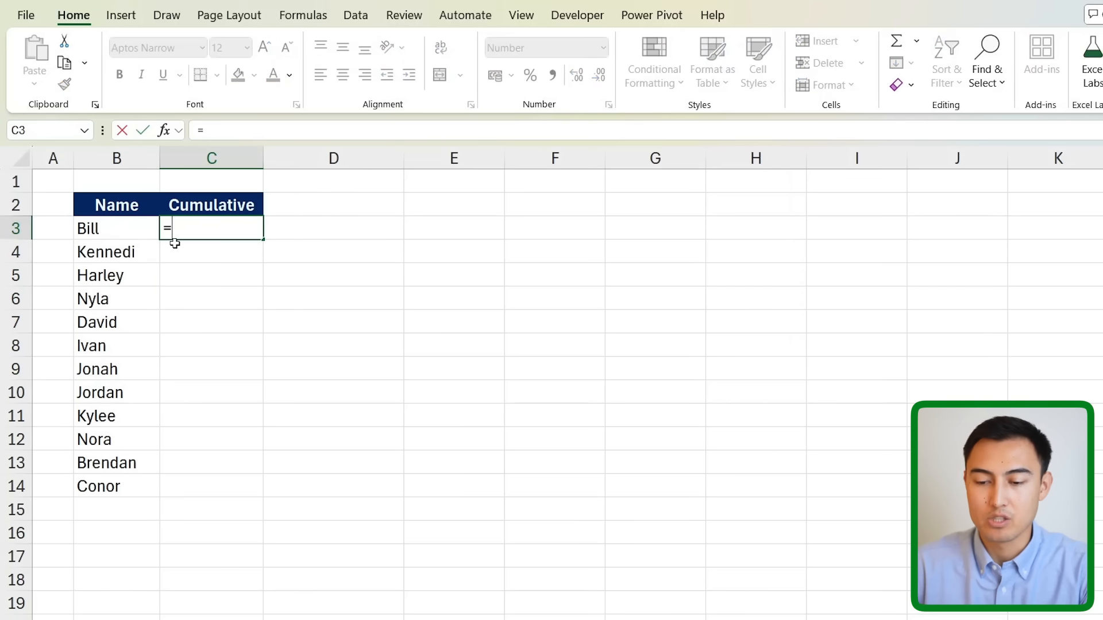
pyautogui.write('SCAN(')
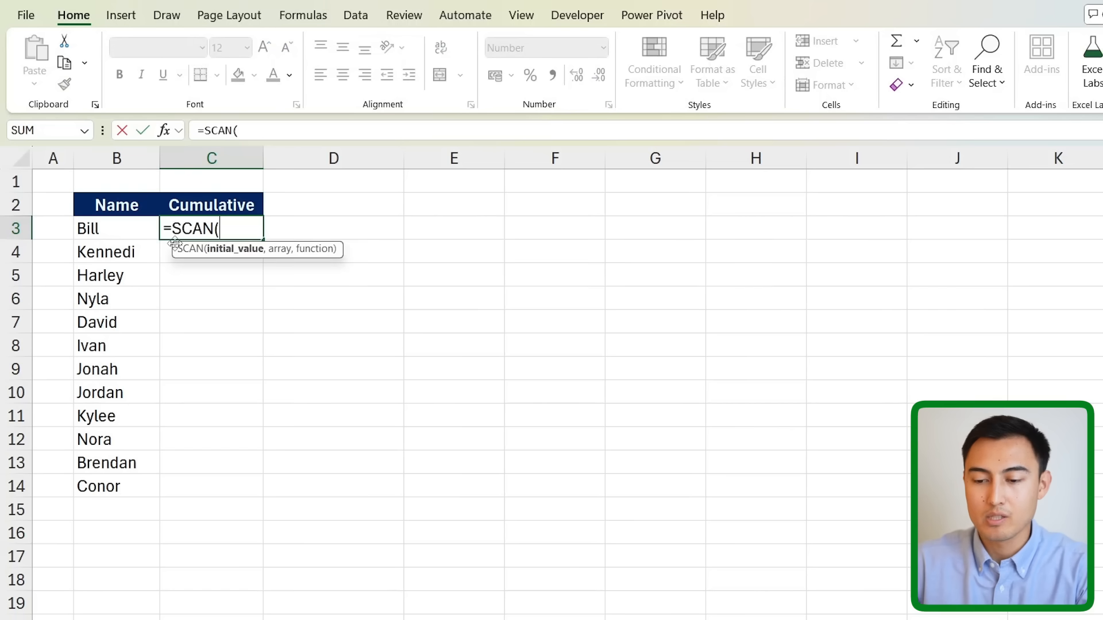
pyautogui.write('0')
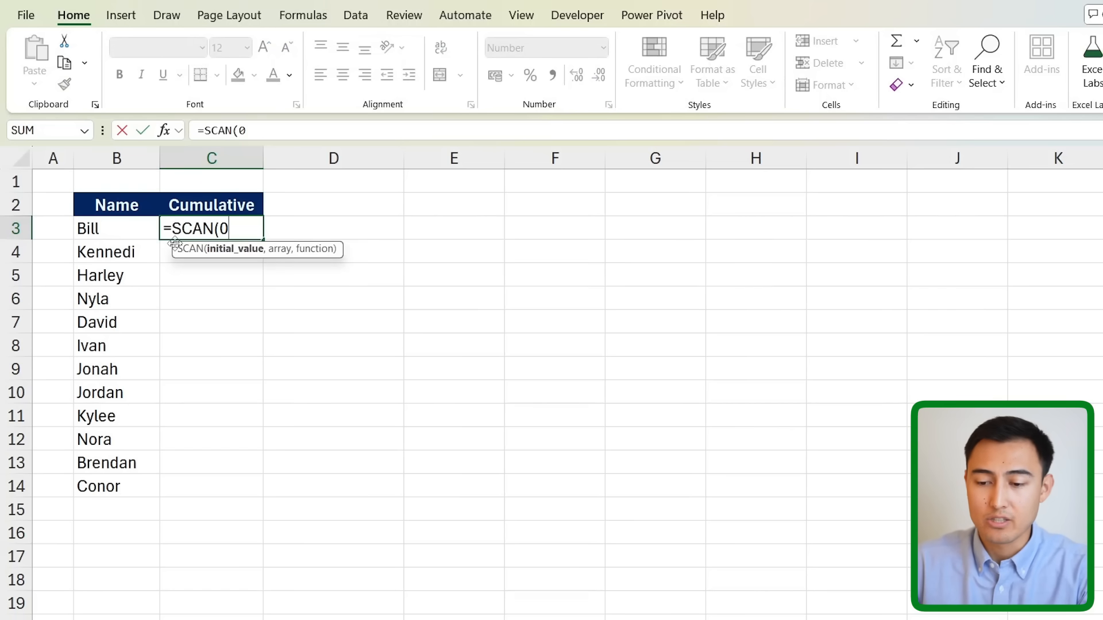
pyautogui.write(',')
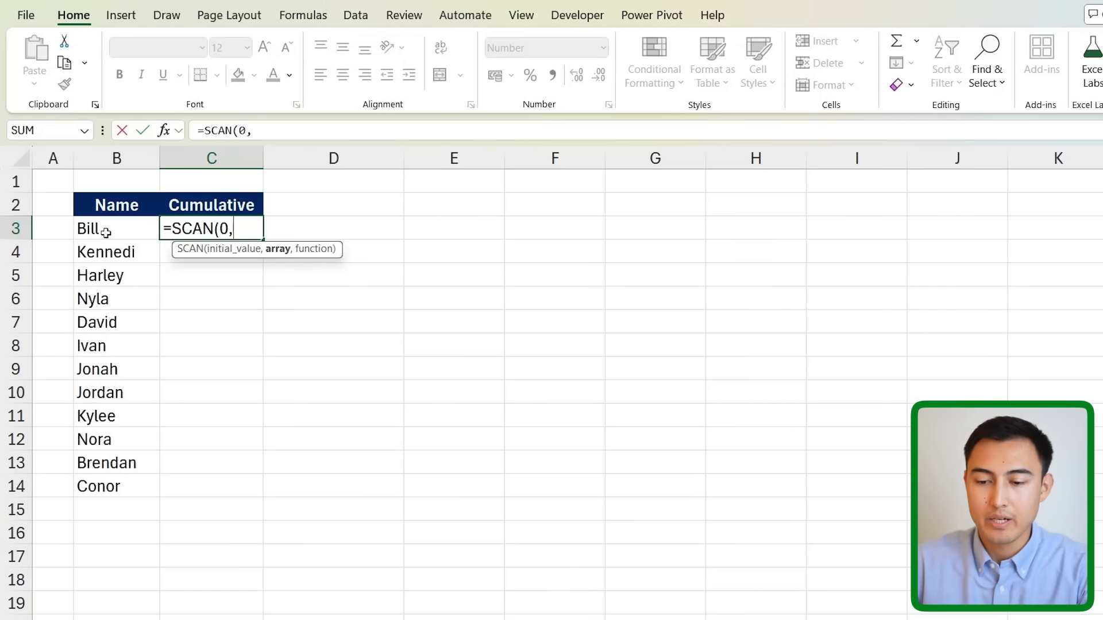
pyautogui.moveTo(116, 228); pyautogui.dragTo(116, 486)
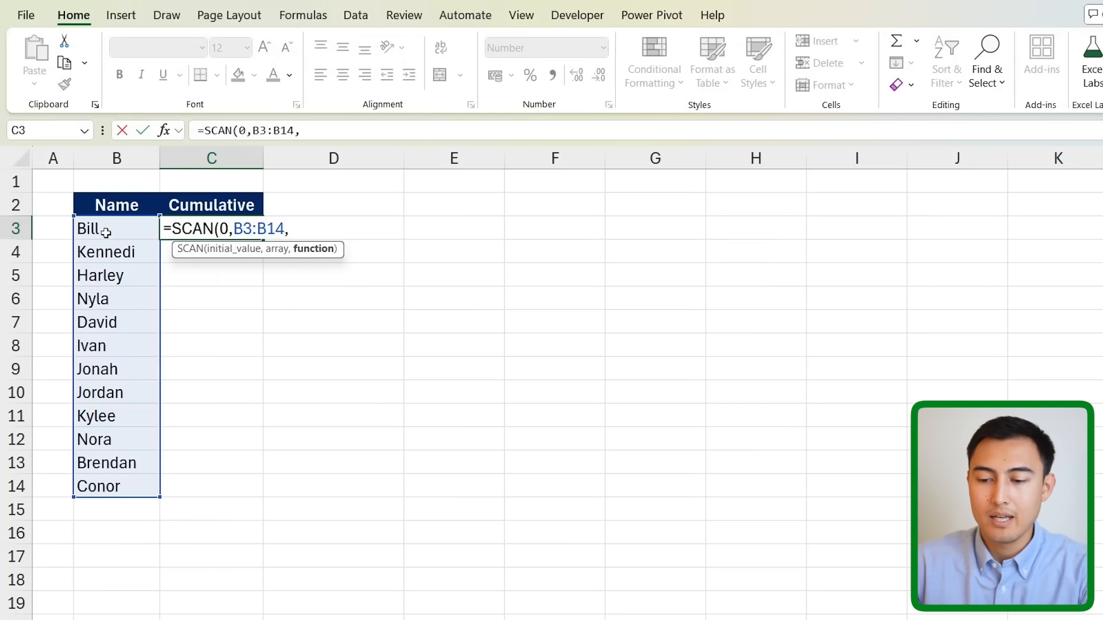
pyautogui.moveTo(133, 369)
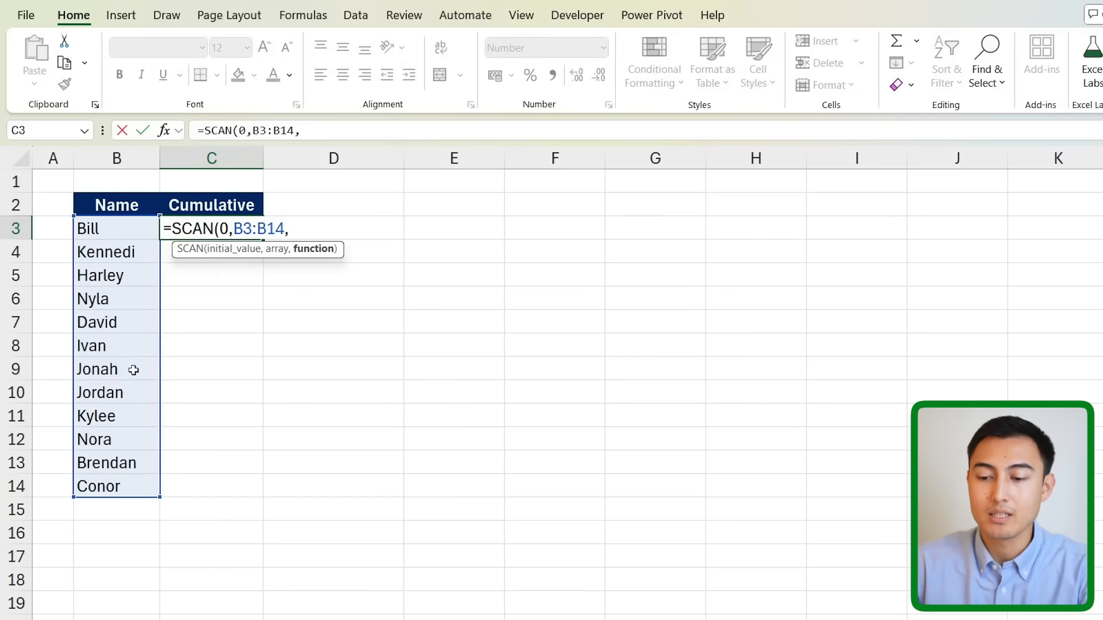
pyautogui.write('sum)')
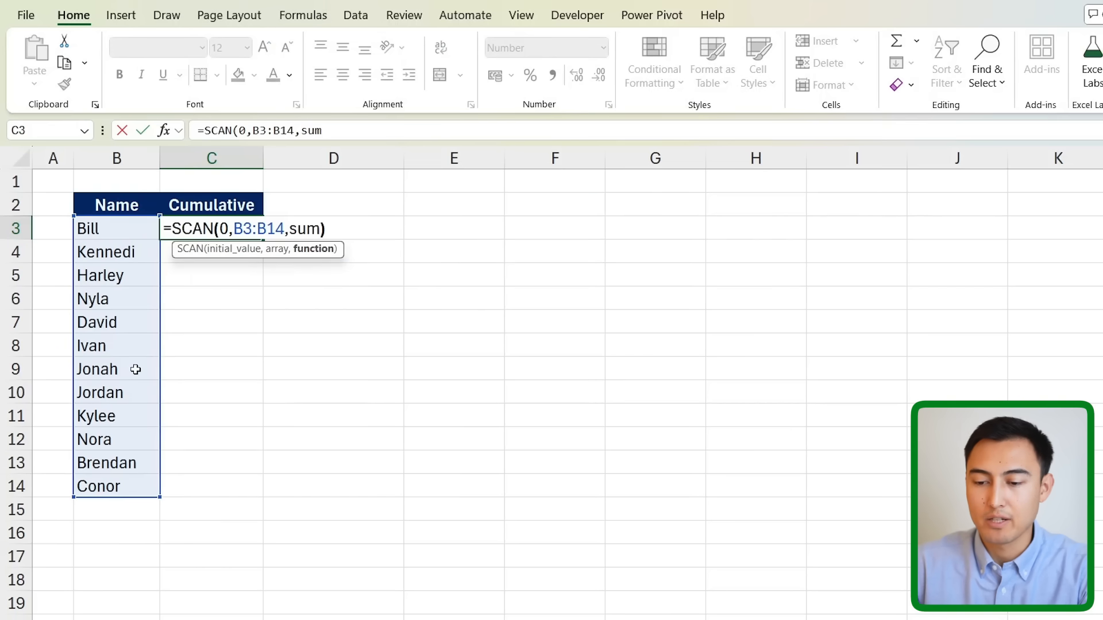
pyautogui.press('Enter')
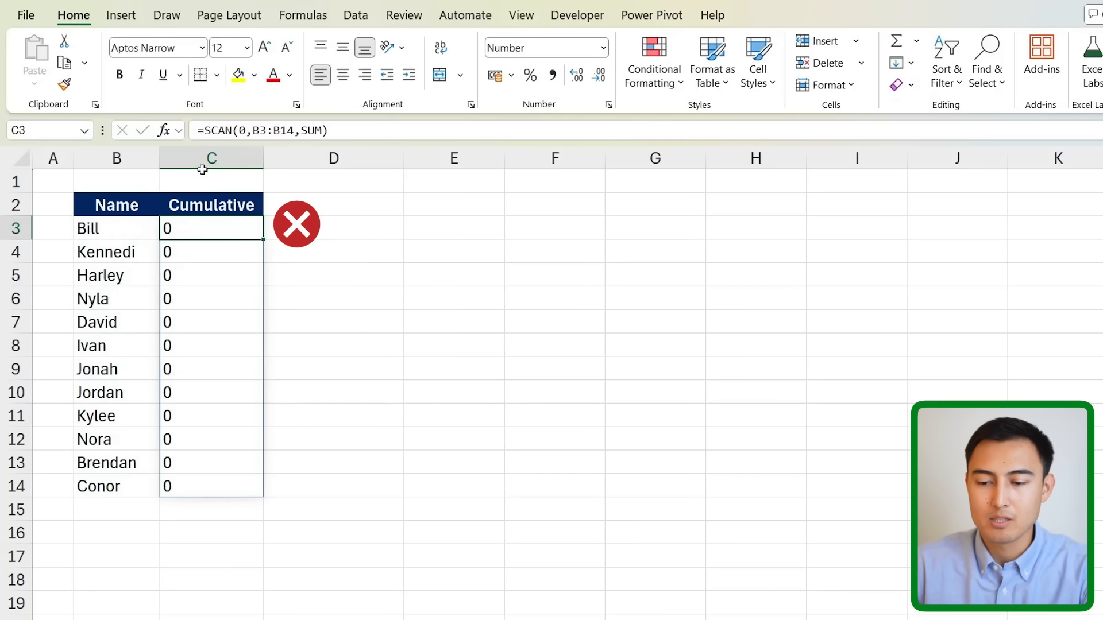
# Step: Replace the C3 SCAN starting value 0 with an empty string ""
pyautogui.click(116, 228)
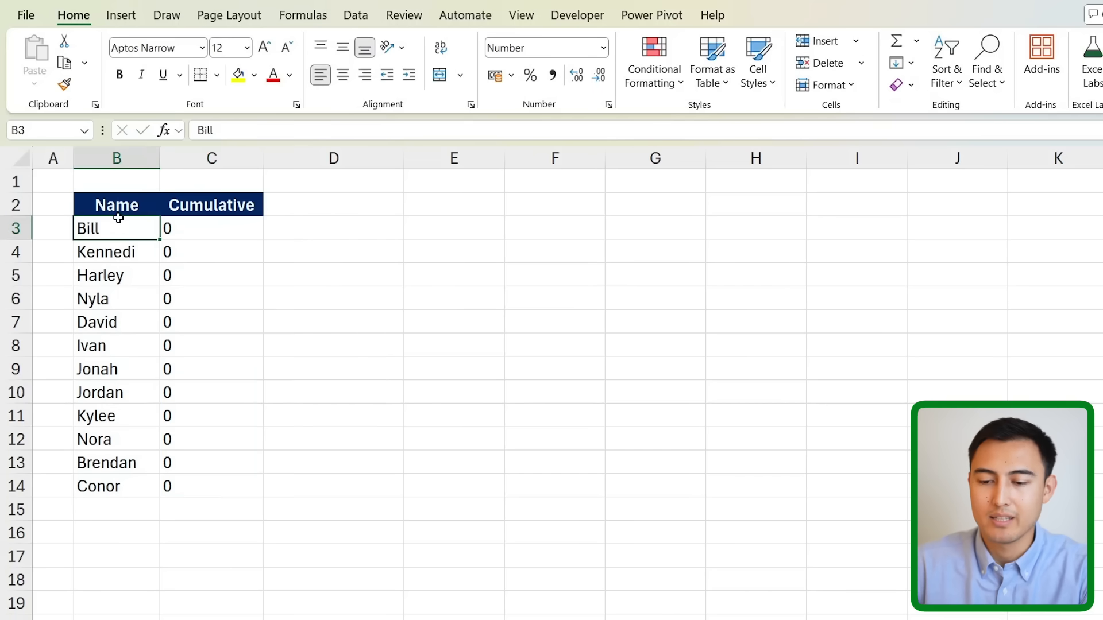
pyautogui.click(210, 228)
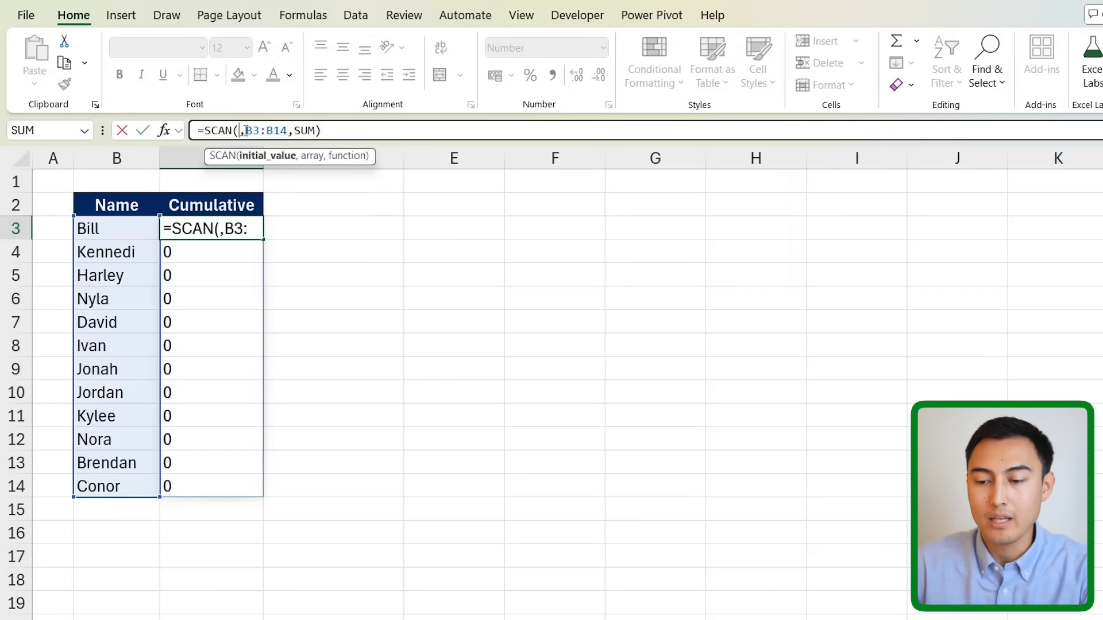
pyautogui.write('""')
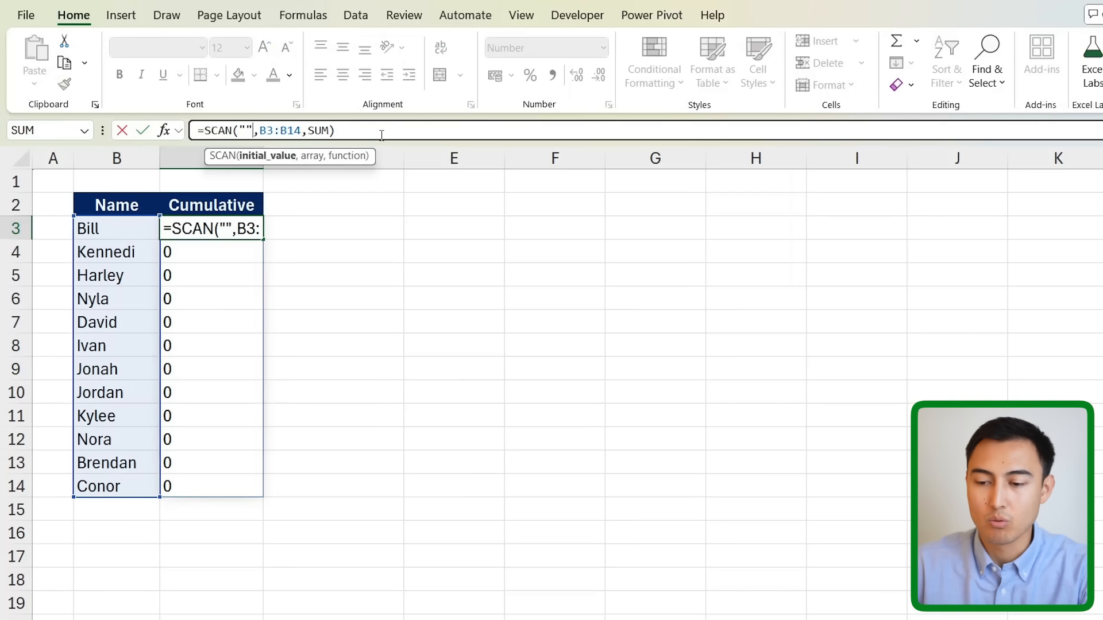
pyautogui.press('Enter')
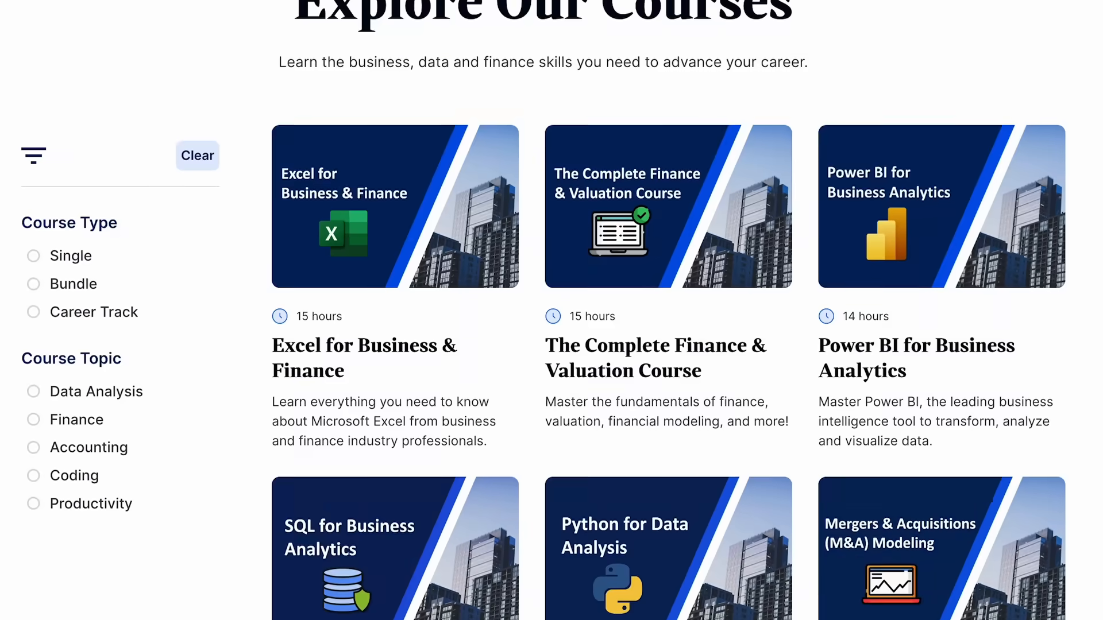
# Step: Scroll Explore Our Courses and tick Bundle under Course Type
pyautogui.scroll(-3)
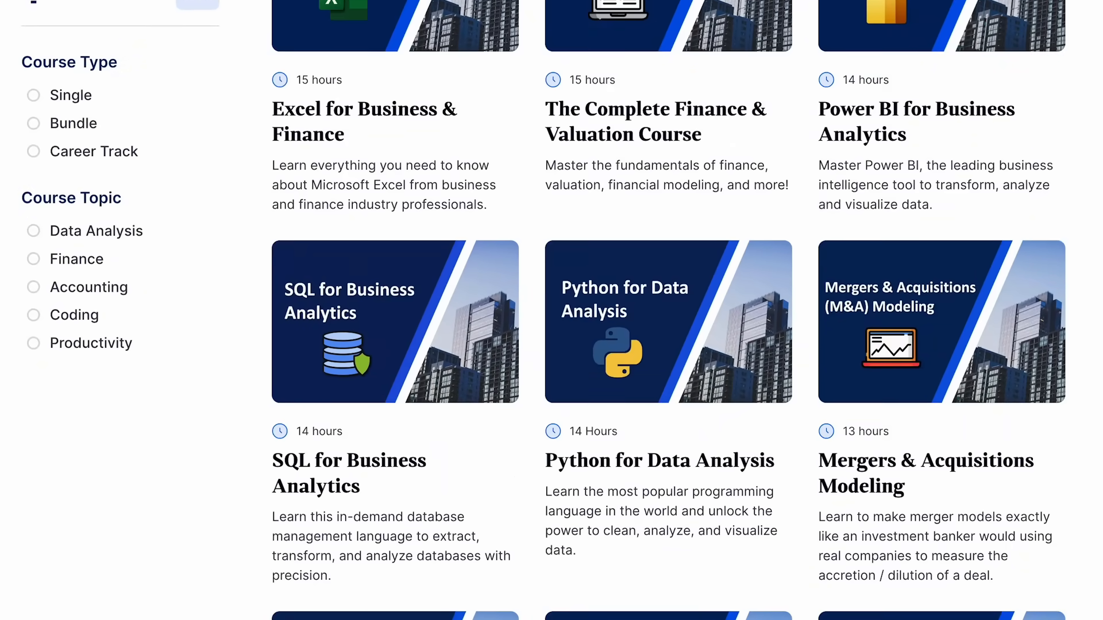
pyautogui.scroll(-3)
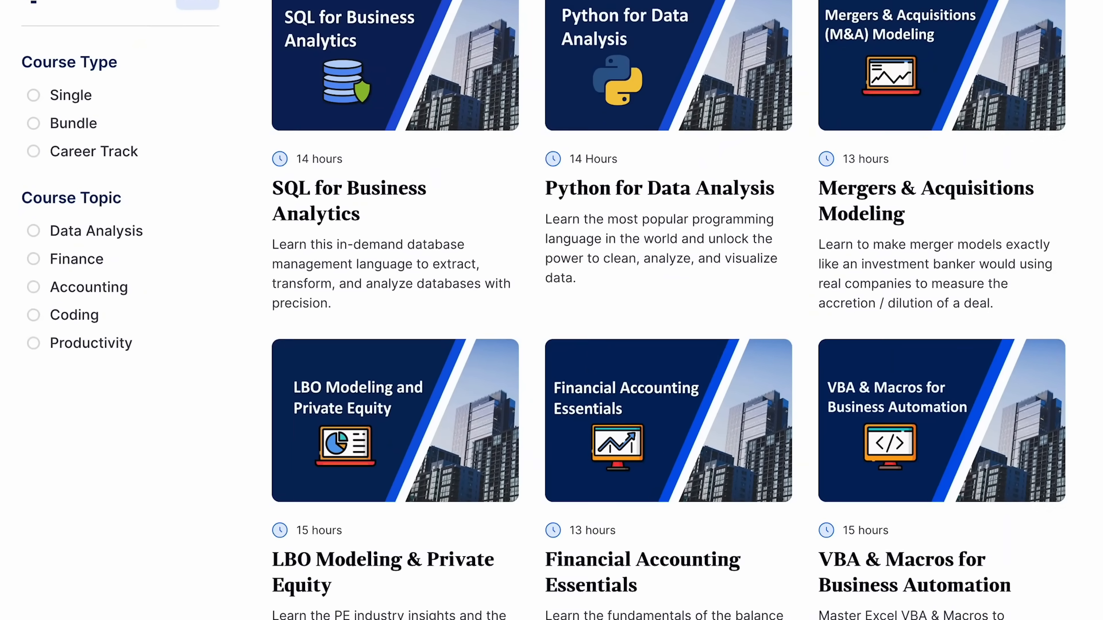
pyautogui.scroll(-3)
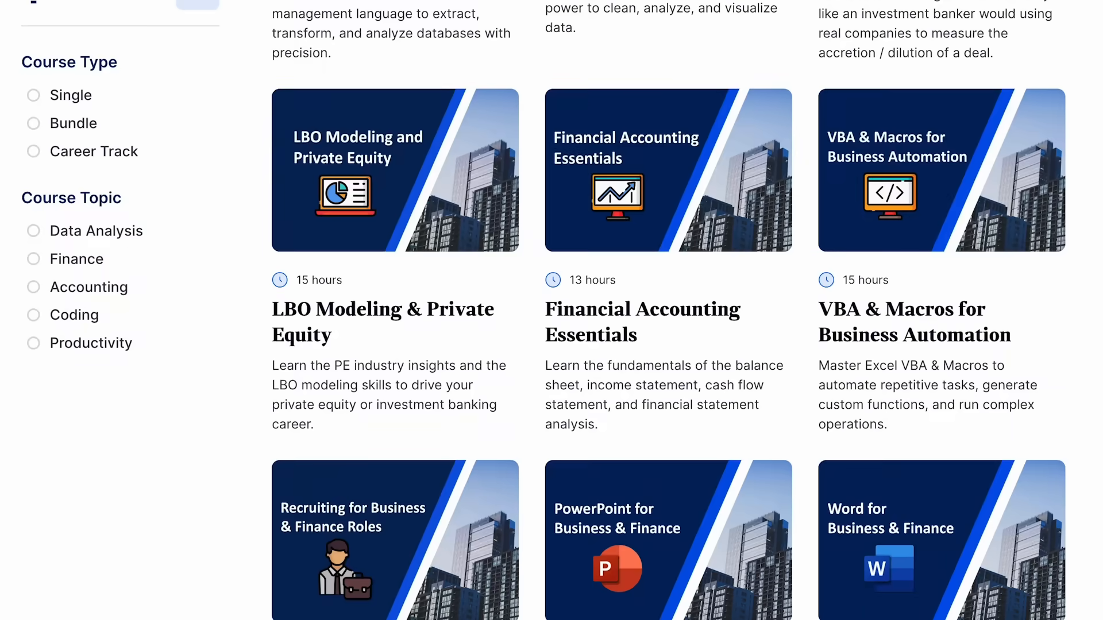
pyautogui.click(34, 180)
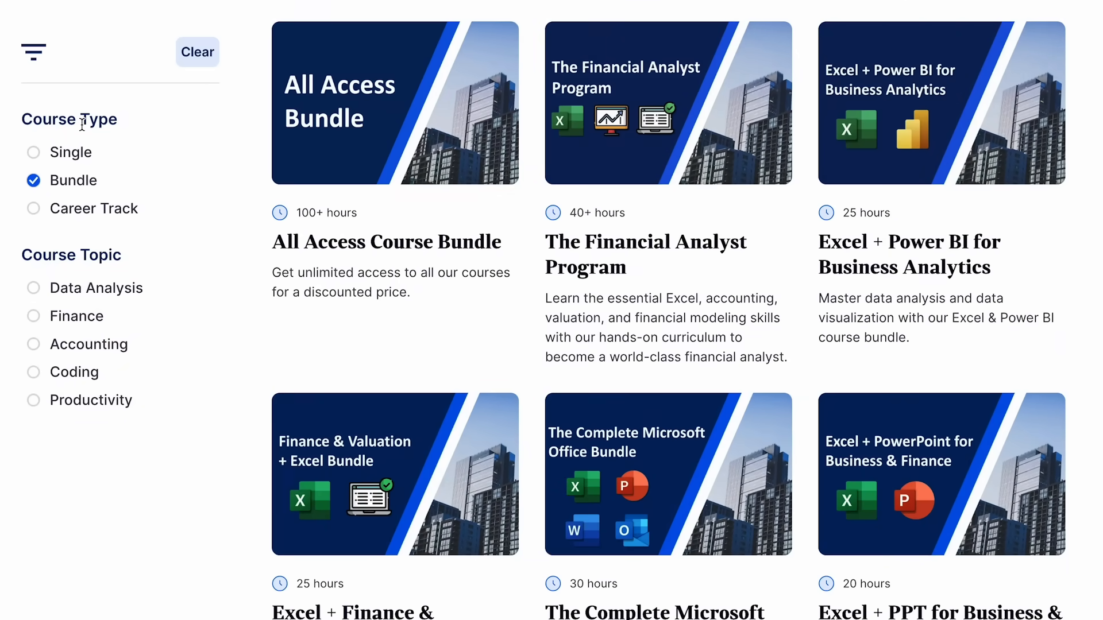
pyautogui.click(34, 208)
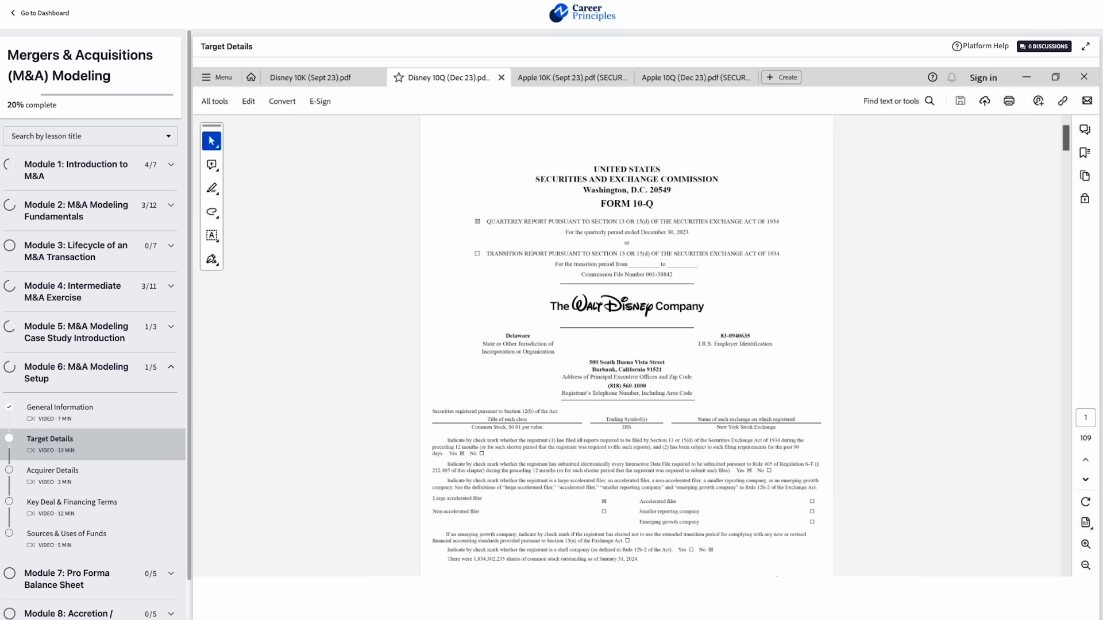
# Step: Scroll through the Disney 10-Q PDF in the Target Details lesson
pyautogui.scroll(-3)
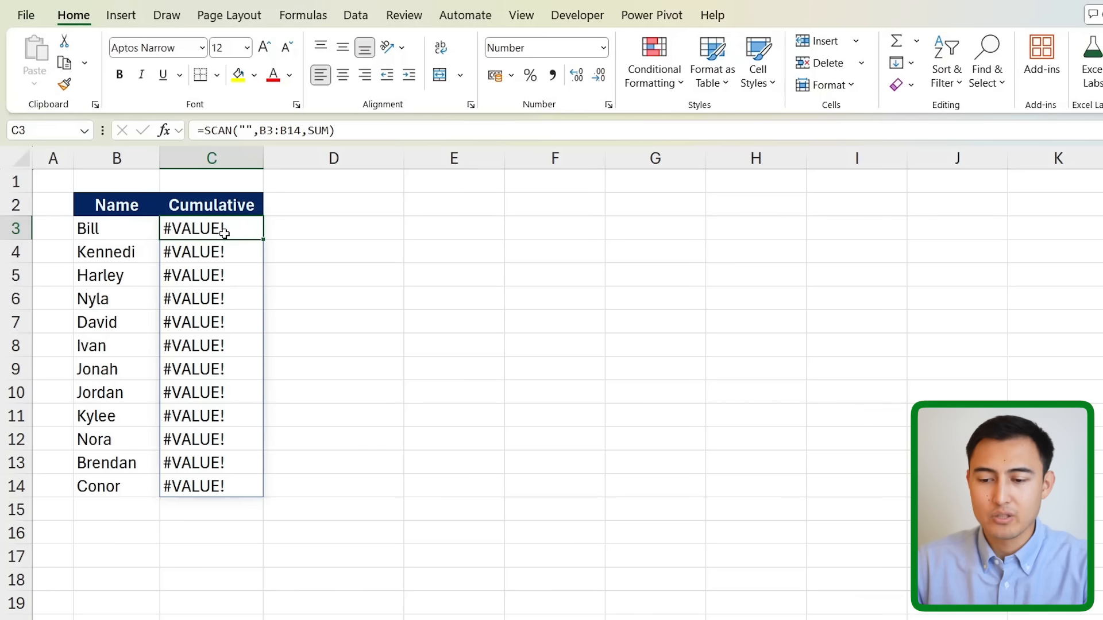
# Step: Replace SUM in C3's SCAN formula with LAMBDA(a,b,a&b) so names concatenate cumulatively
pyautogui.doubleClick(211, 228)
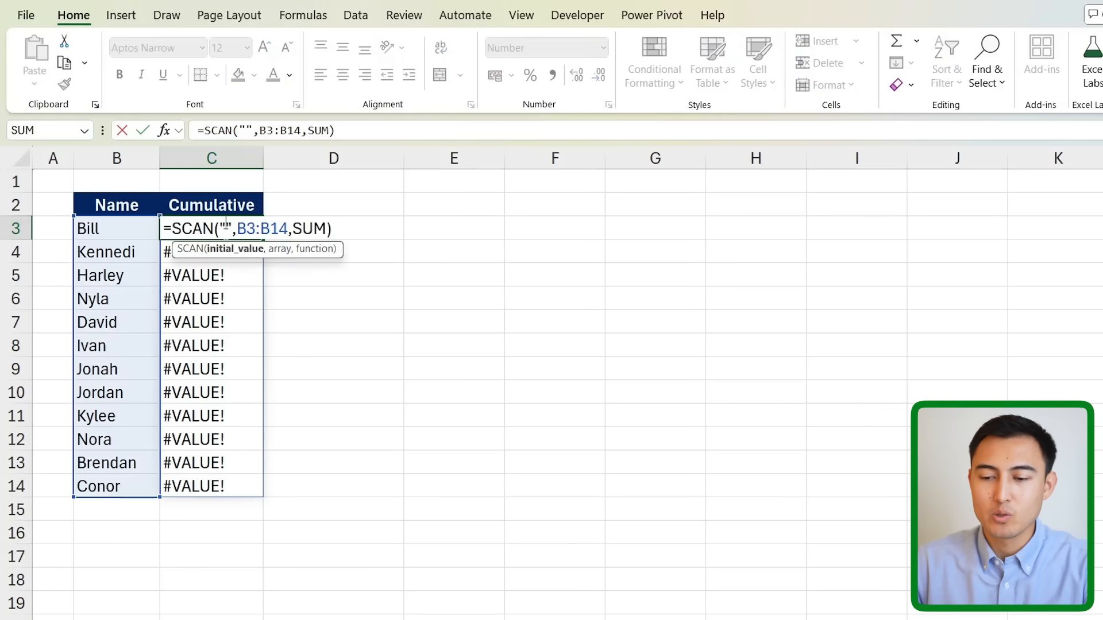
pyautogui.write('b')
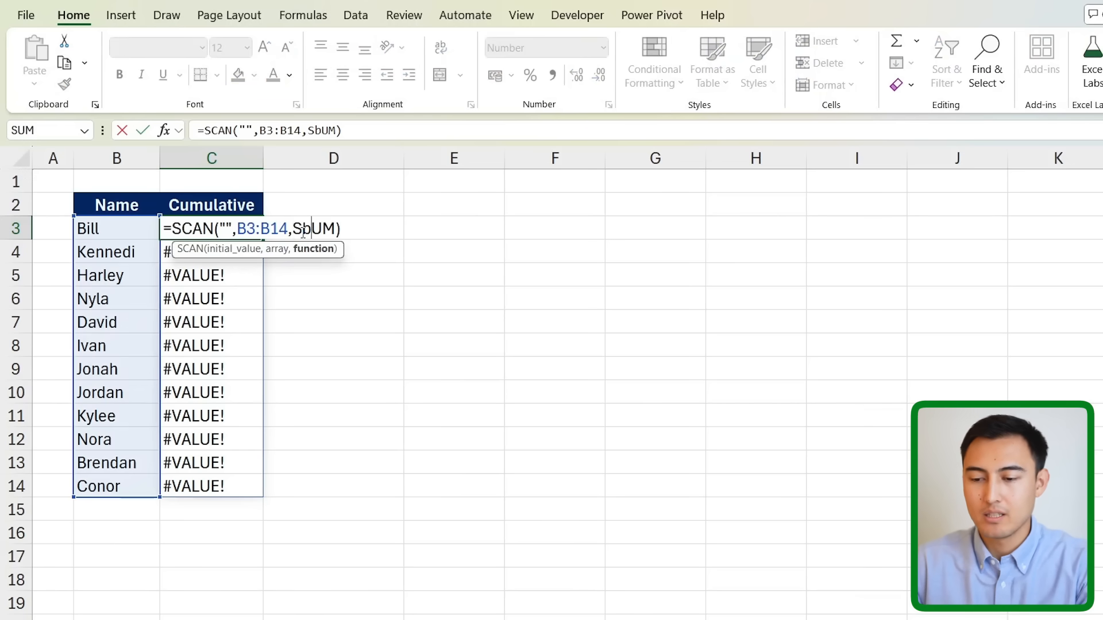
pyautogui.write('lab')
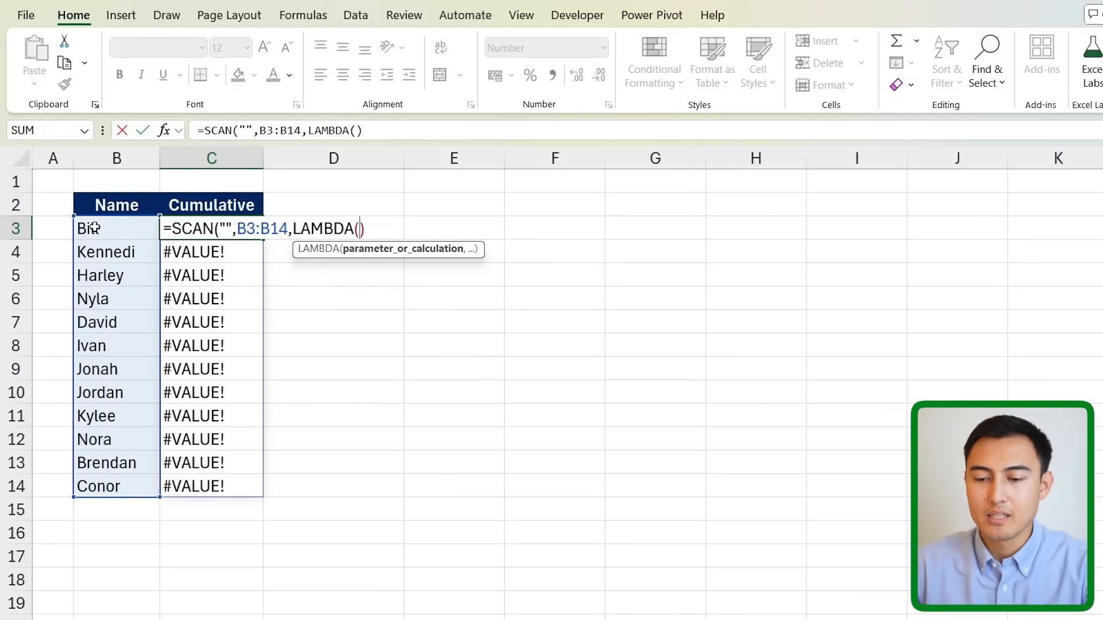
pyautogui.write('a,b,')
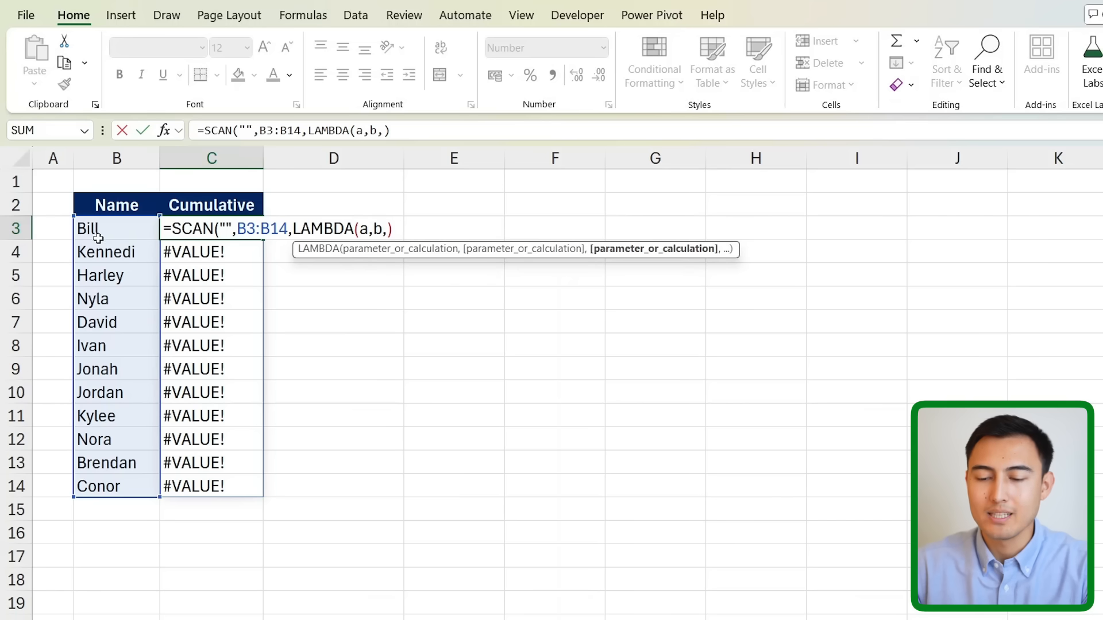
pyautogui.moveTo(143, 288)
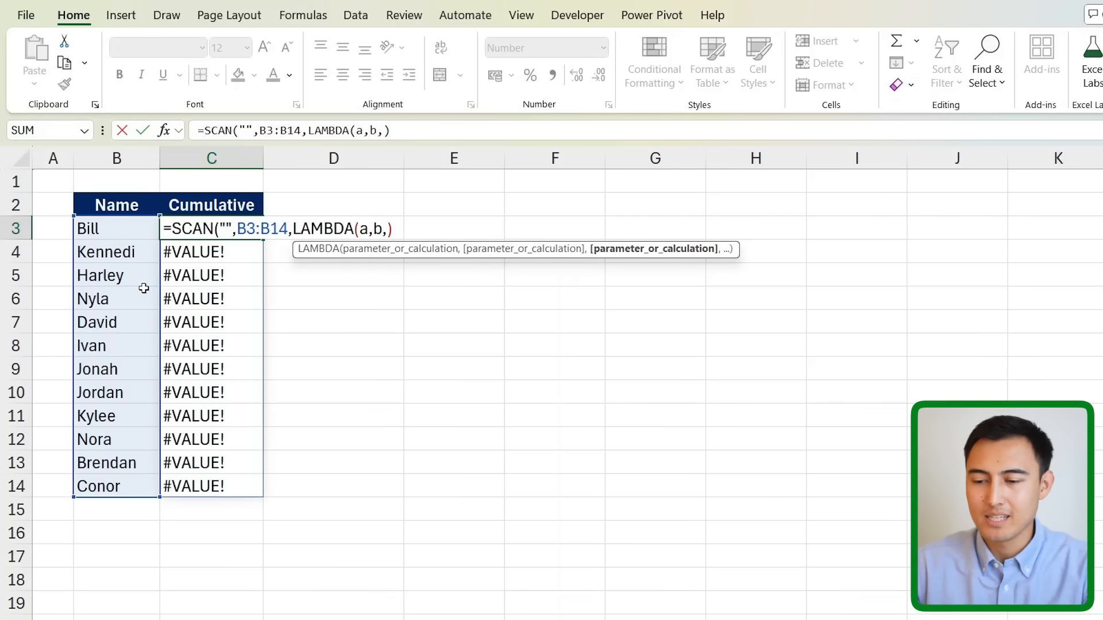
pyautogui.write('a&')
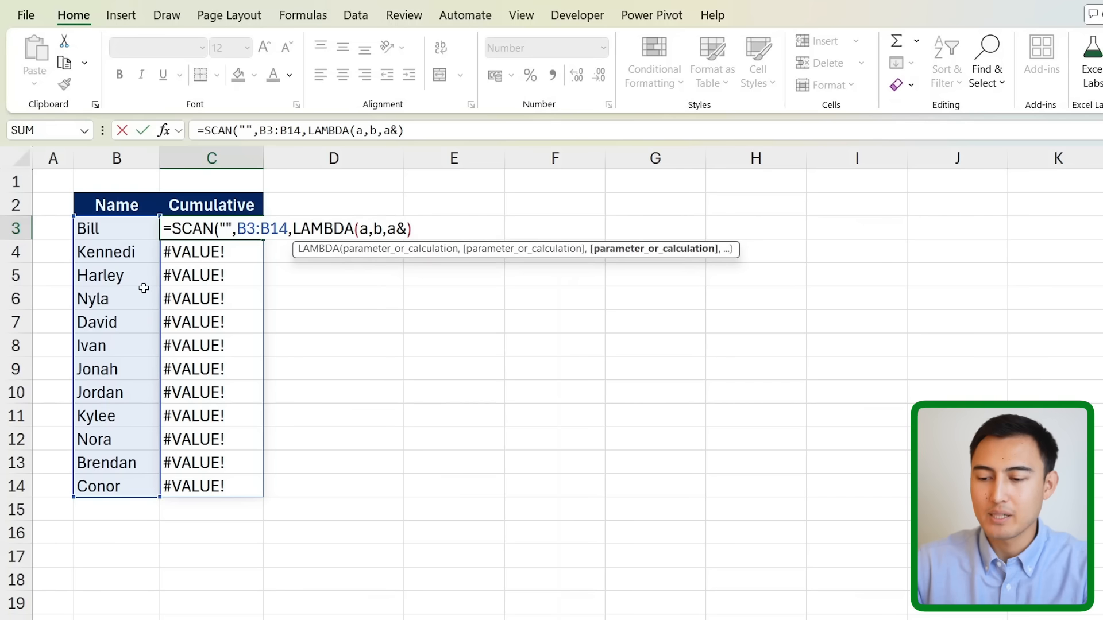
pyautogui.write('b')
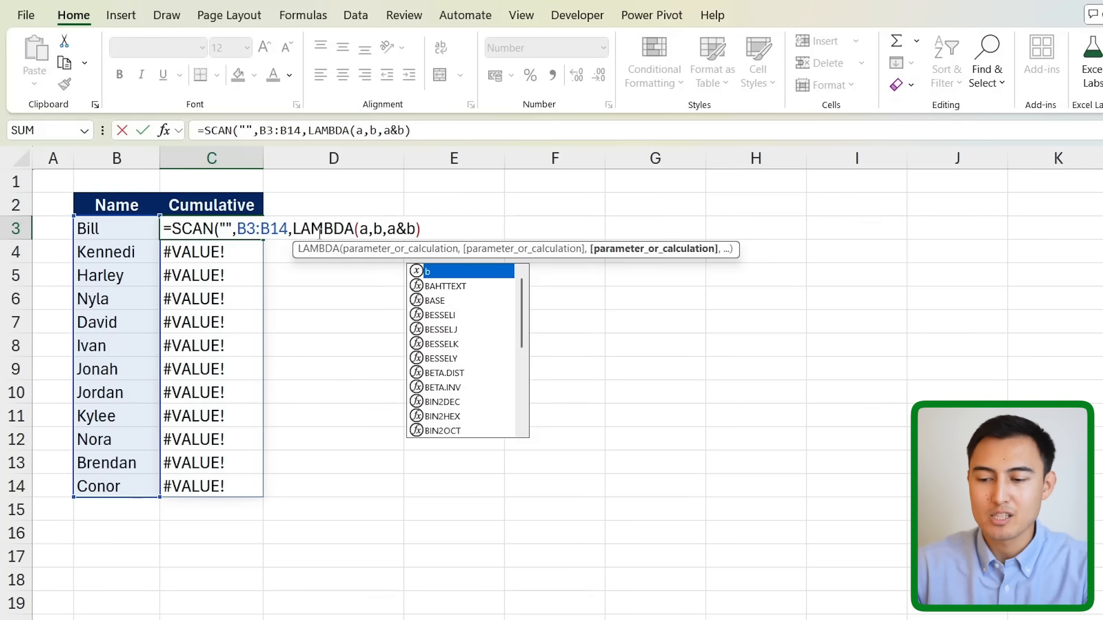
pyautogui.write(')')
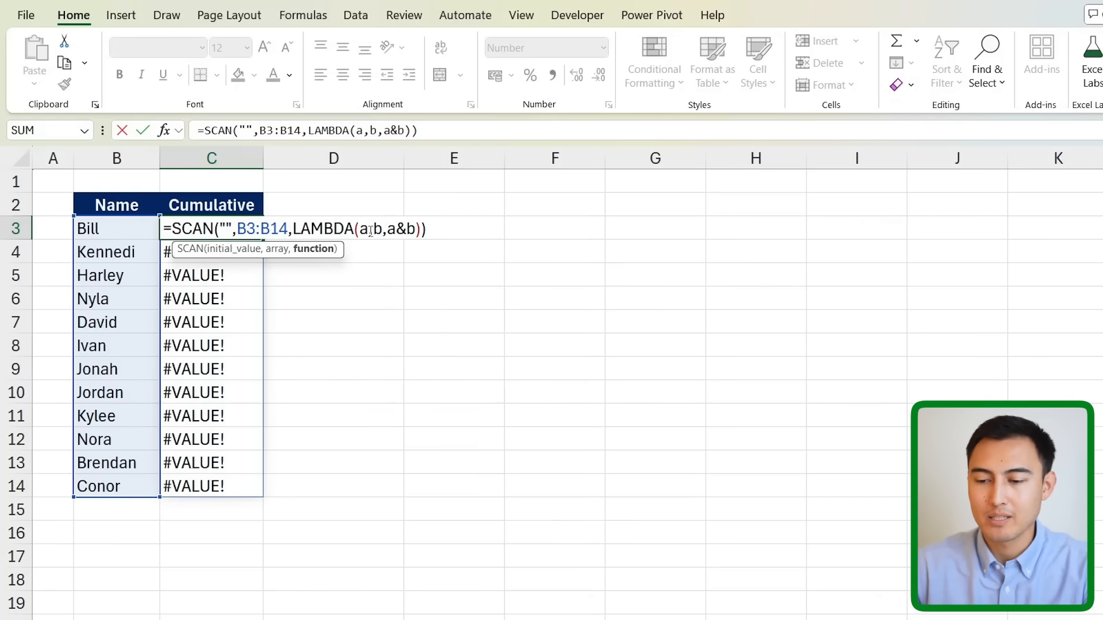
pyautogui.press('Enter')
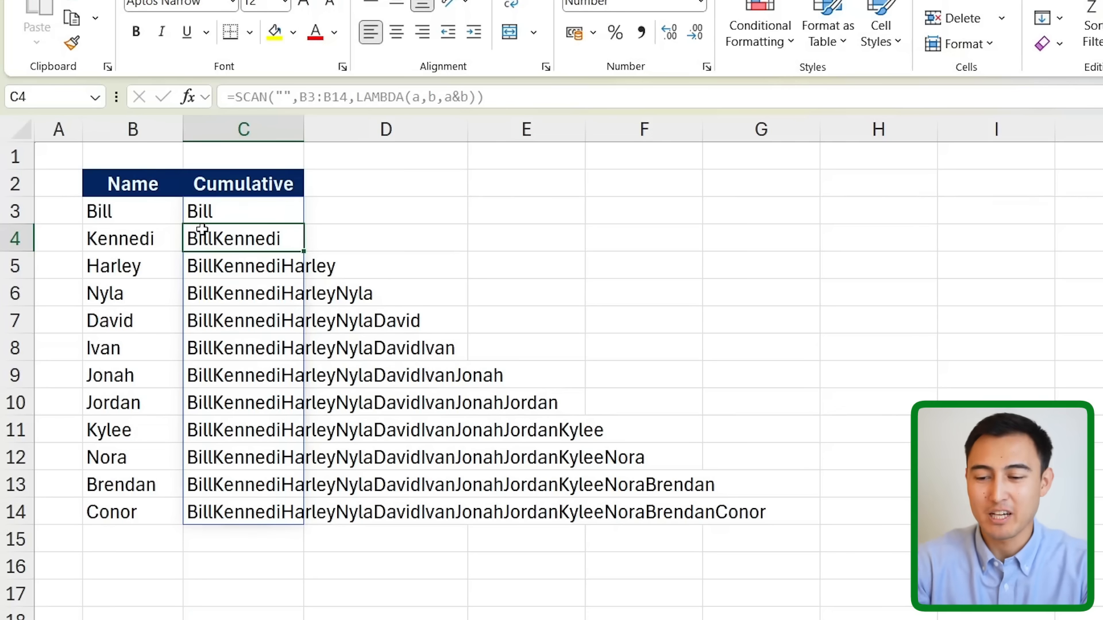
pyautogui.moveTo(292, 372)
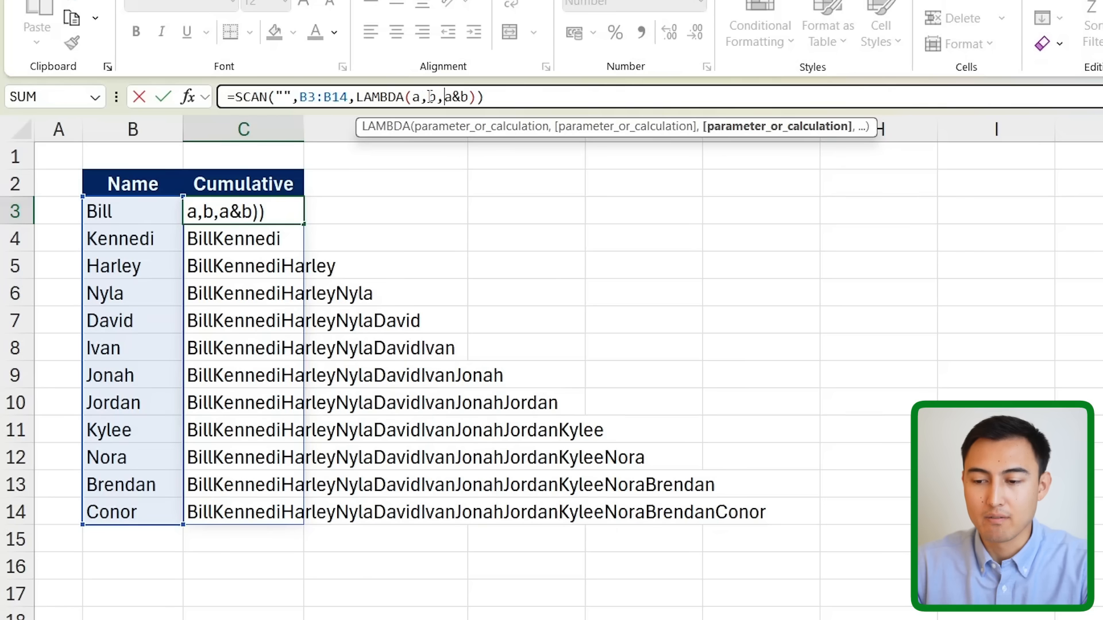
# Step: Change the LAMBDA joiner in C3 to a&", "&b to insert a comma-space separator
pyautogui.press('Enter')
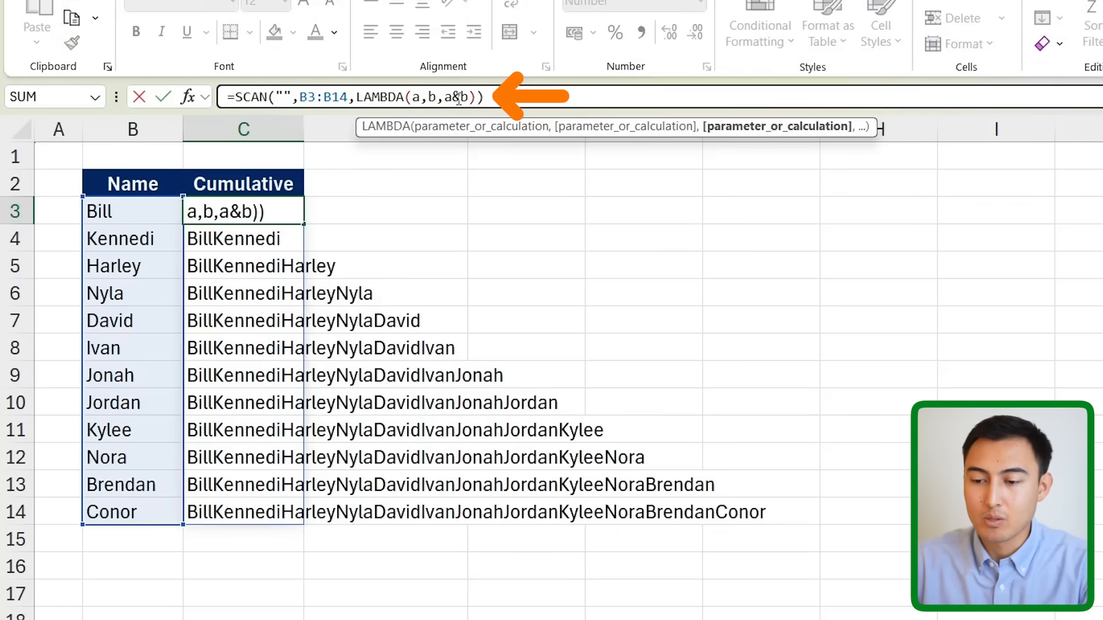
pyautogui.write('"&"')
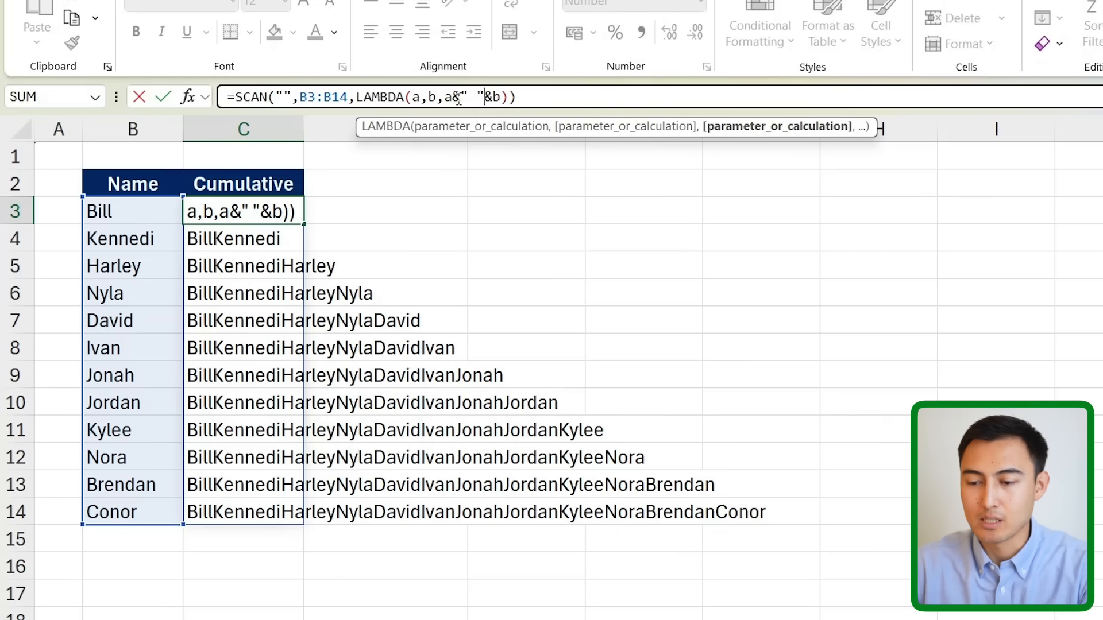
pyautogui.write(',')
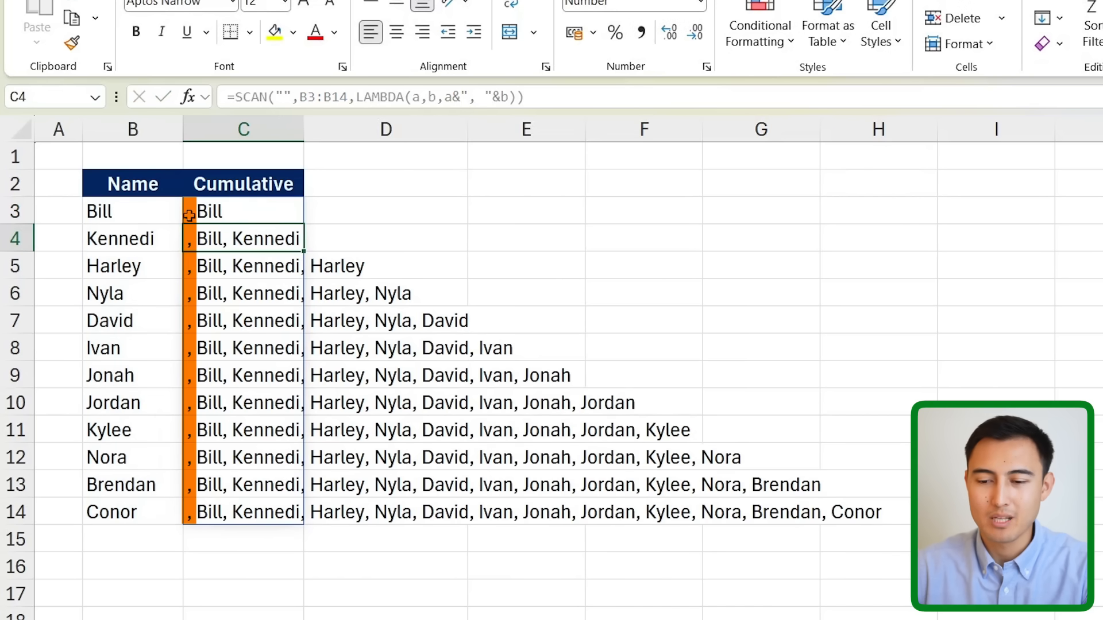
pyautogui.moveTo(200, 470)
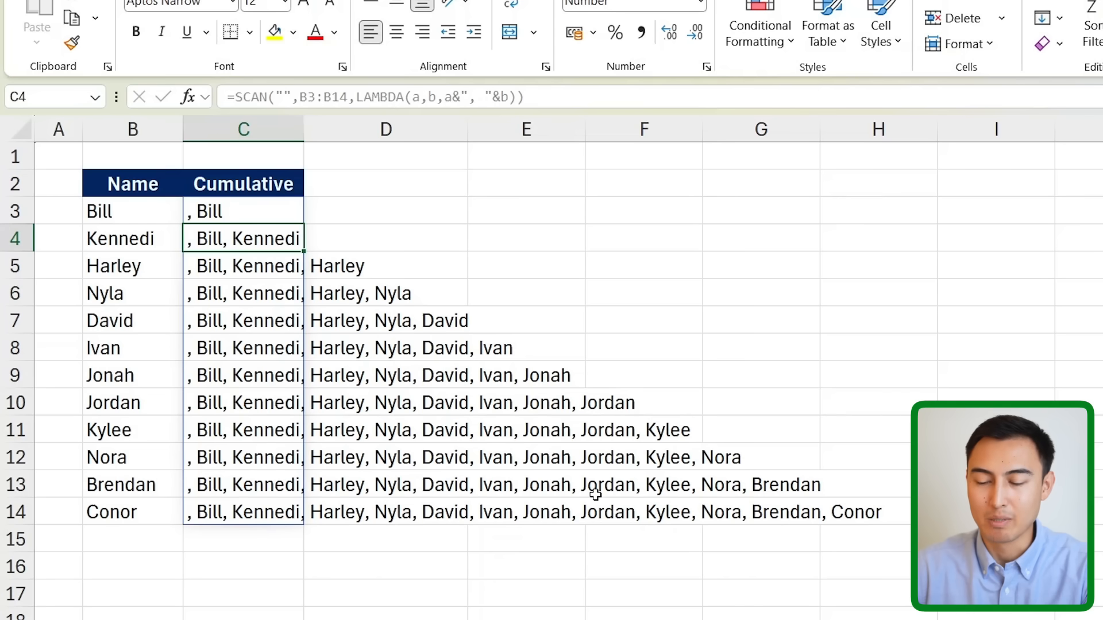
pyautogui.click(242, 211)
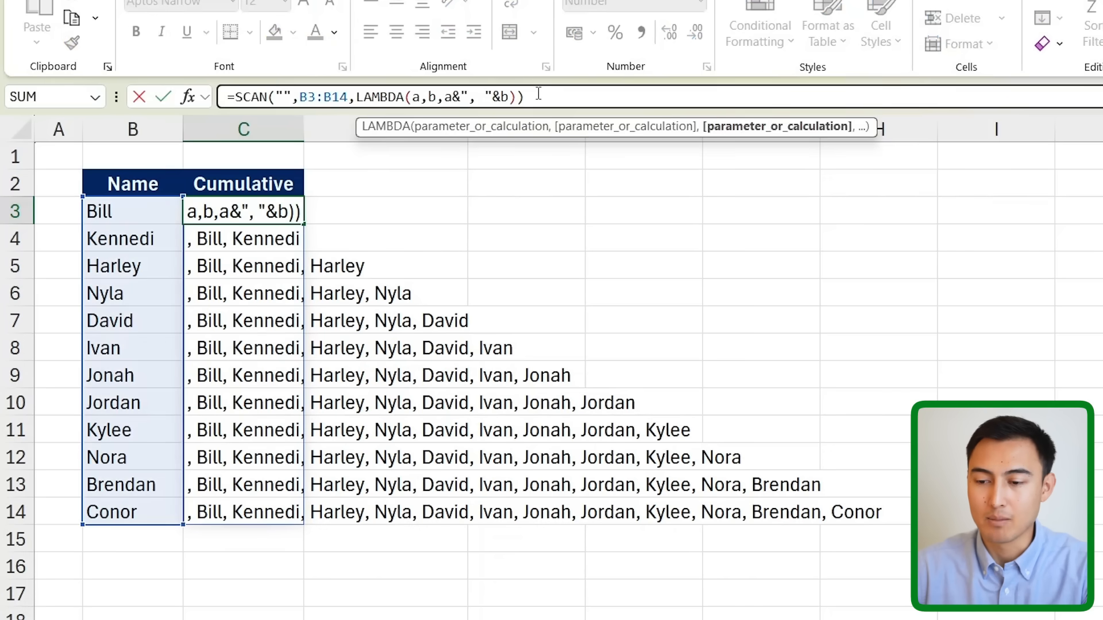
# Step: Use a&IF(a="","",", ")&b in C3 so each list starts with Bill, then check a row
pyautogui.write('i')
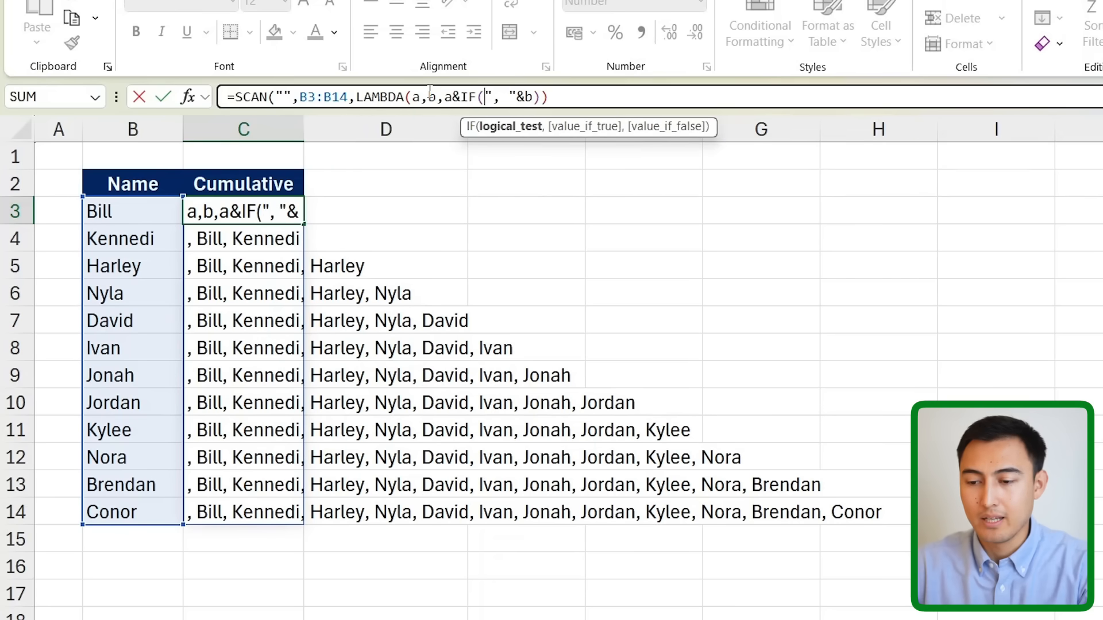
pyautogui.write('a=')
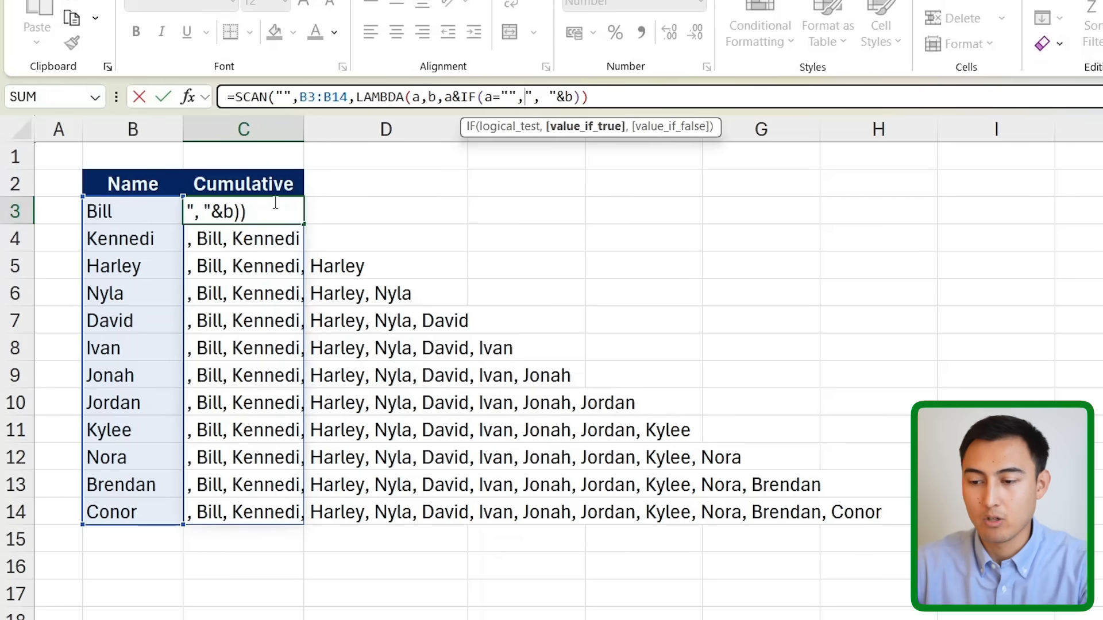
pyautogui.write('""')
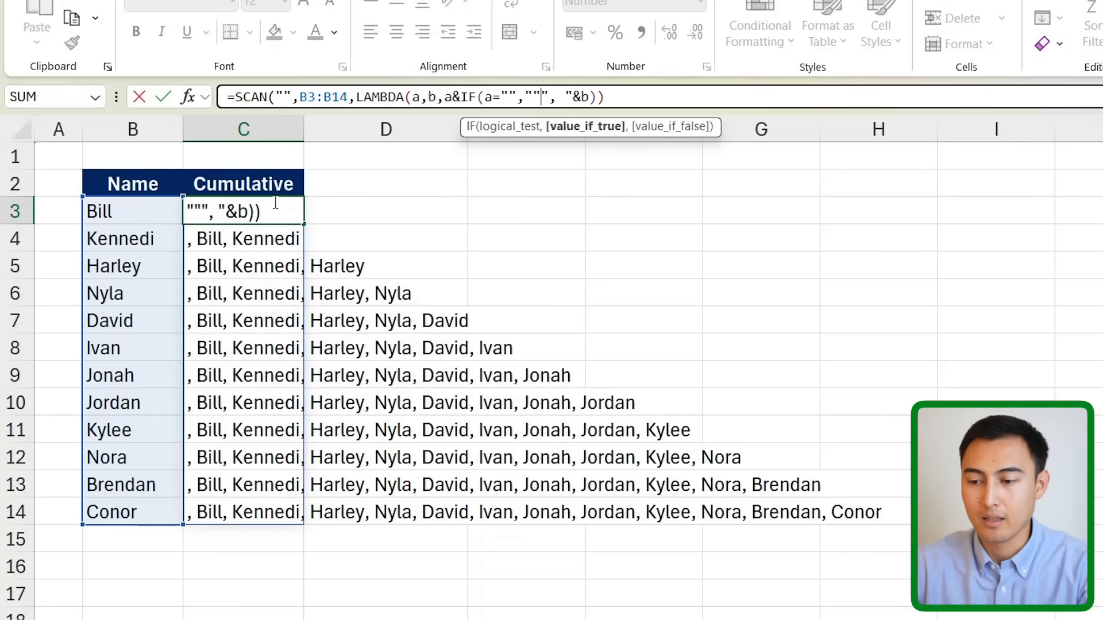
pyautogui.write(',')
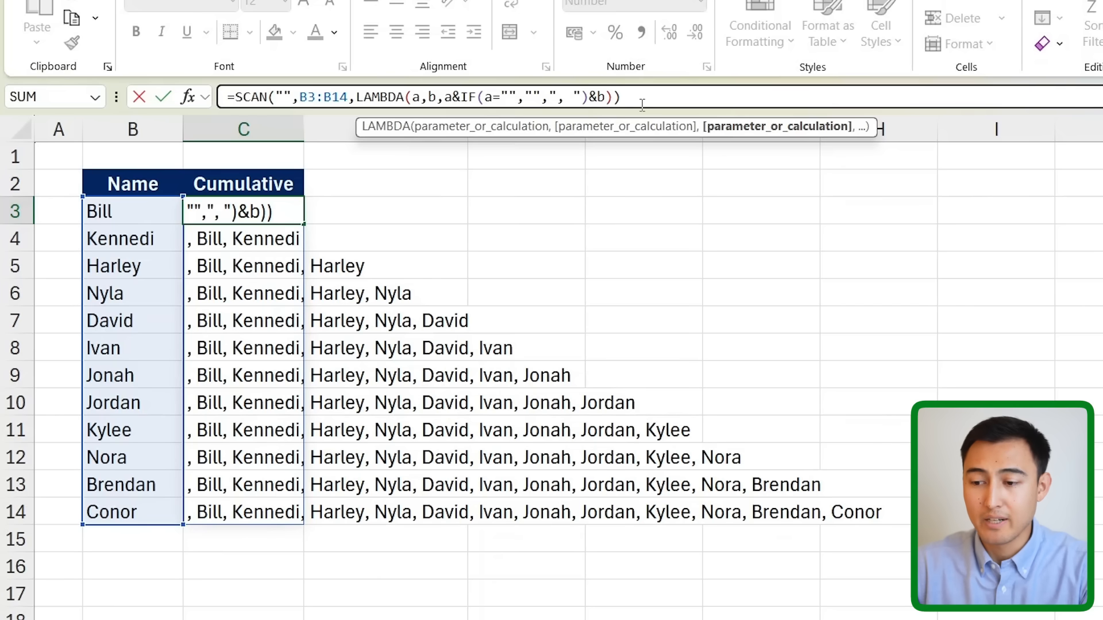
pyautogui.press('Enter')
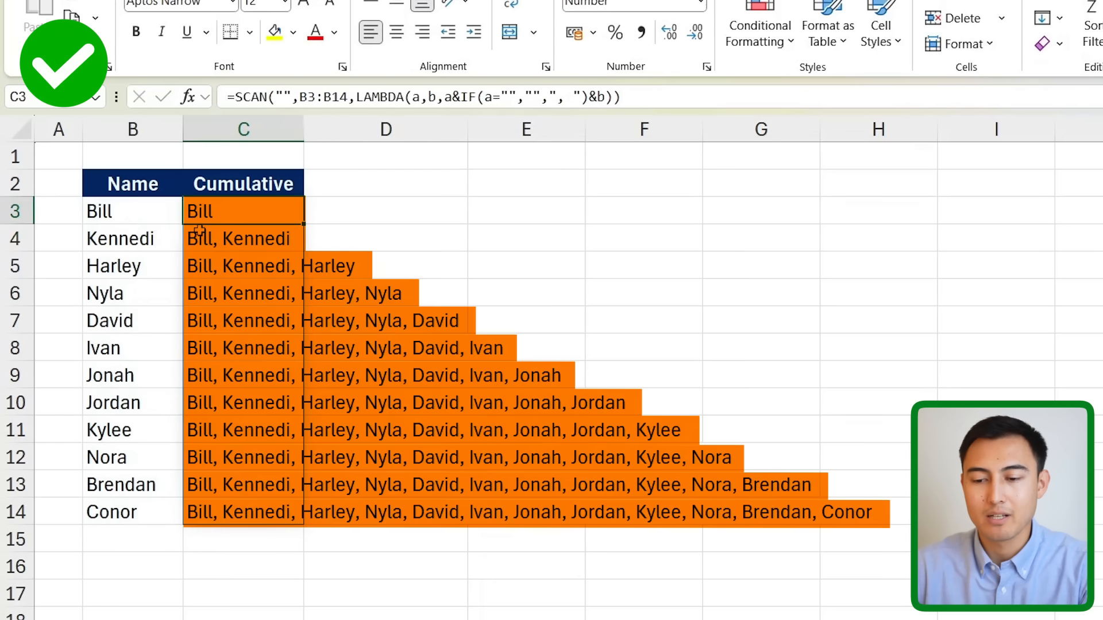
pyautogui.click(242, 239)
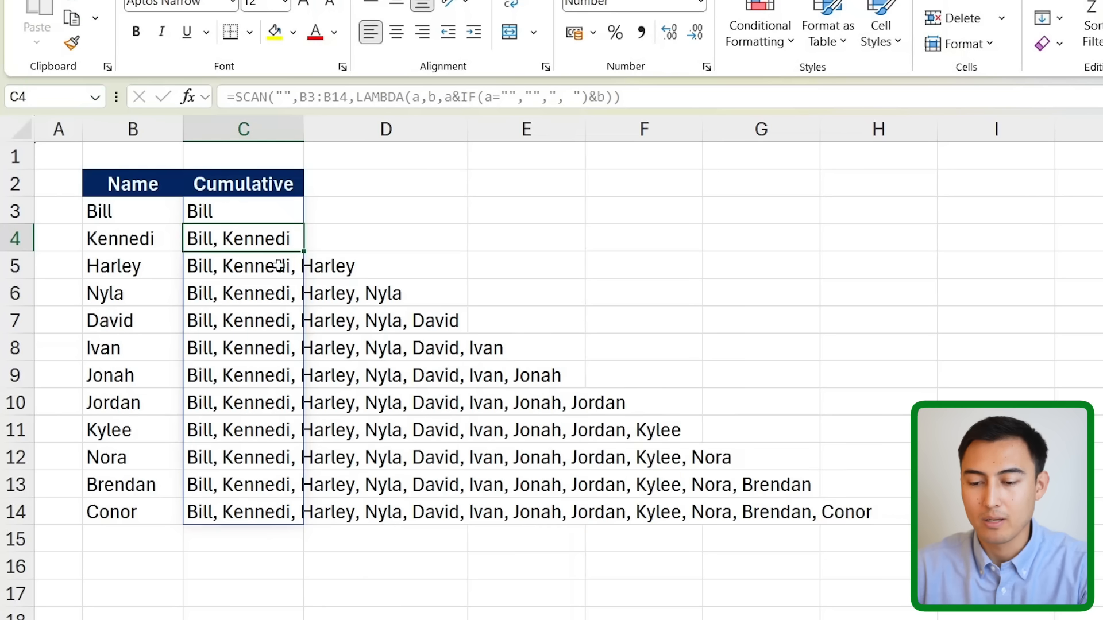
pyautogui.moveTo(175, 234)
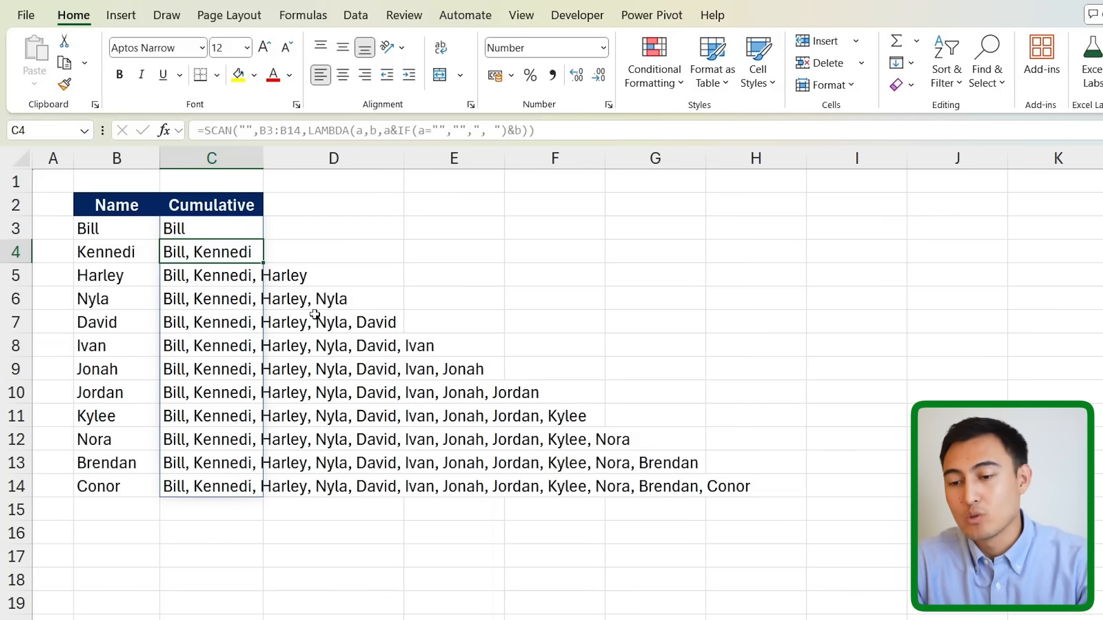
# Step: Reopen the C3 names formula to review it
pyautogui.click(210, 228)
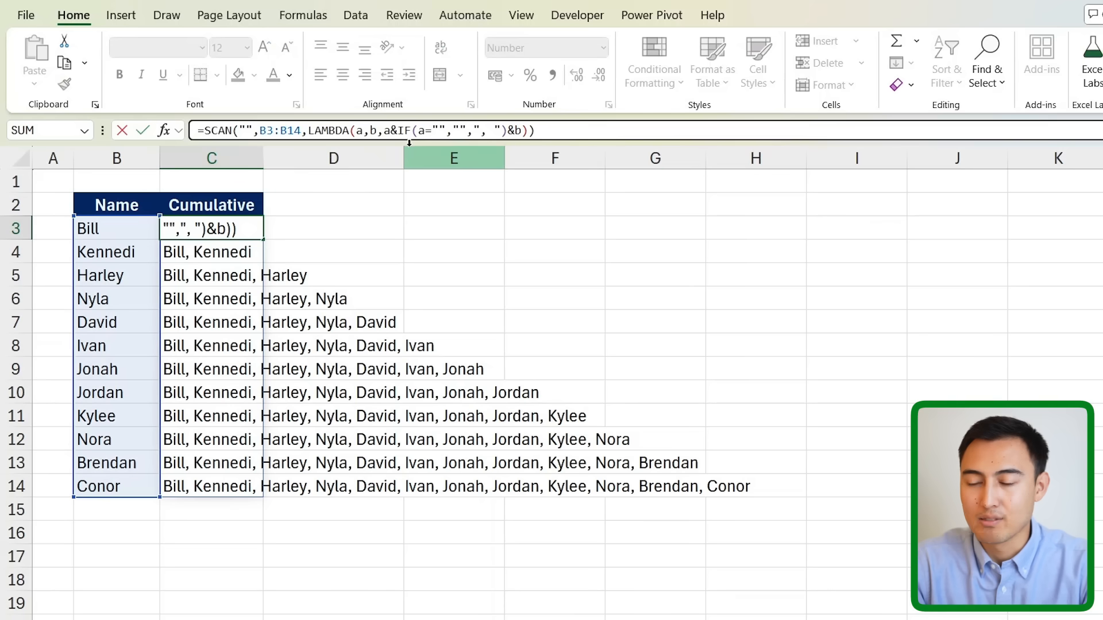
pyautogui.moveTo(453, 220)
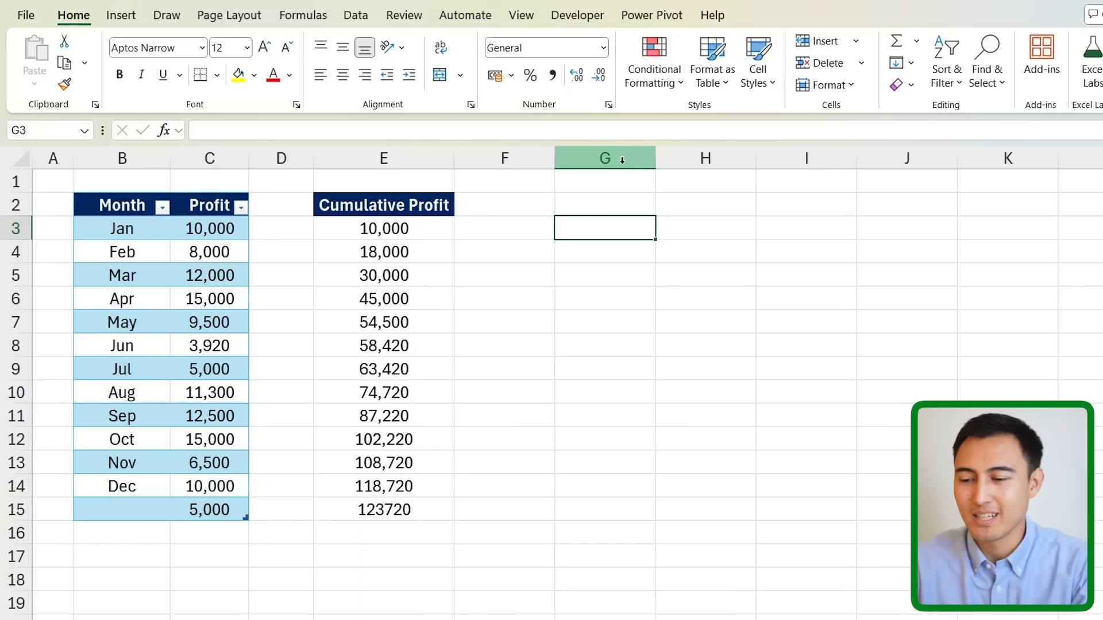
# Step: Enter a REDUCE formula with SUM over the Jan–Dec profit values, totalling 118,720
pyautogui.write('=redu')
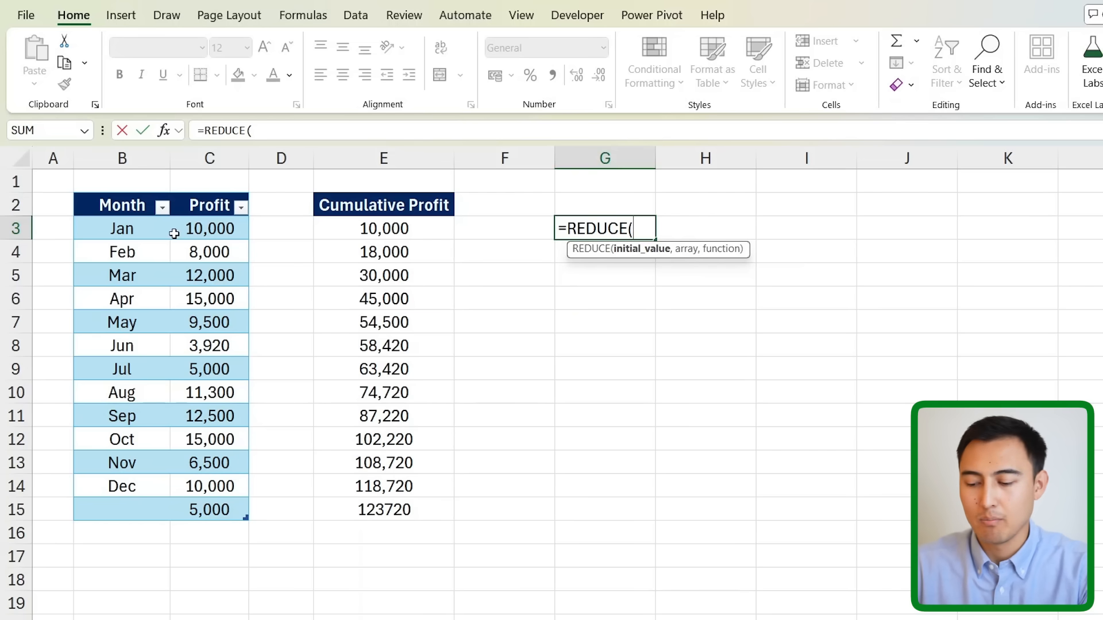
pyautogui.moveTo(209, 228); pyautogui.dragTo(209, 392)
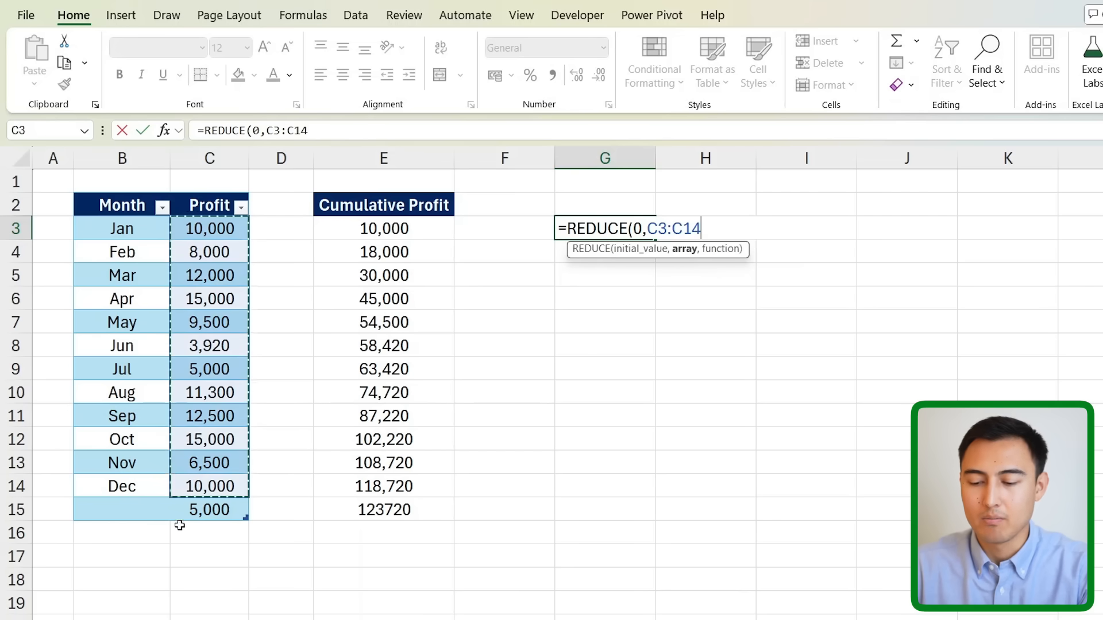
pyautogui.write(',')
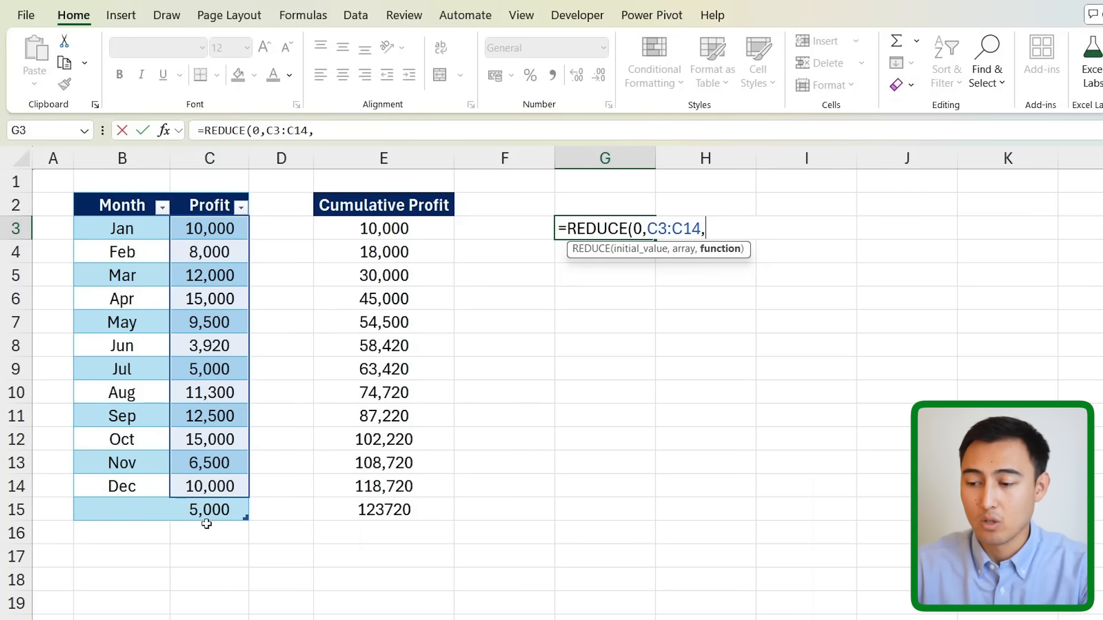
pyautogui.write('SUM)')
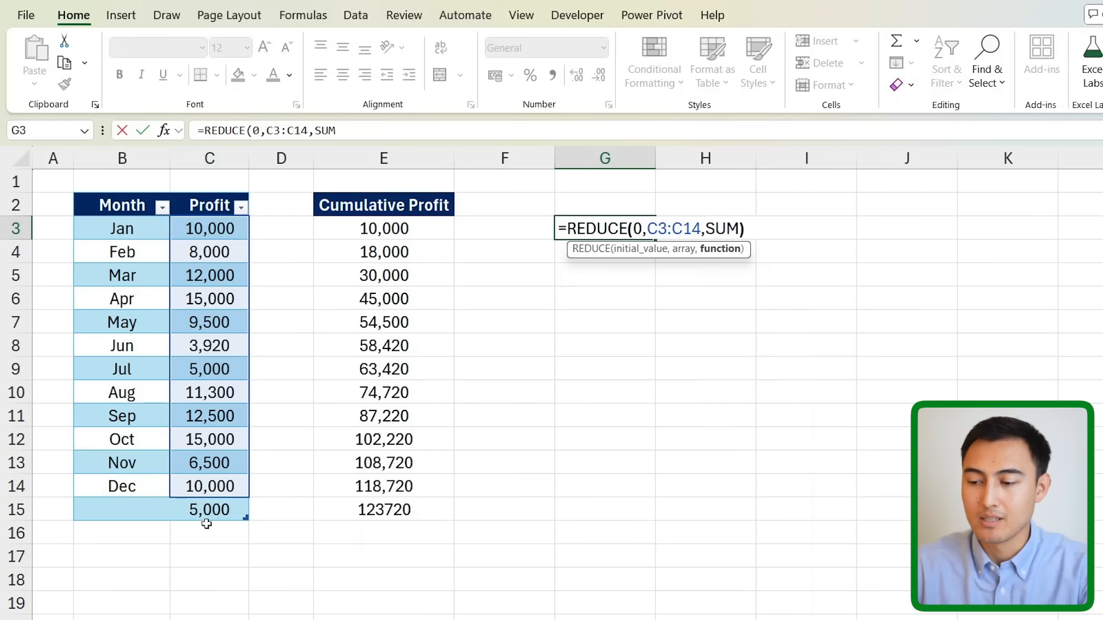
pyautogui.click(209, 510)
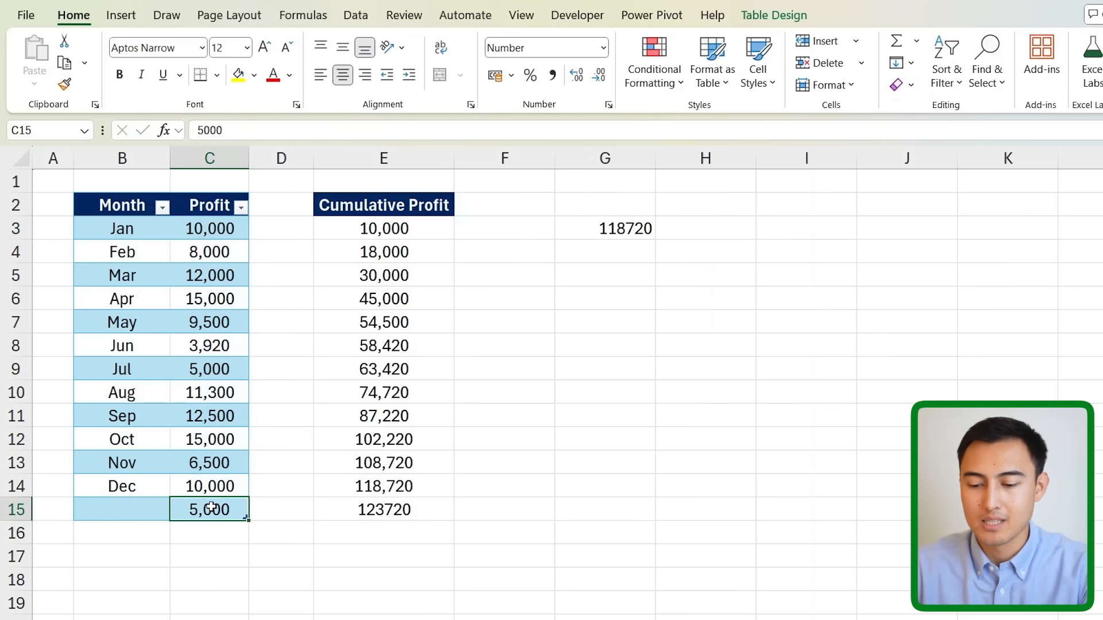
pyautogui.press('Delete')
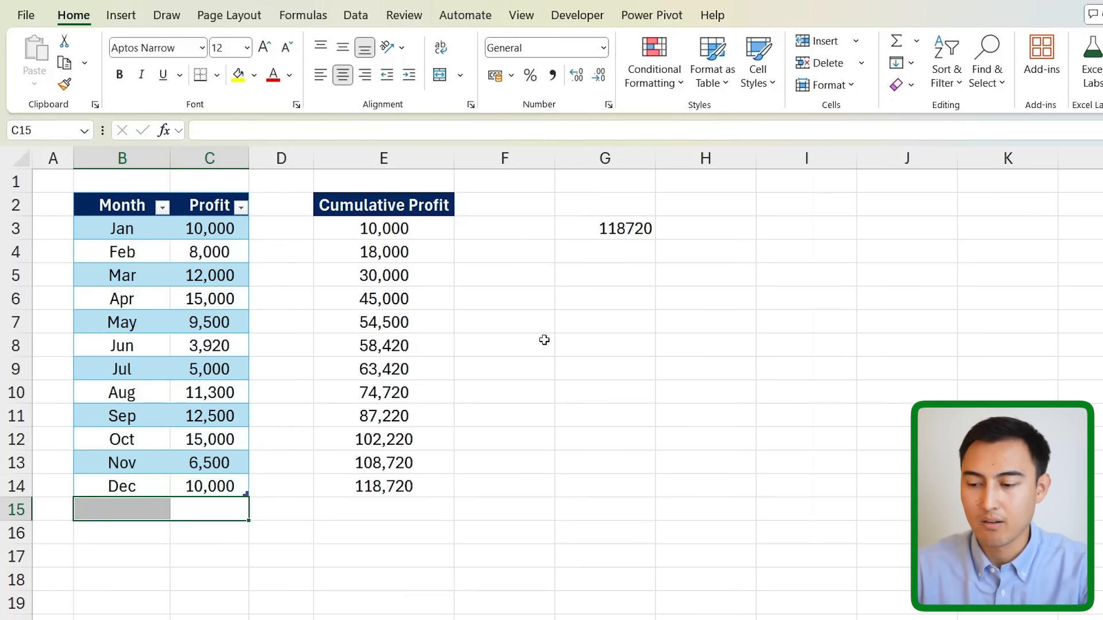
# Step: Inspect the cumulative profit formula and move to the inflows and outflows sheet
pyautogui.click(604, 228)
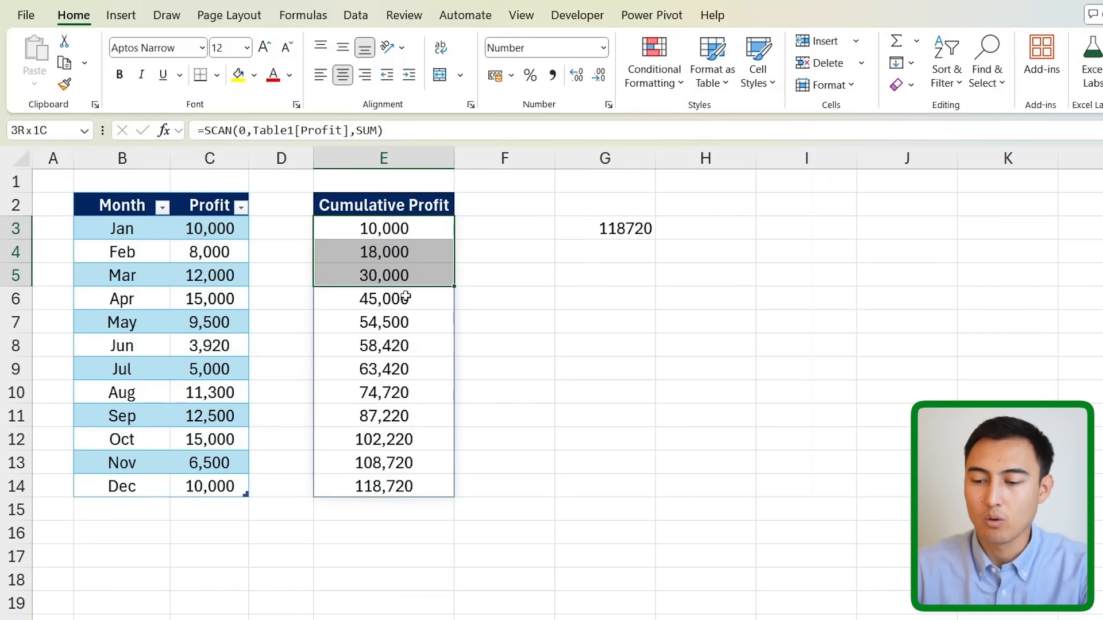
pyautogui.click(605, 228)
pyautogui.write('=')
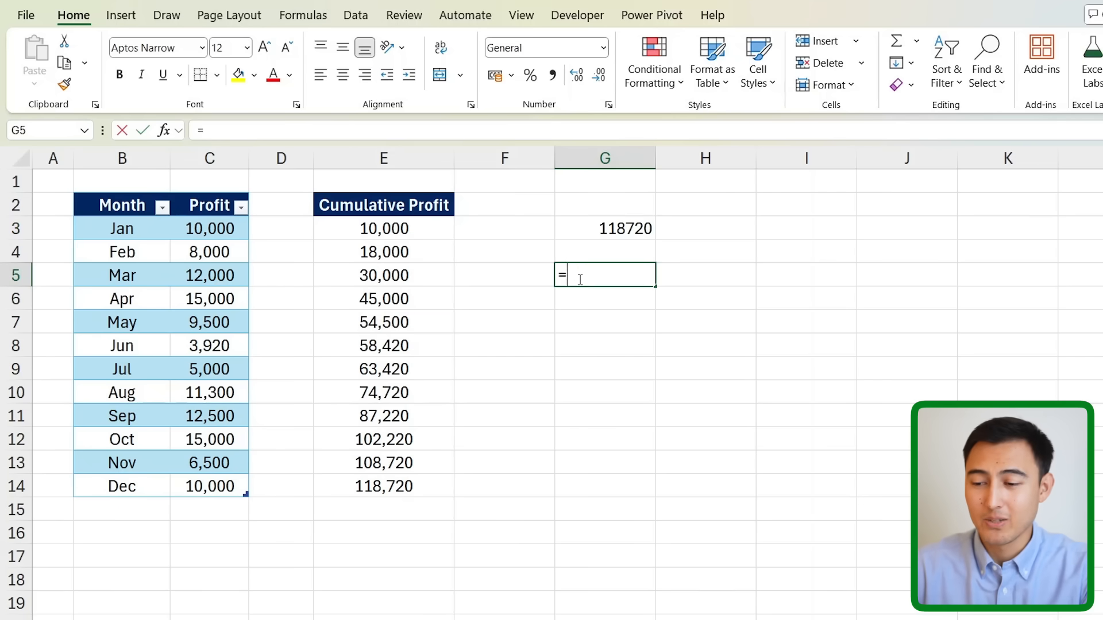
pyautogui.click(209, 228)
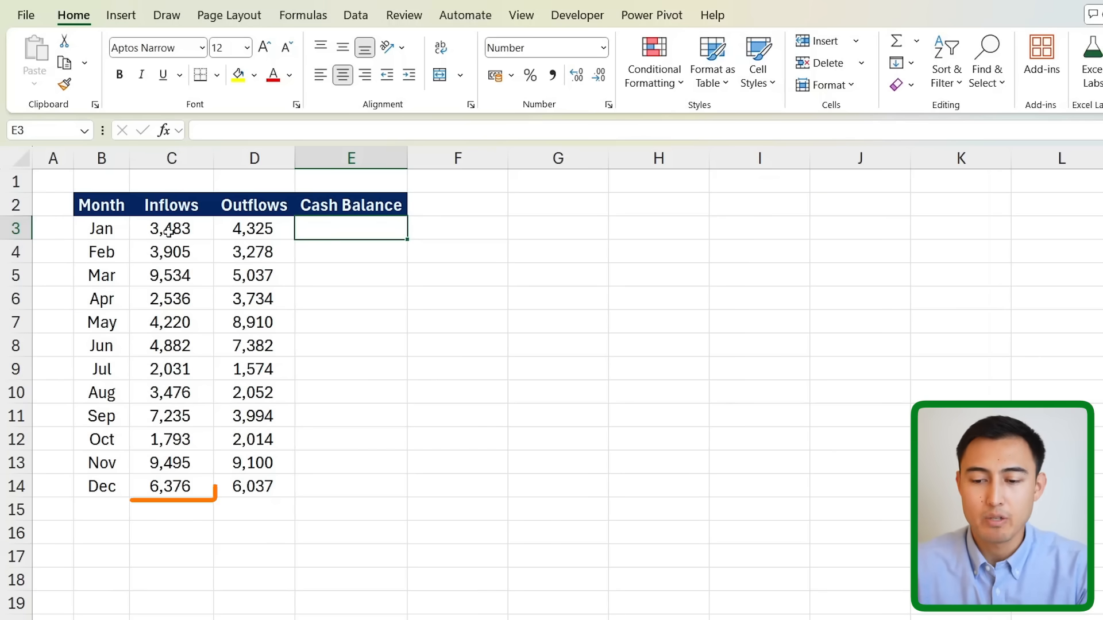
# Step: Enter =SCAN(0,C3:C14-D3:D14,SUM) in E3, spilling balances from -842 to 1,529
pyautogui.moveTo(171, 228); pyautogui.dragTo(254, 486)
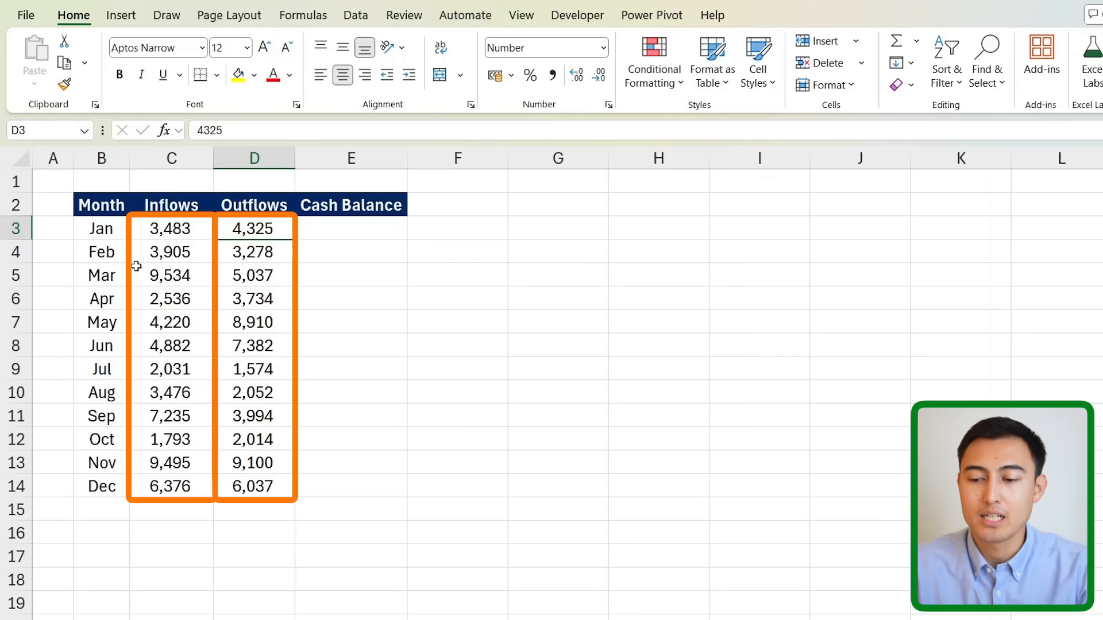
pyautogui.click(351, 228)
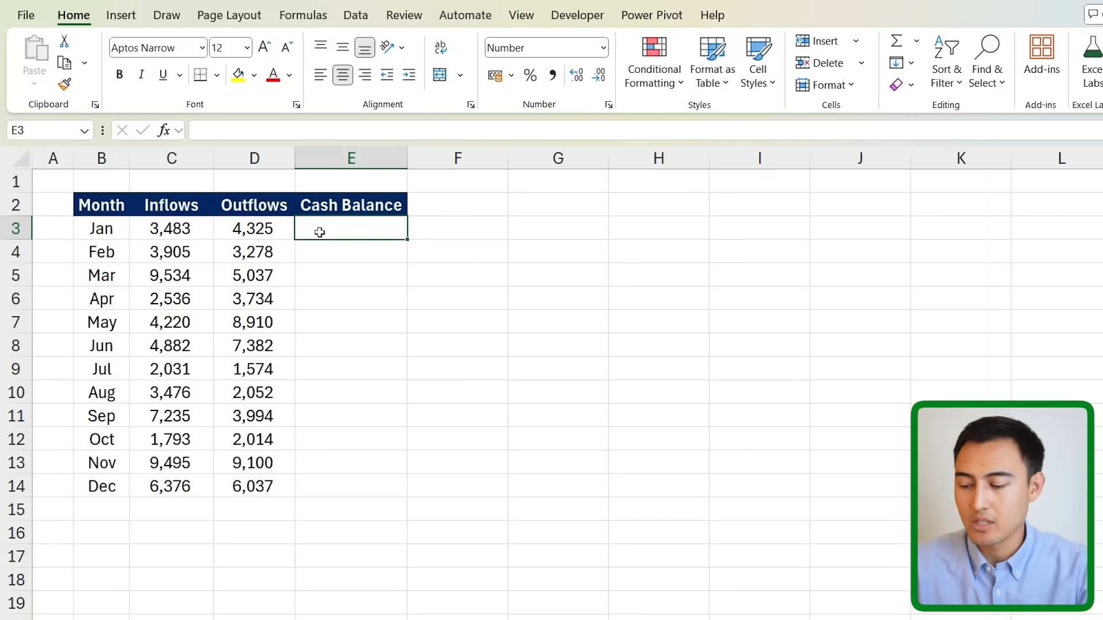
pyautogui.write('=SCAN(')
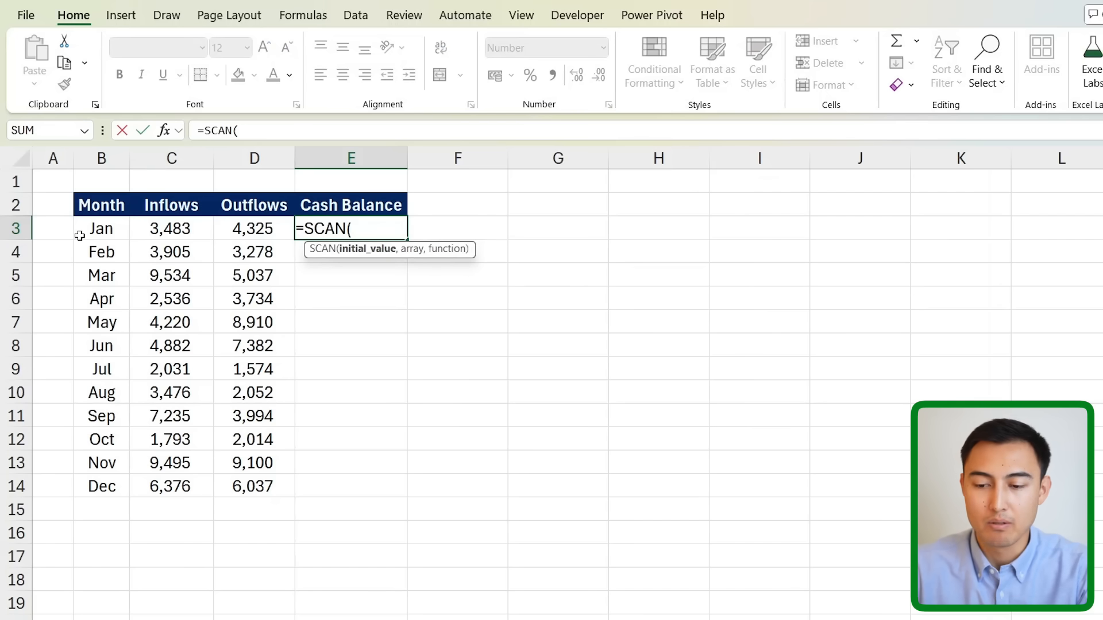
pyautogui.write('0,')
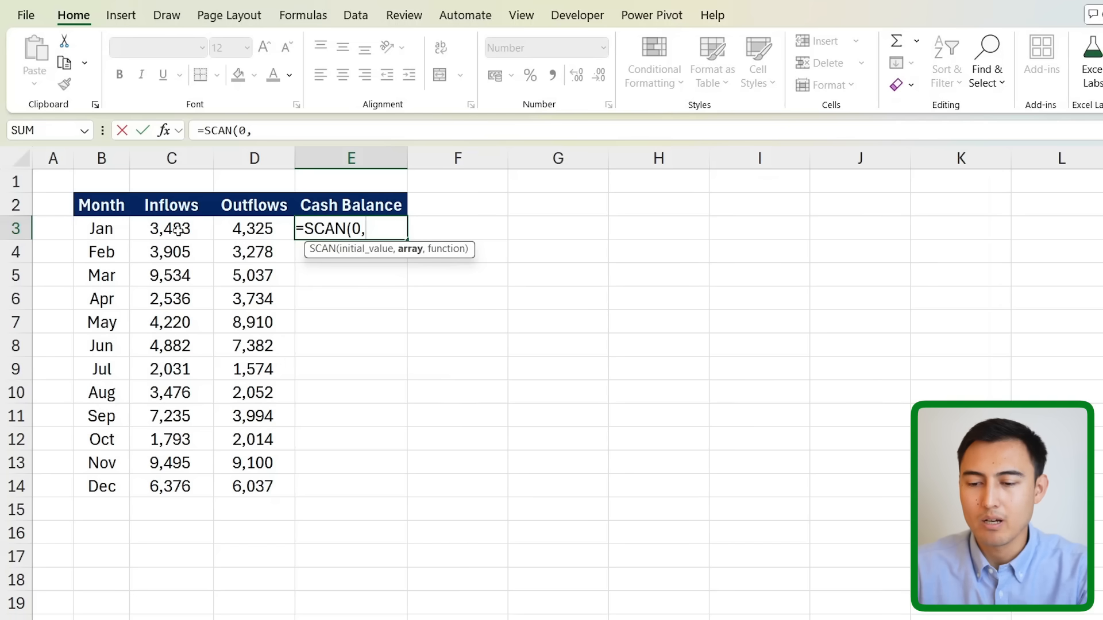
pyautogui.moveTo(171, 228); pyautogui.dragTo(171, 486)
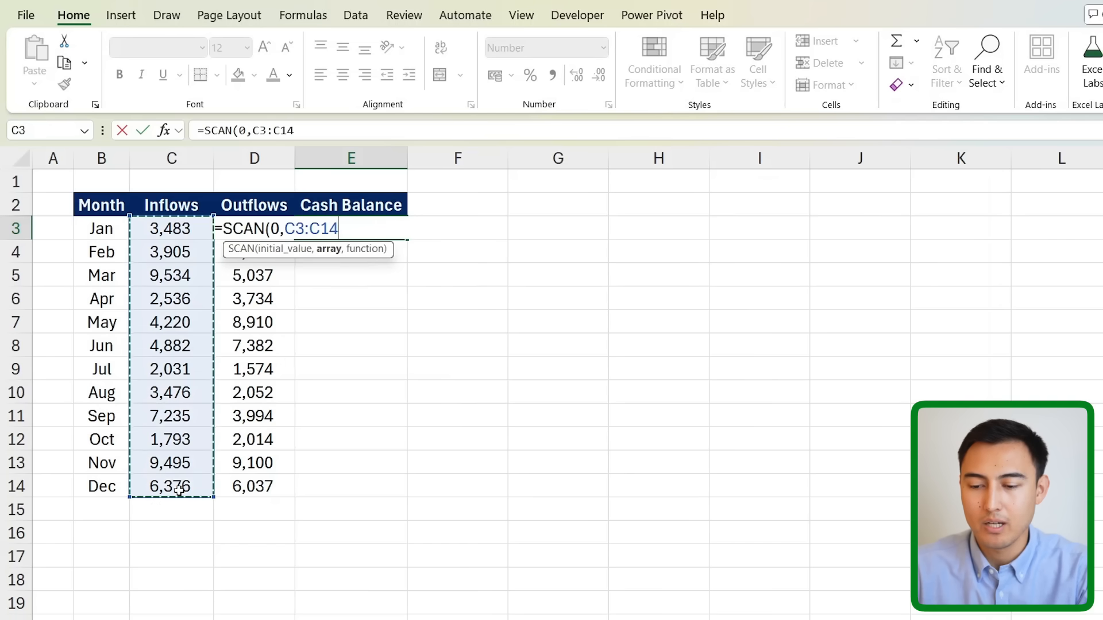
pyautogui.click(254, 275)
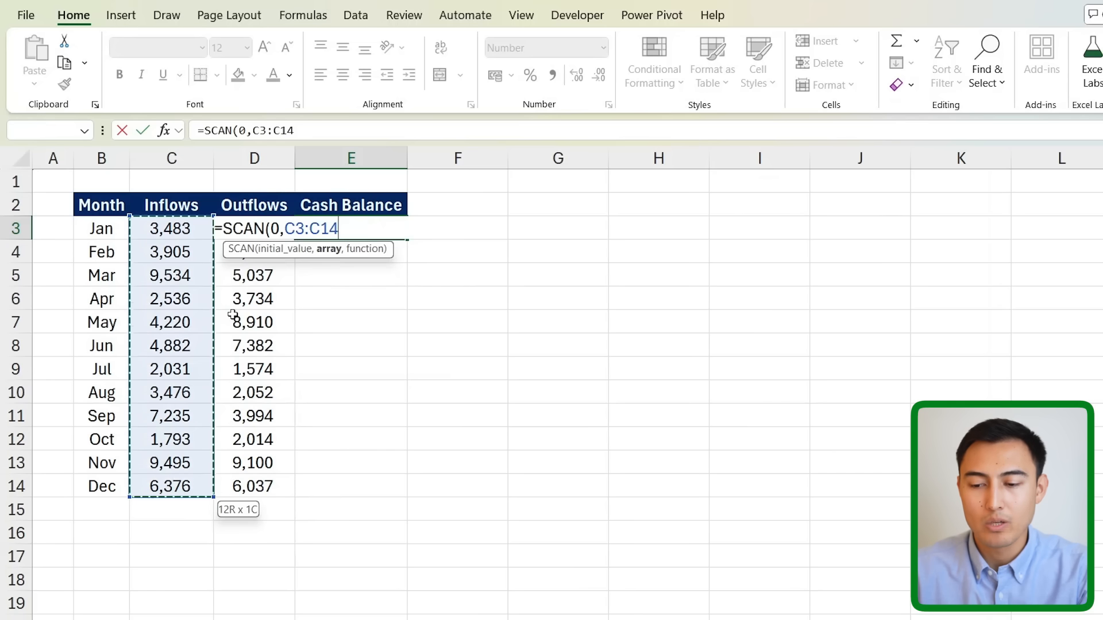
pyautogui.write('-D3:D14,')
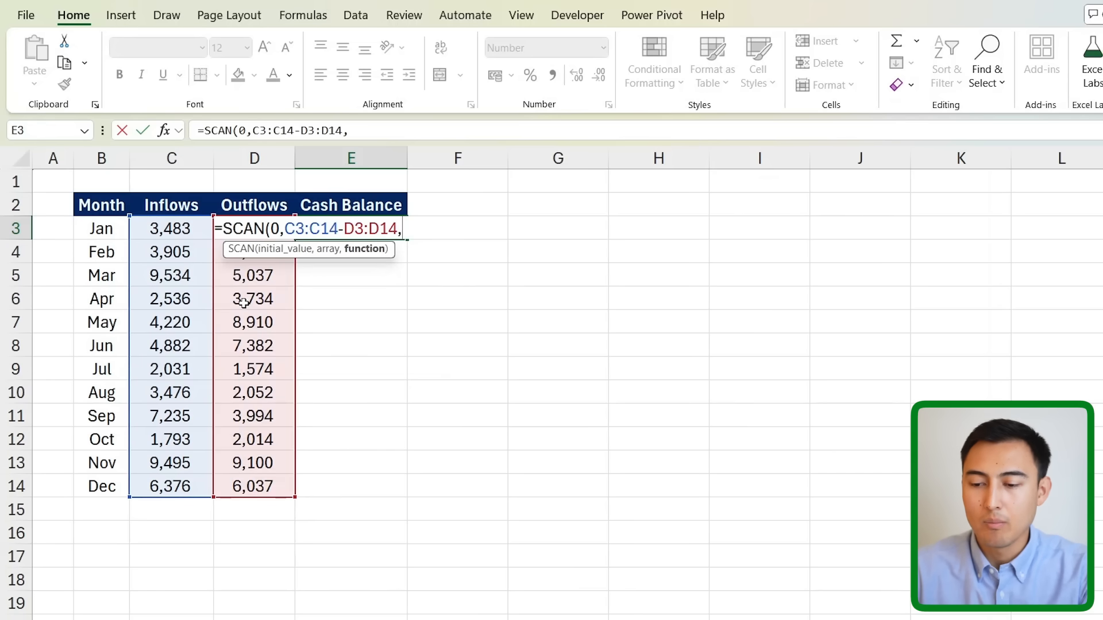
pyautogui.write('la')
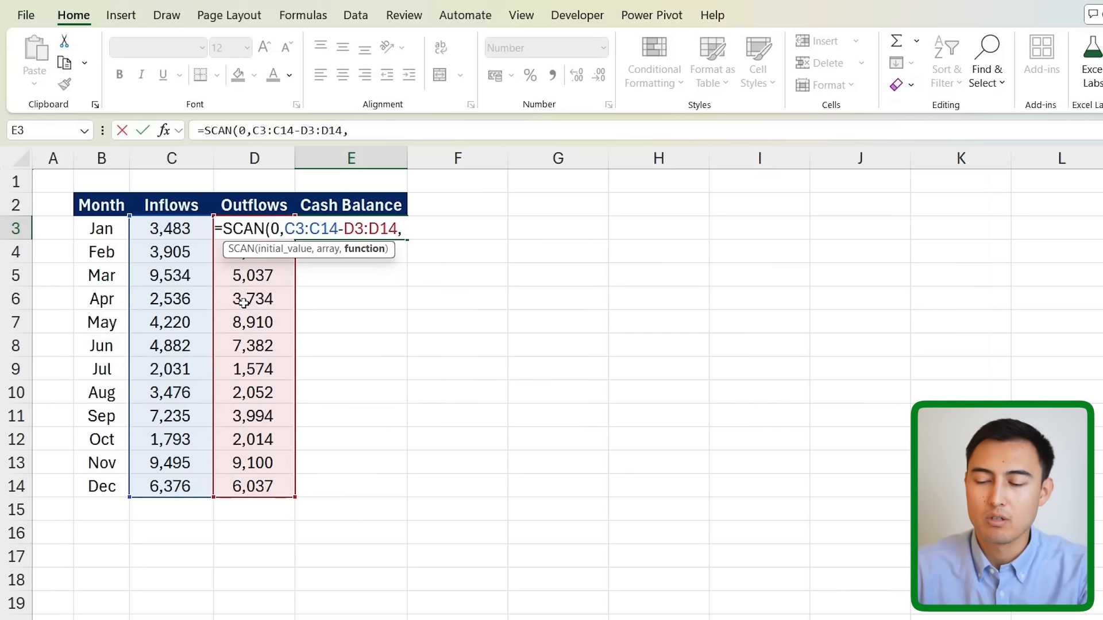
pyautogui.write('SUM(')
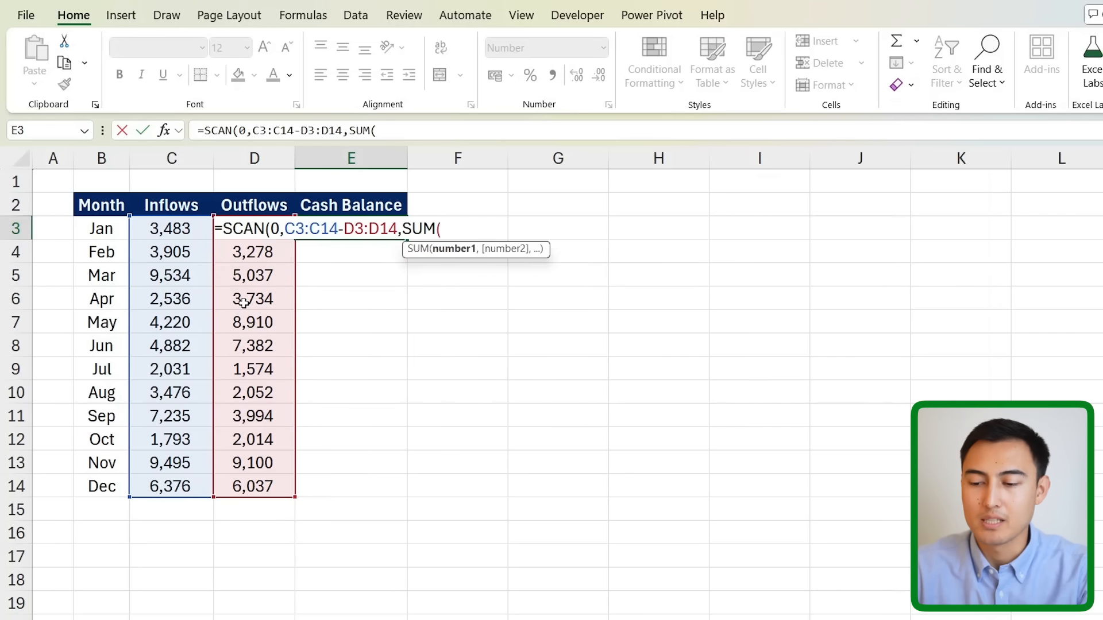
pyautogui.press('Enter')
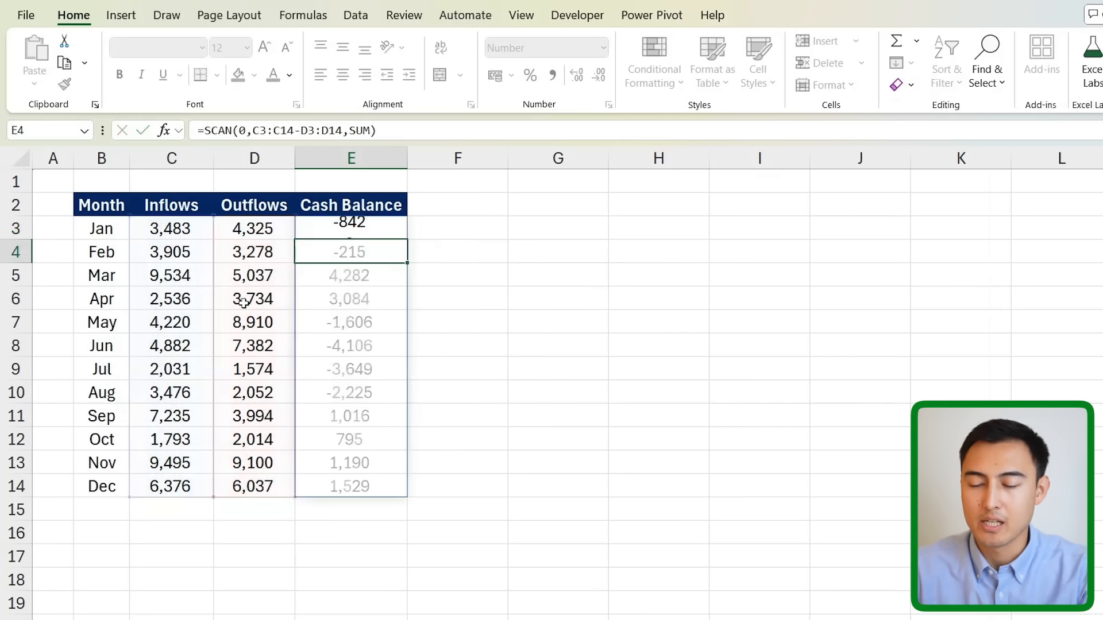
pyautogui.click(350, 228)
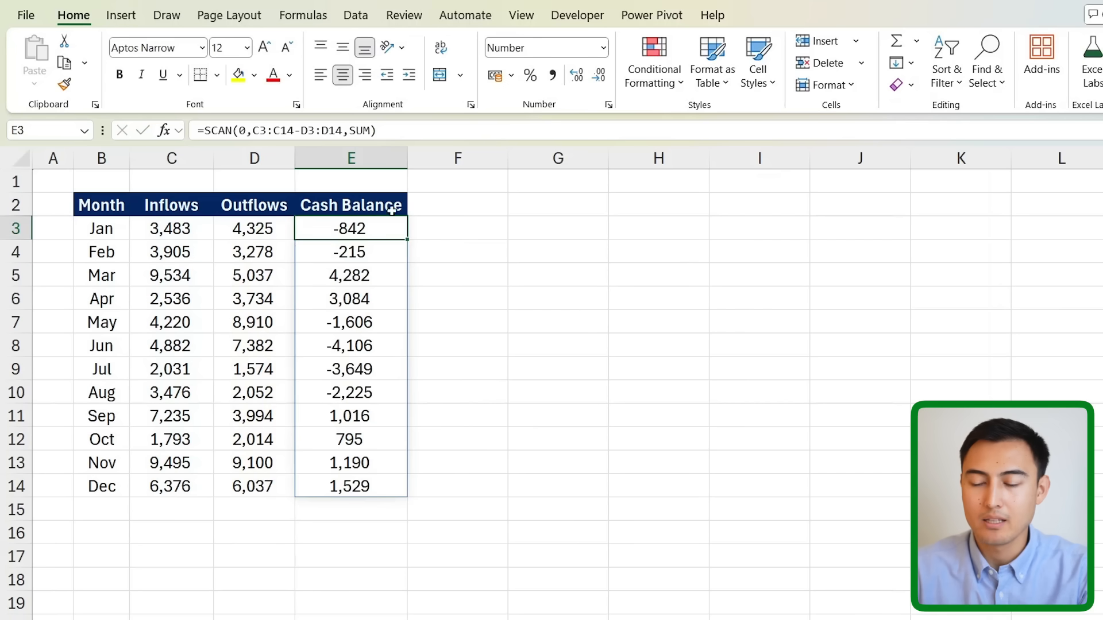
# Step: Enter net flows =C3-D3 (-842) and =C4-D4 (627), then begin a SUM formula
pyautogui.write('=C3')
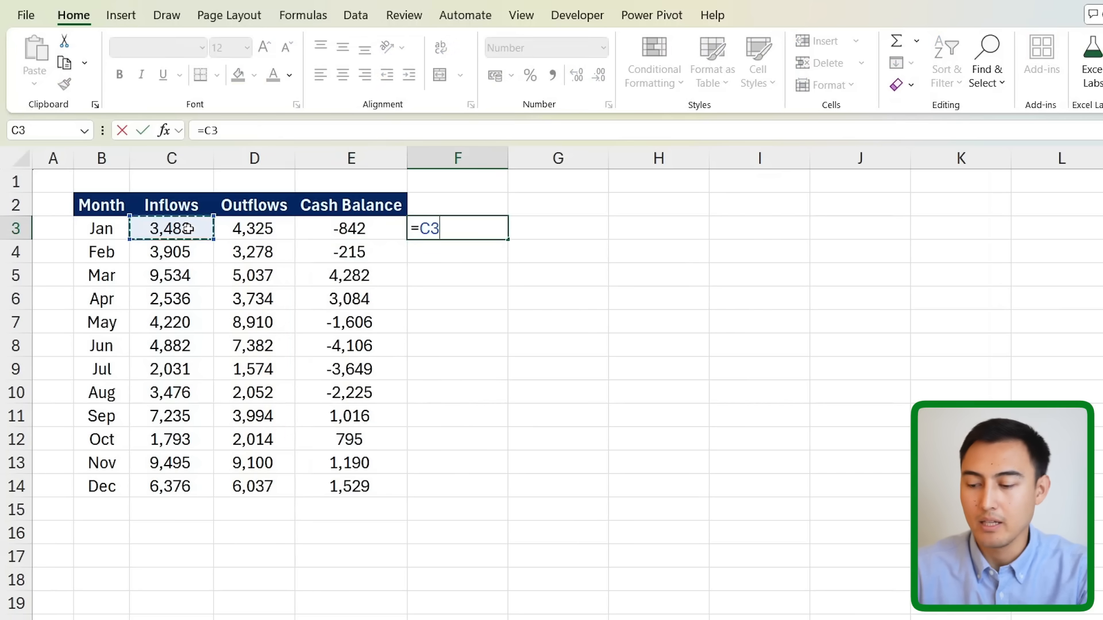
pyautogui.write('-D3')
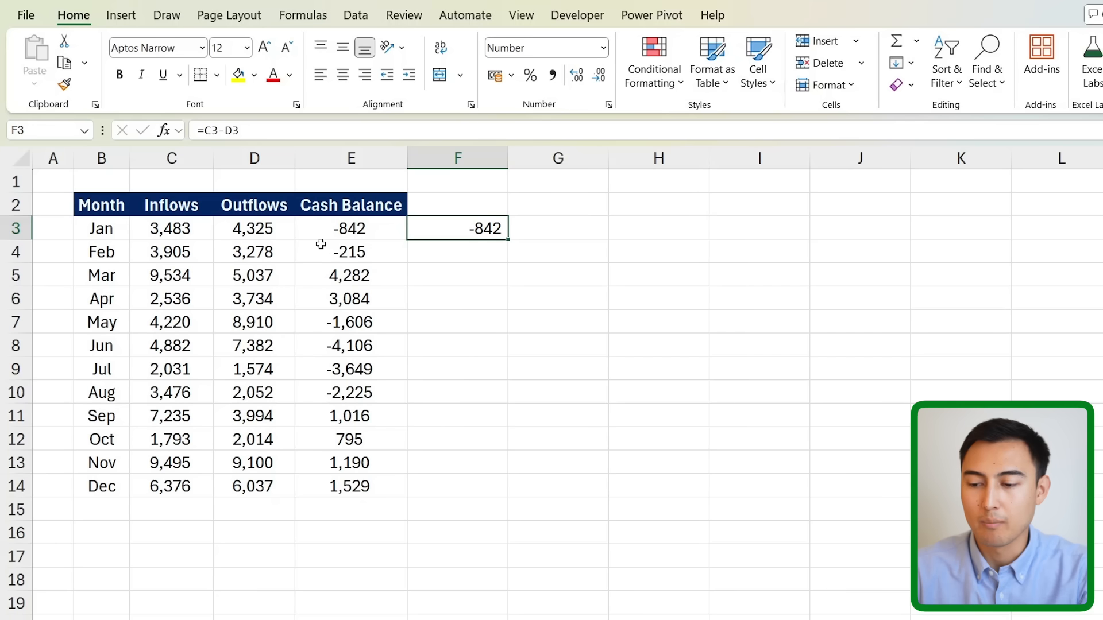
pyautogui.click(457, 251)
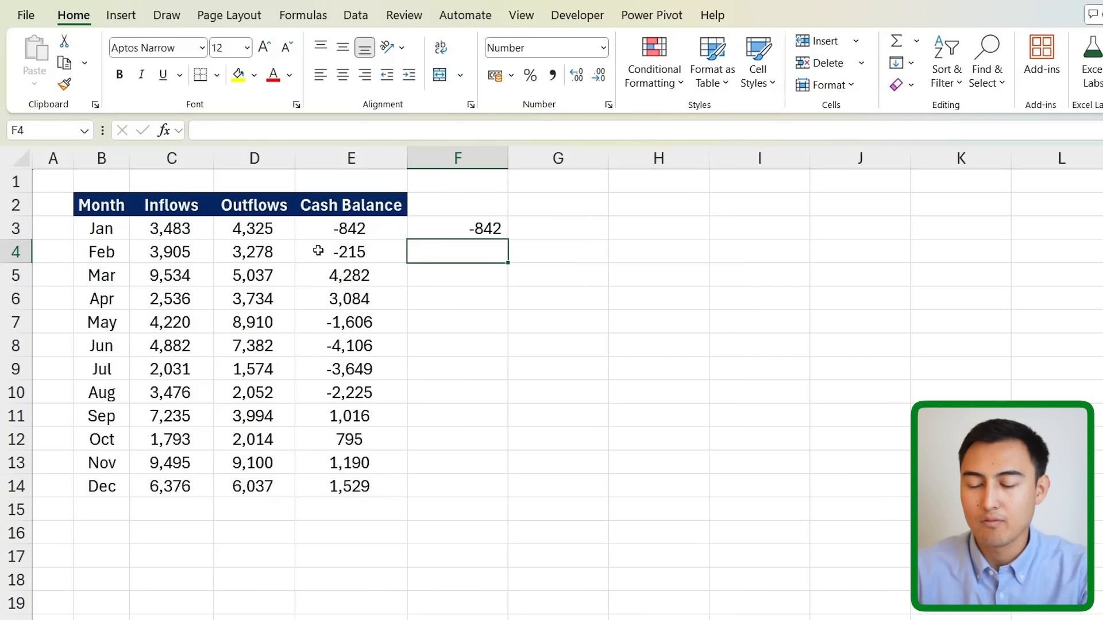
pyautogui.moveTo(439, 226)
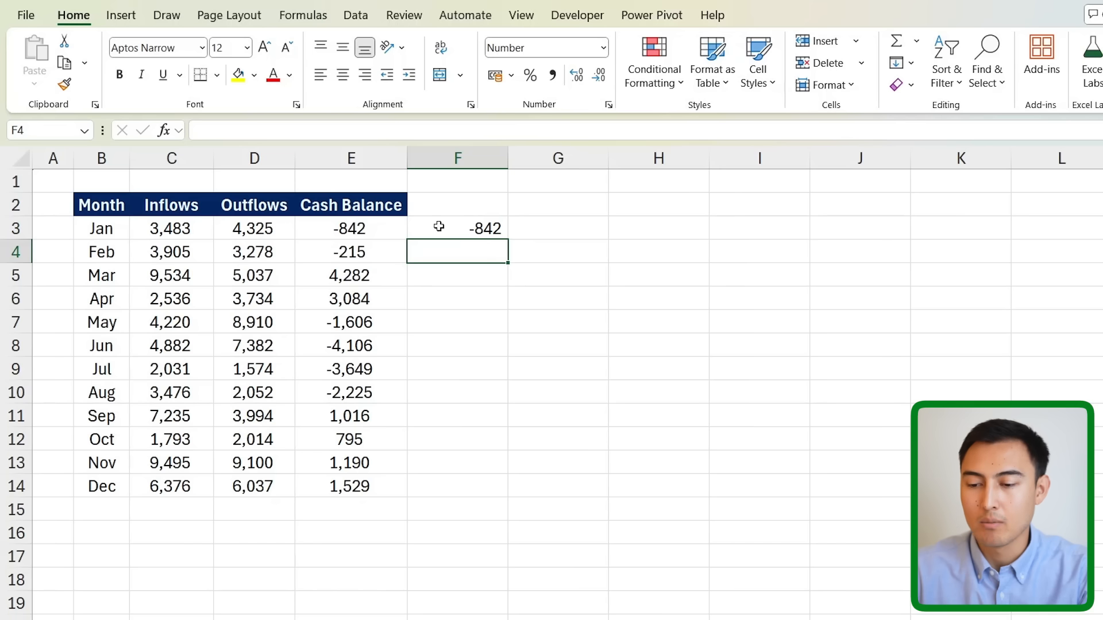
pyautogui.click(350, 228)
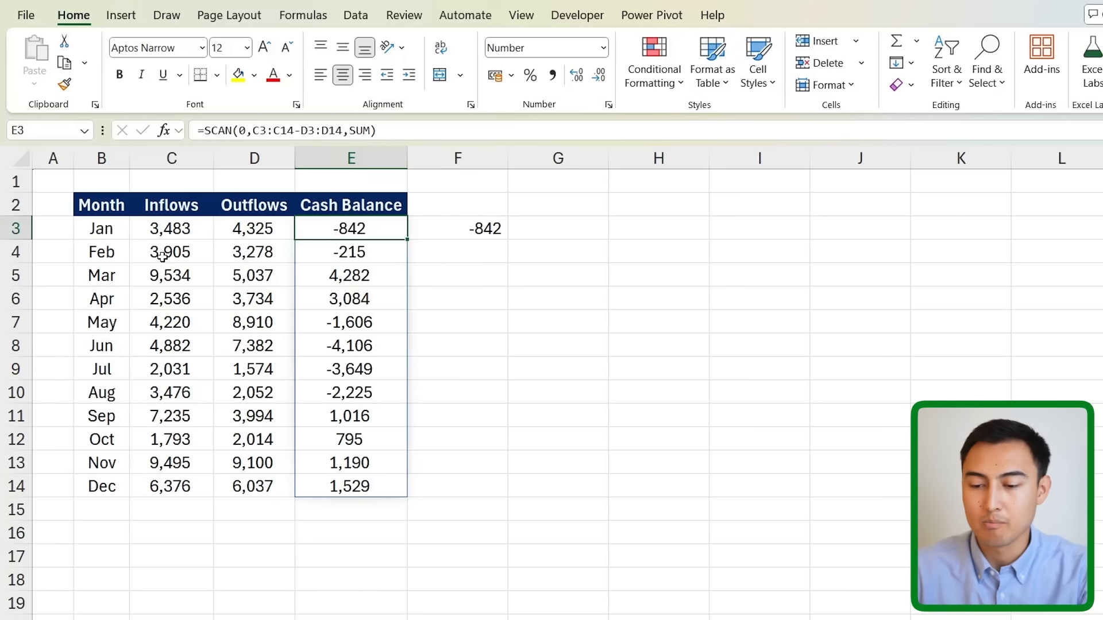
pyautogui.click(457, 250)
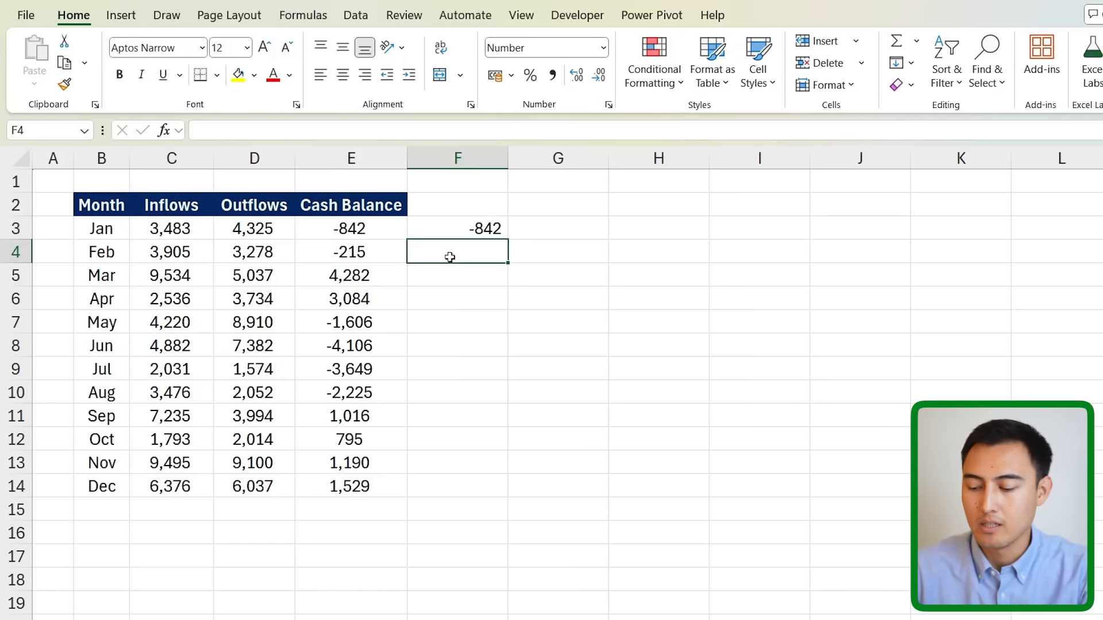
pyautogui.write('=C4-D4')
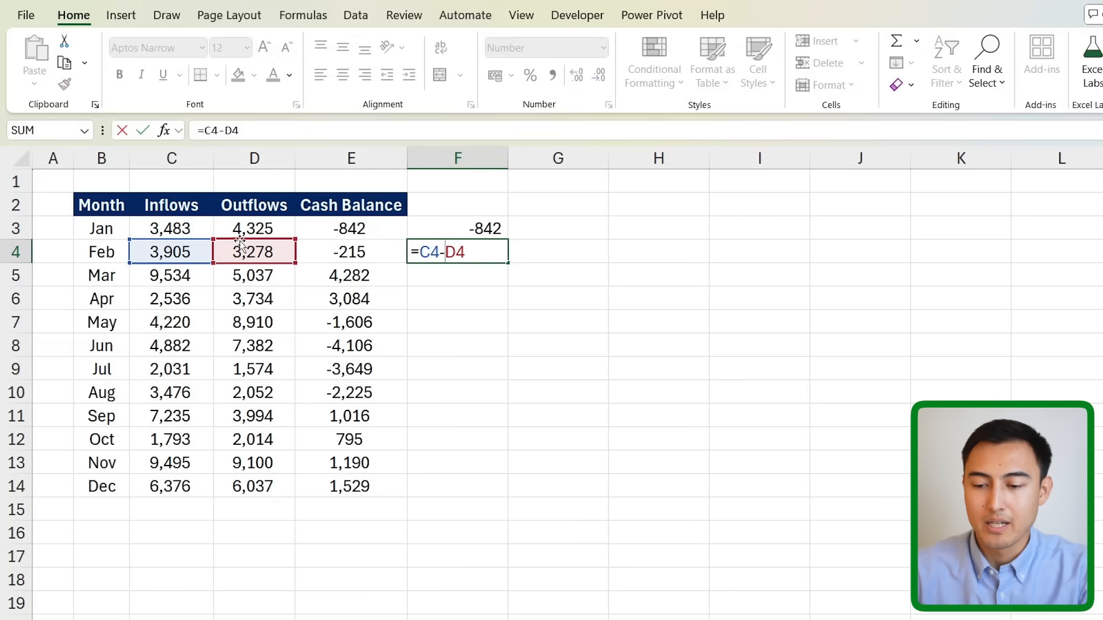
pyautogui.press('enter')
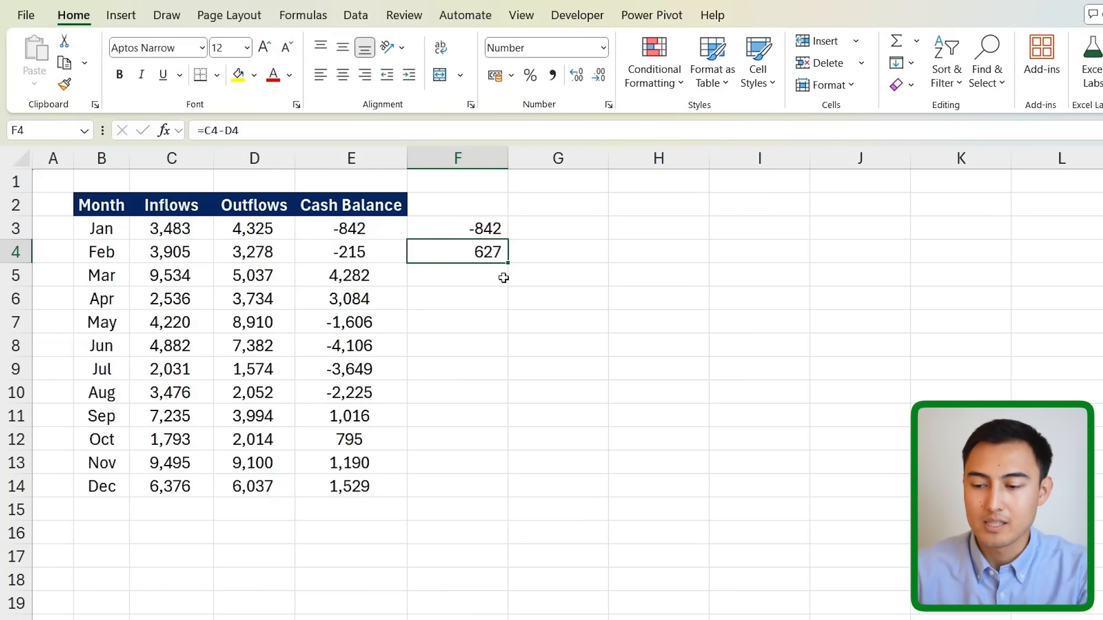
pyautogui.write('=sum')
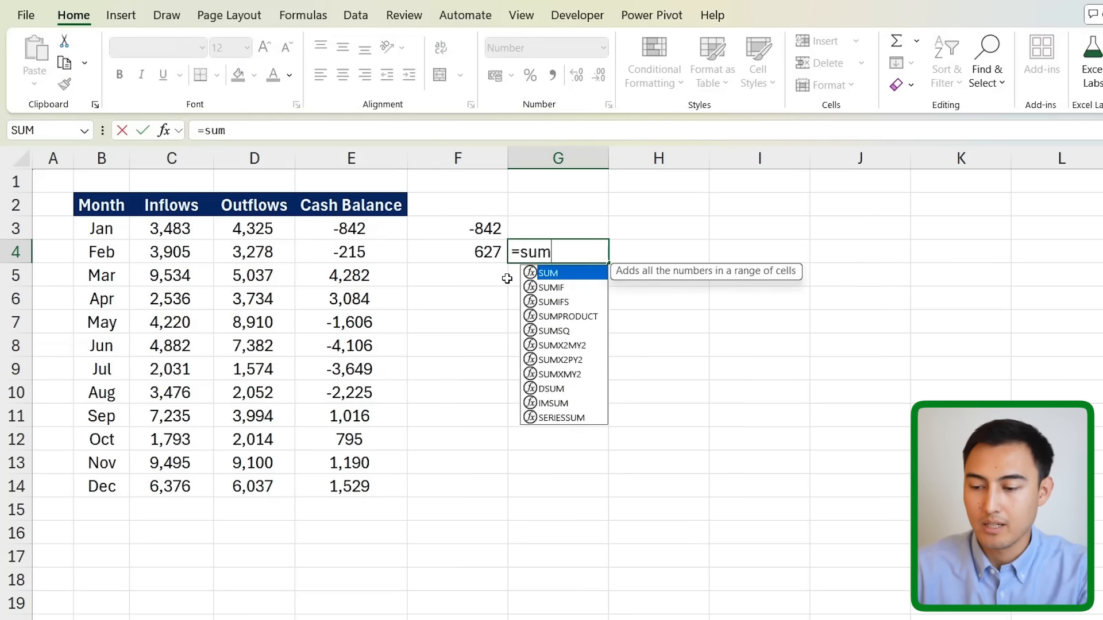